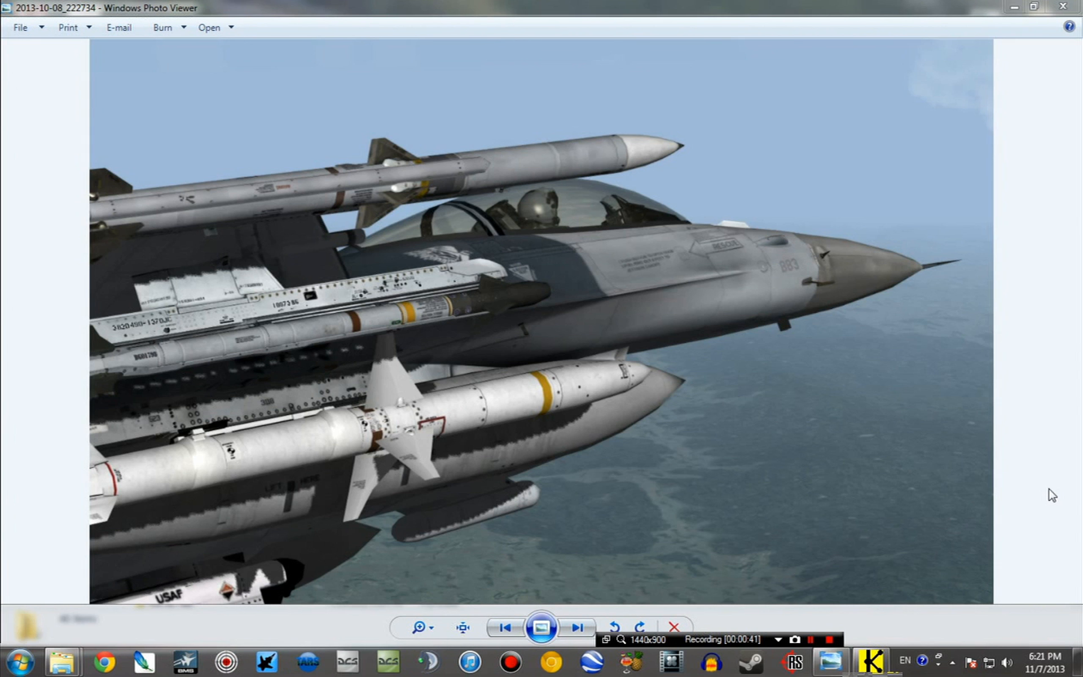
pyautogui.moveTo(556, 300)
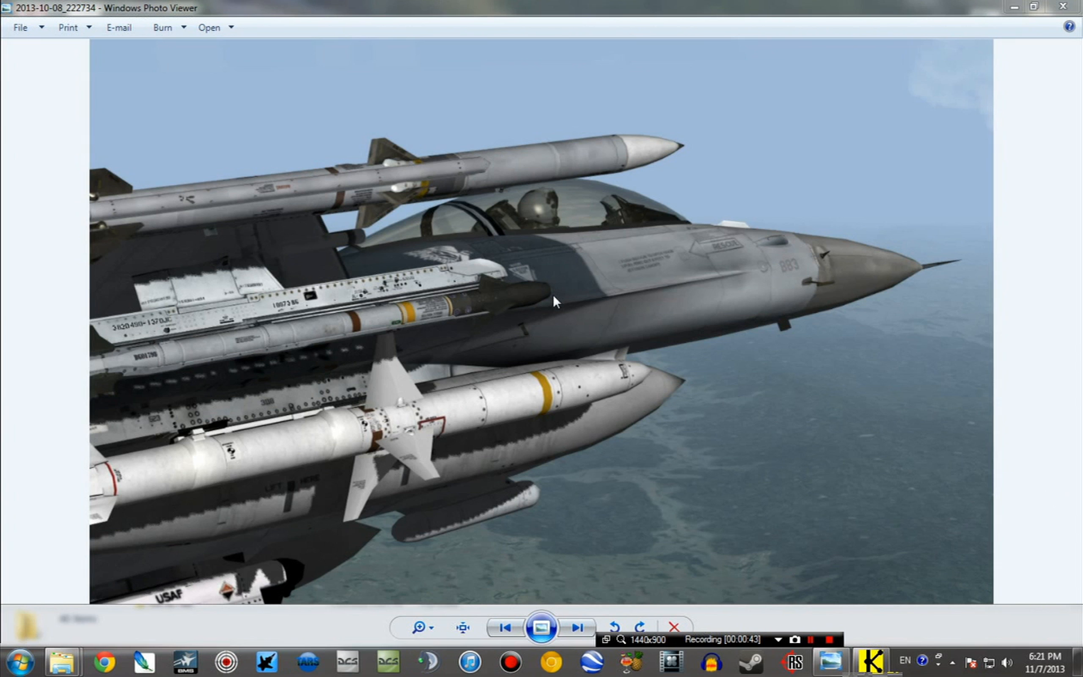
pyautogui.moveTo(410, 187)
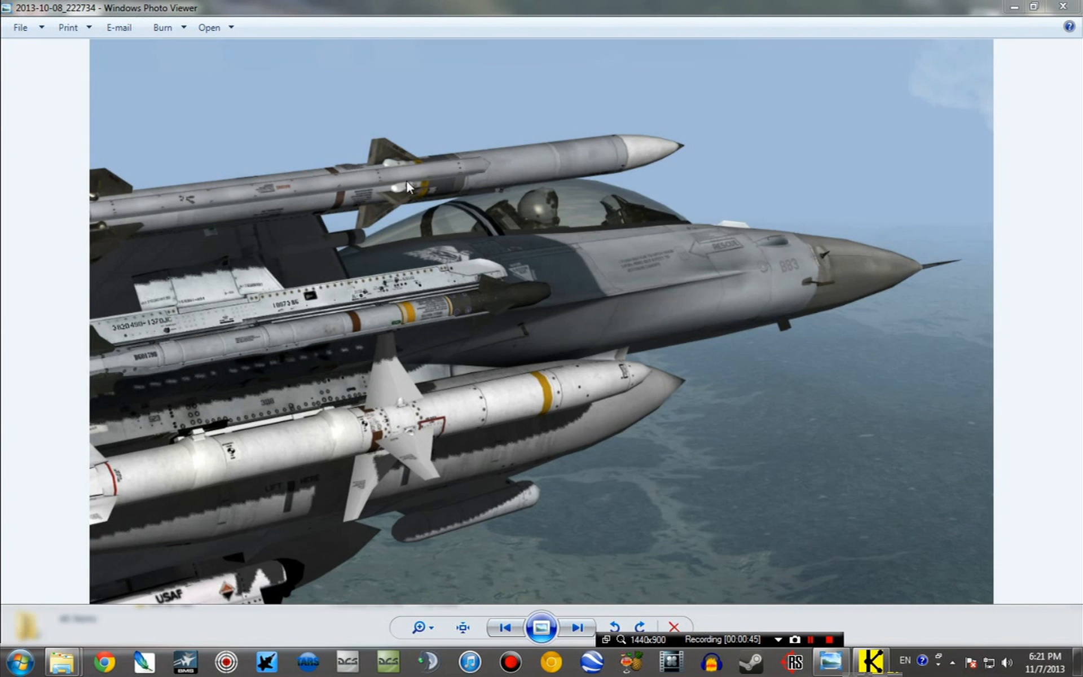
pyautogui.moveTo(246, 338)
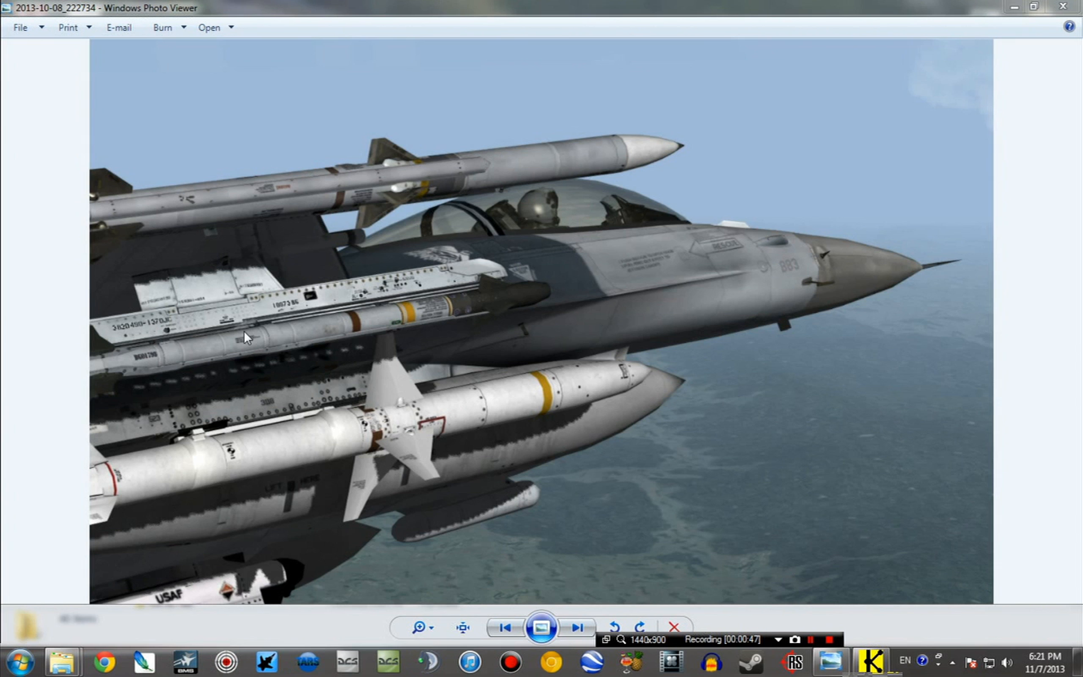
pyautogui.moveTo(357, 302)
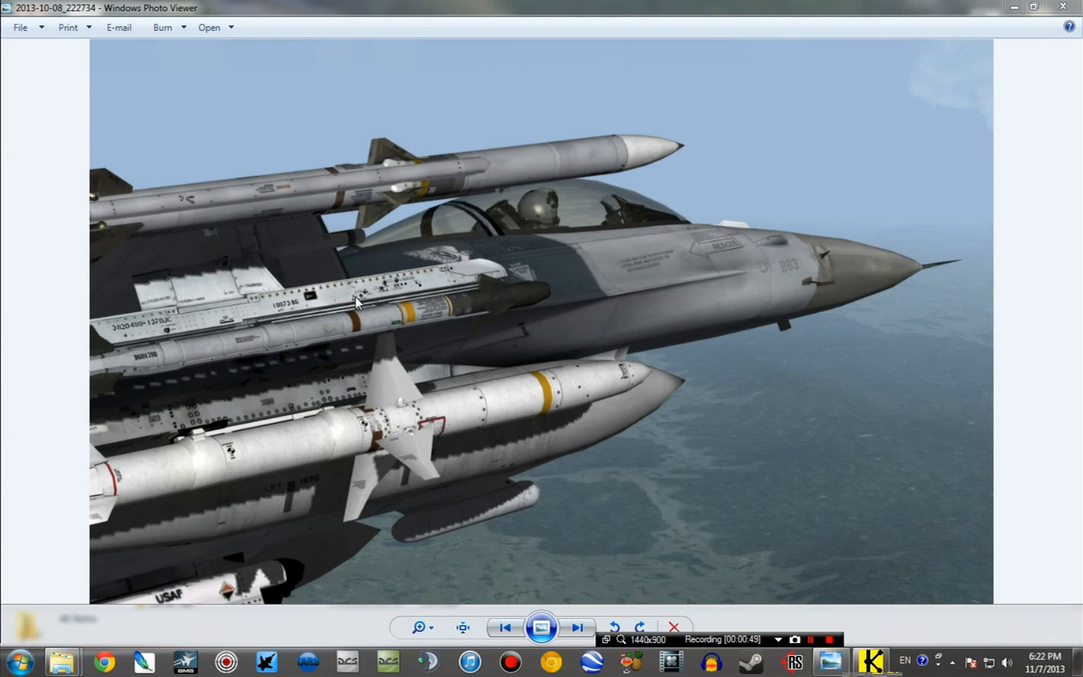
pyautogui.moveTo(401, 430)
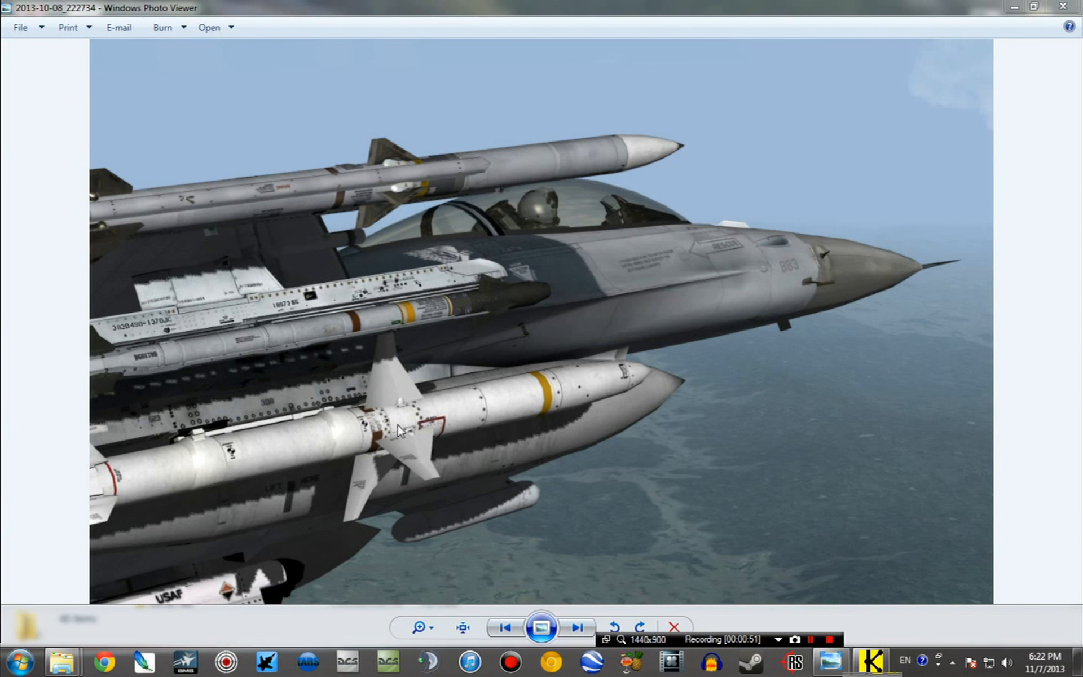
pyautogui.moveTo(348, 437)
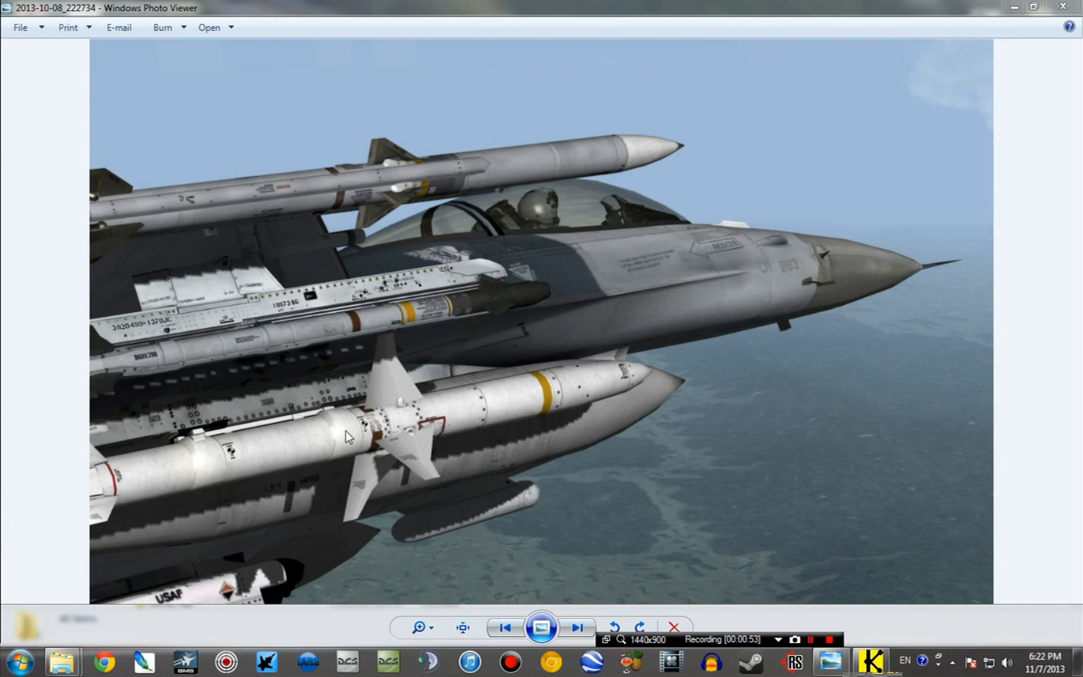
pyautogui.moveTo(325, 397)
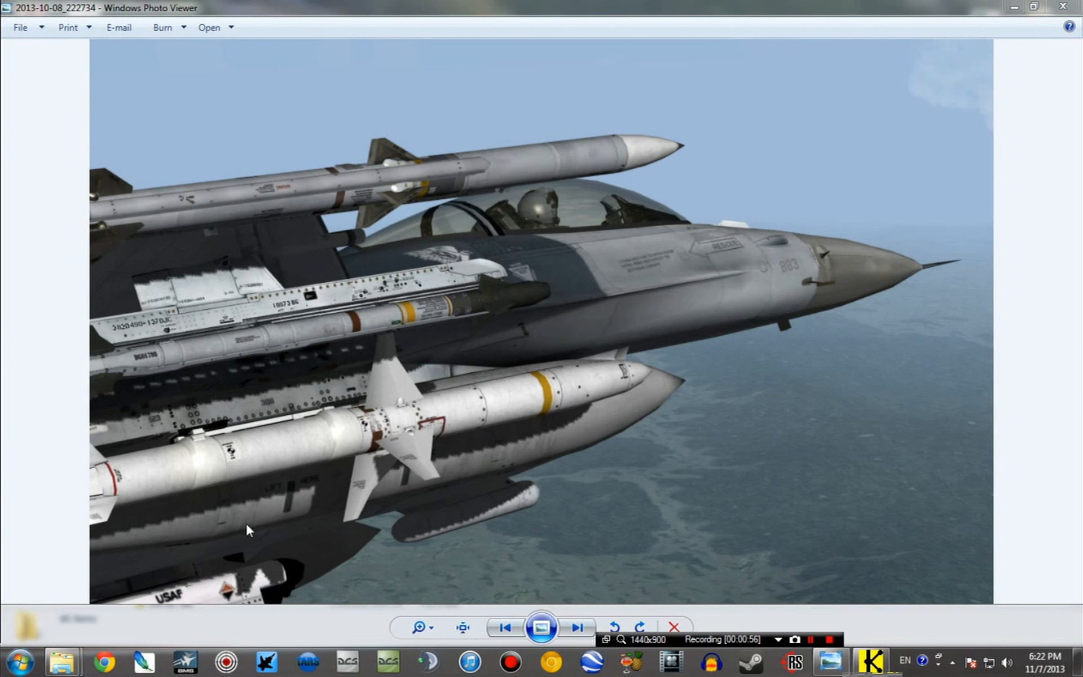
pyautogui.moveTo(724, 436)
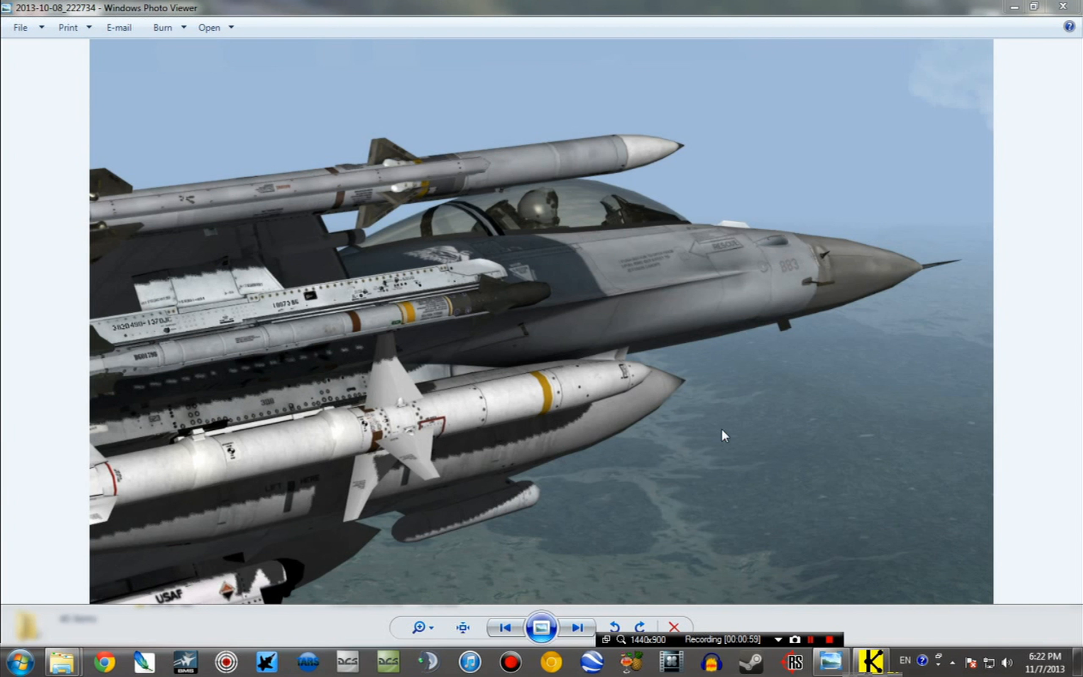
pyautogui.moveTo(818, 369)
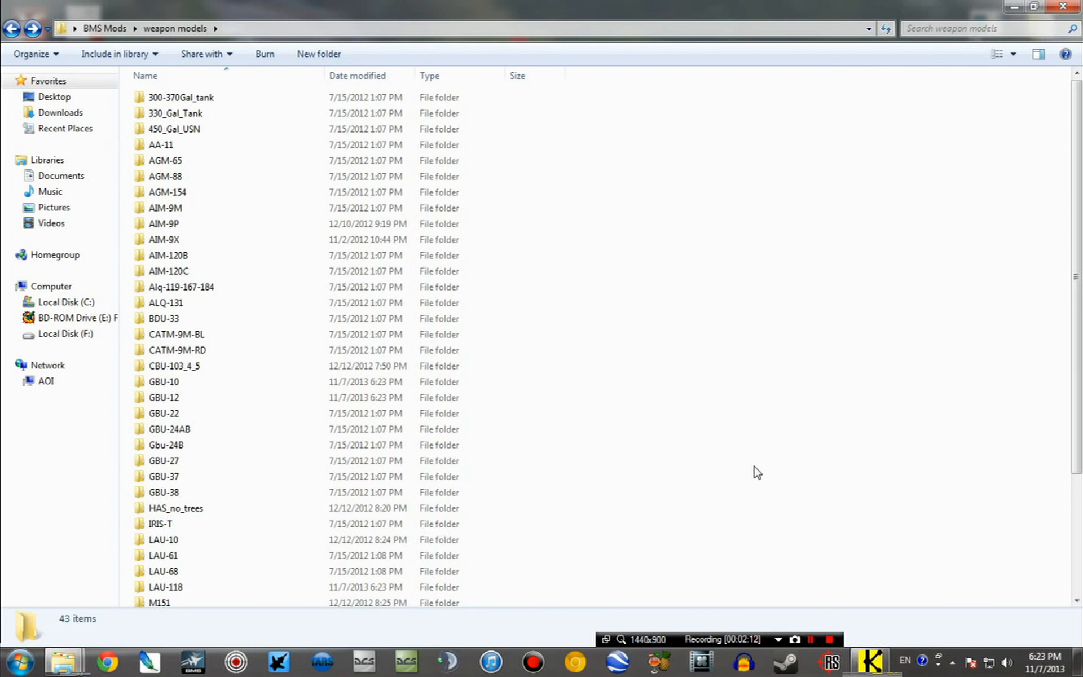
pyautogui.moveTo(606, 290)
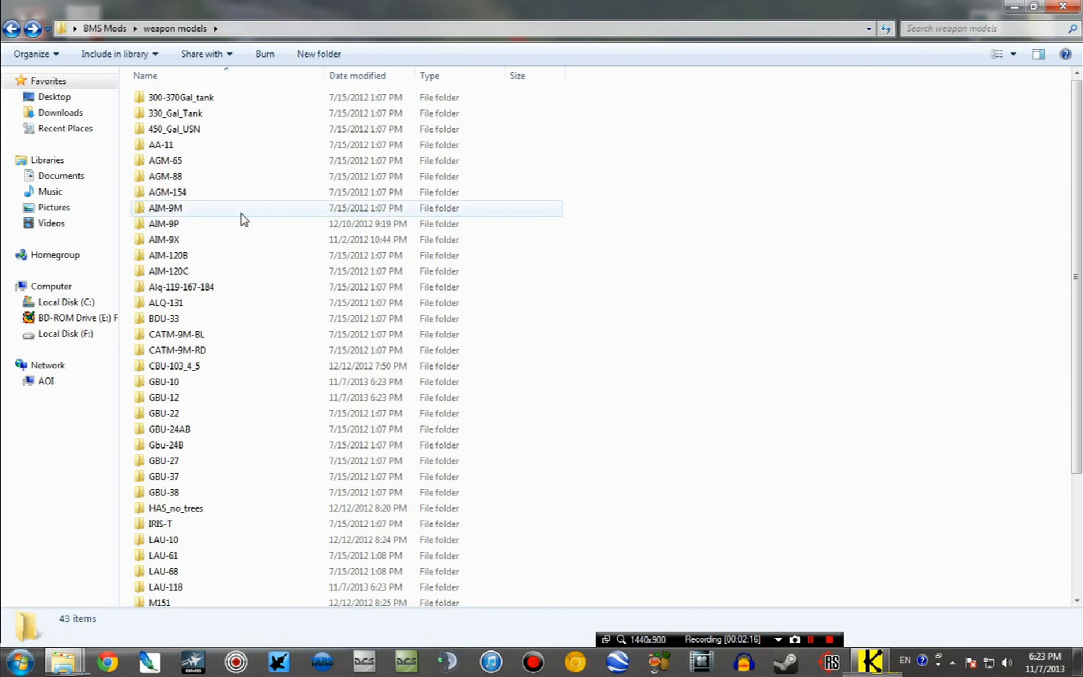
# Step: Browse weapon models, peeking into Skins only and selecting the GBU-12 and LAU-118 folders
pyautogui.scroll(-3)
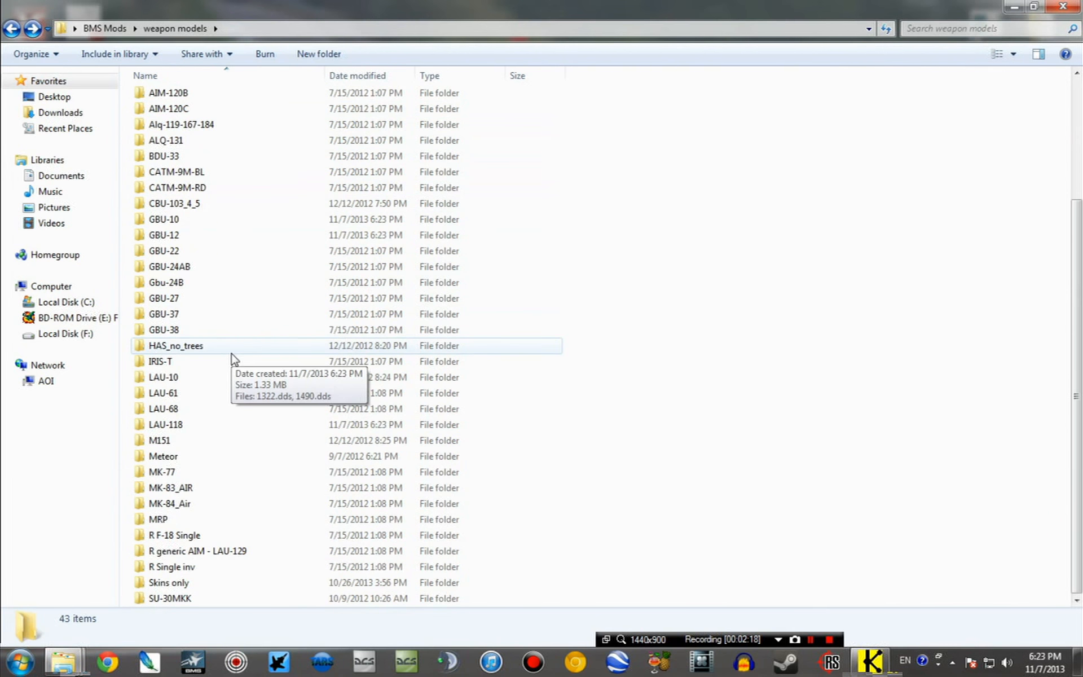
pyautogui.moveTo(242, 566)
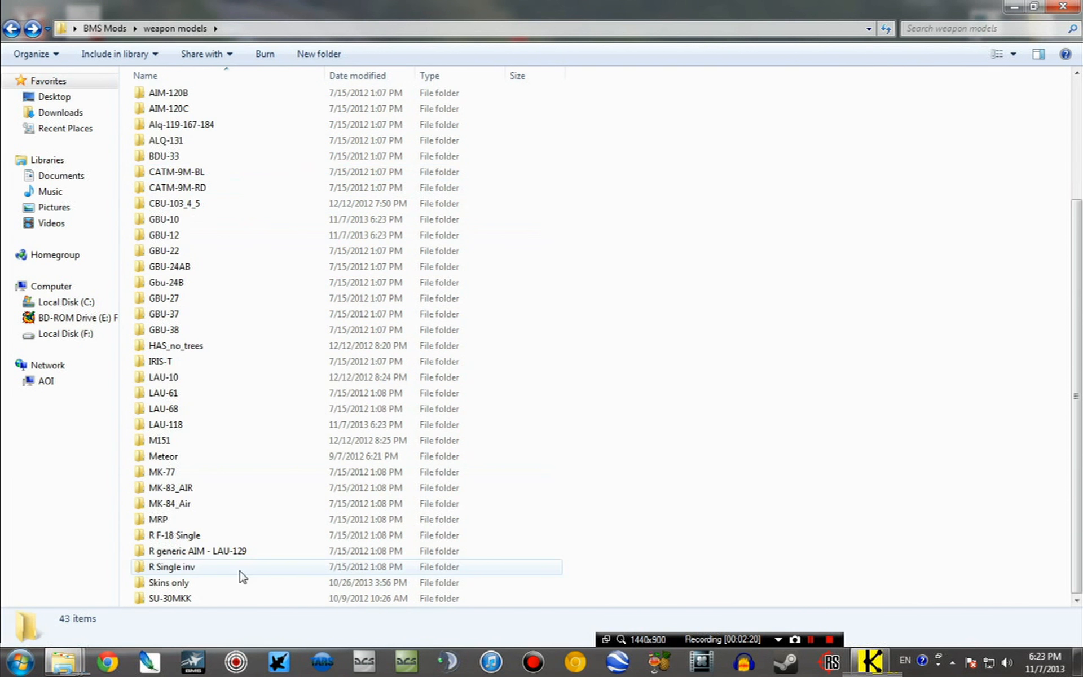
pyautogui.doubleClick(168, 582)
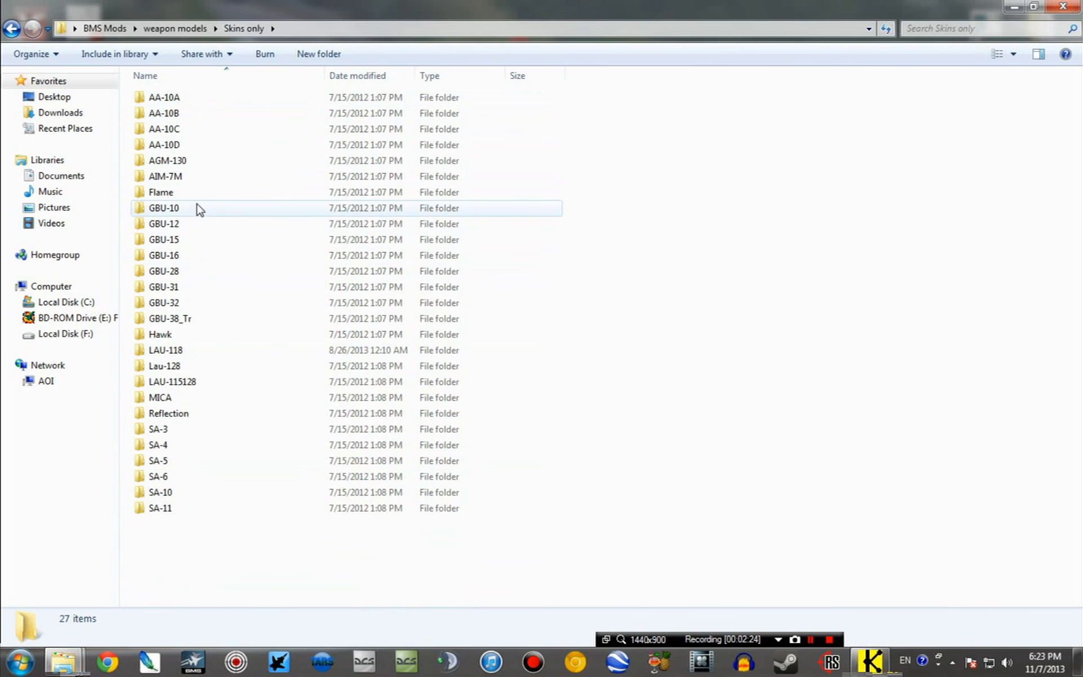
pyautogui.click(164, 96)
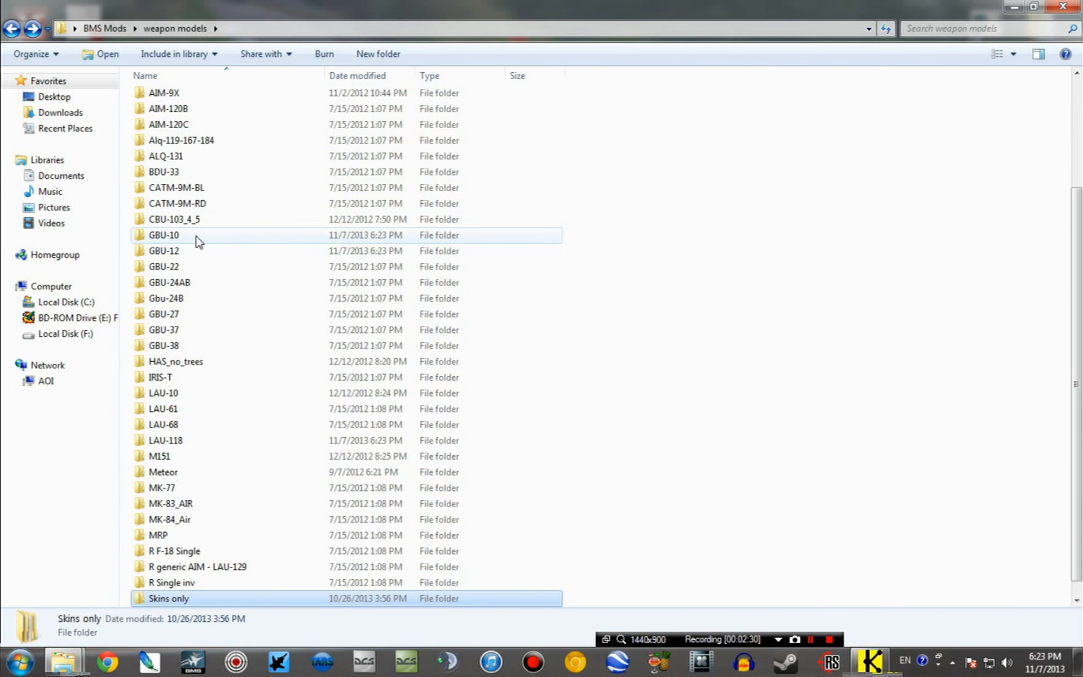
pyautogui.click(163, 250)
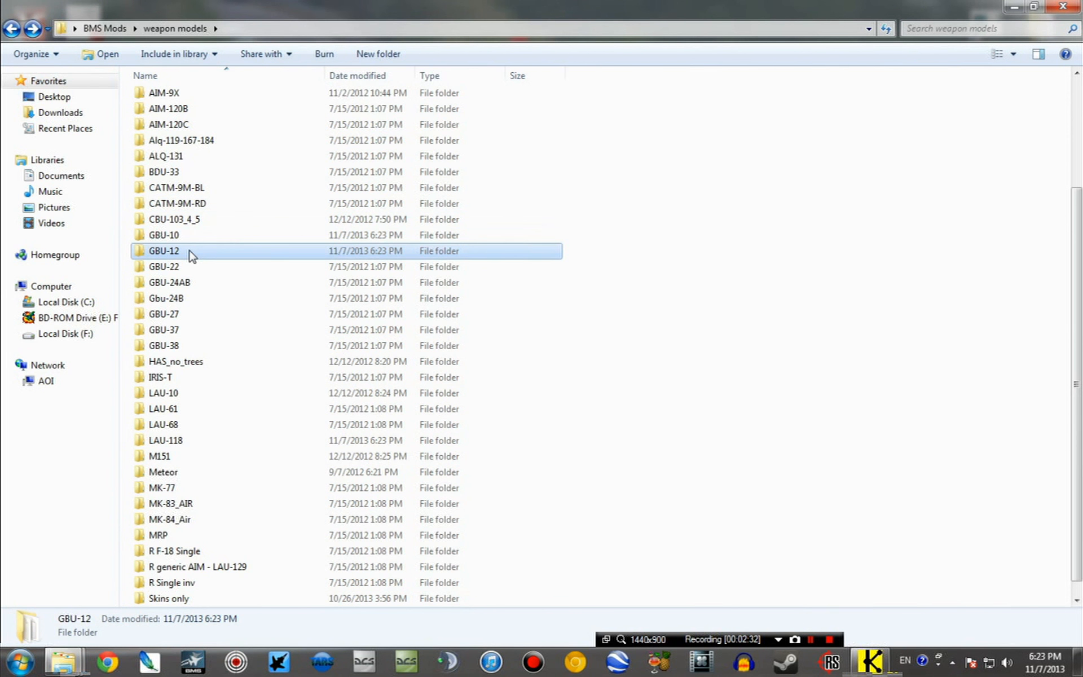
pyautogui.moveTo(191, 251)
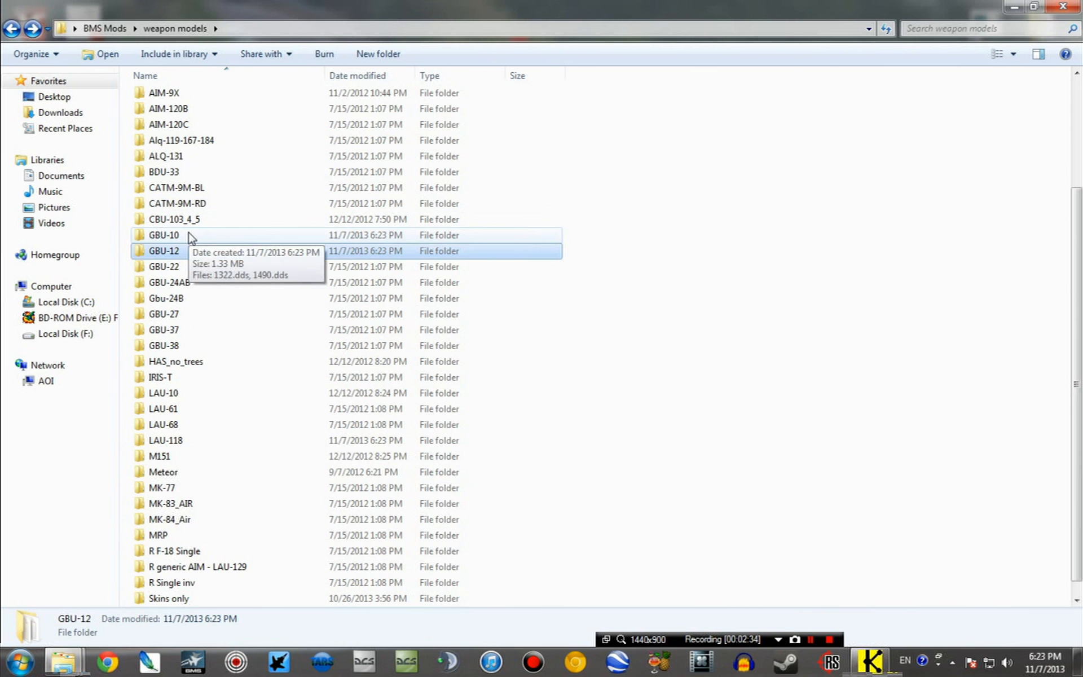
pyautogui.moveTo(231, 393)
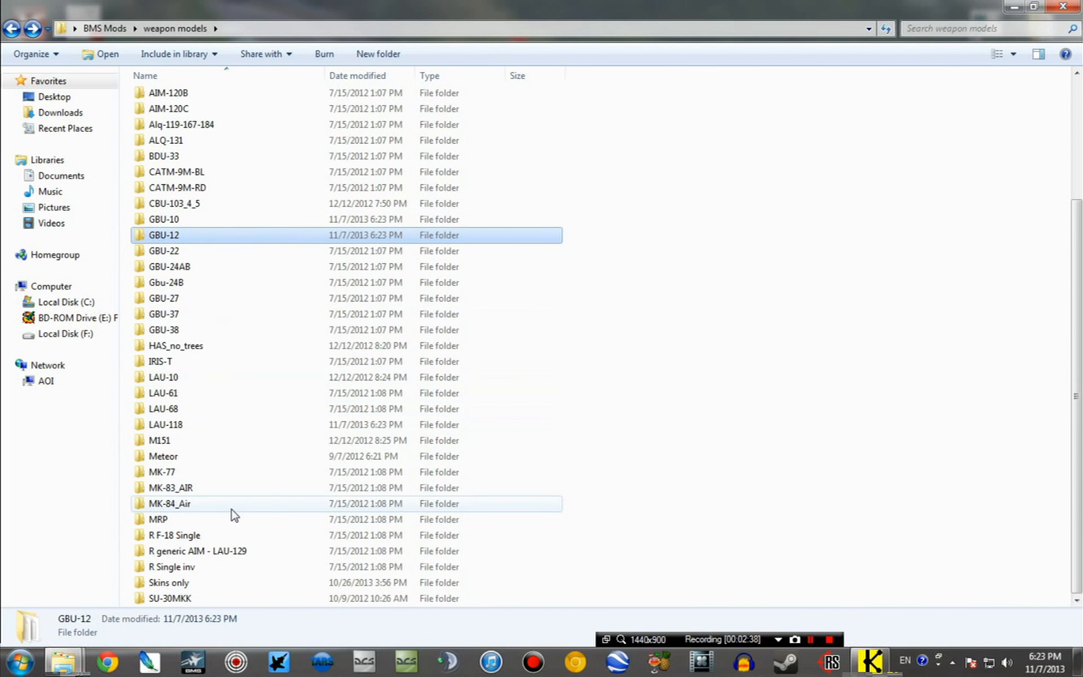
pyautogui.click(165, 424)
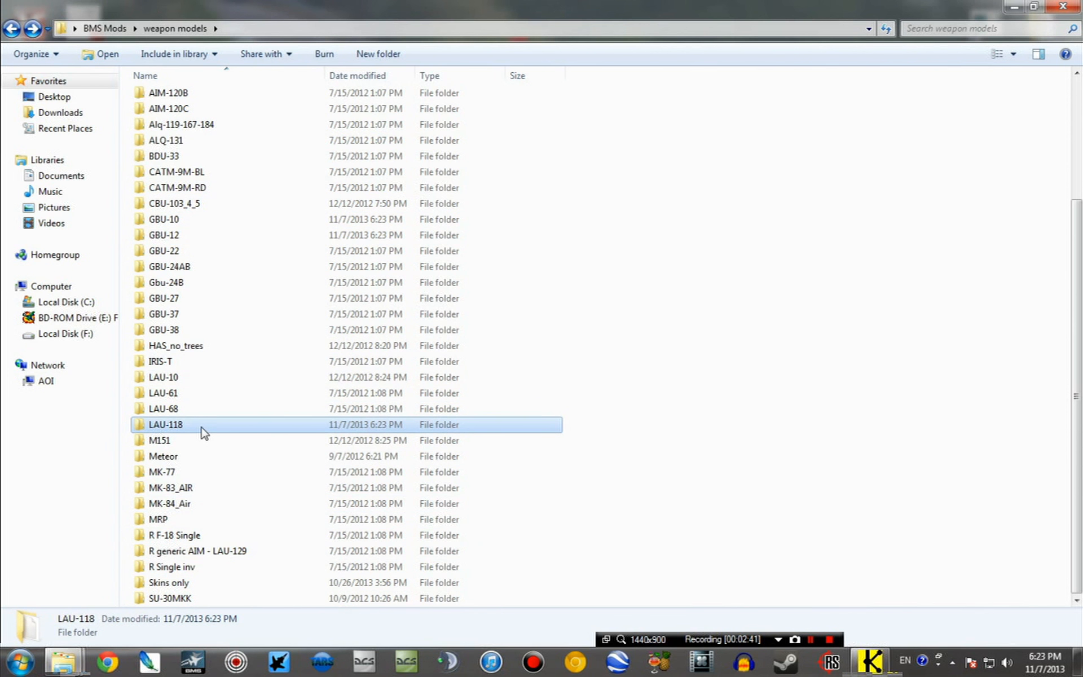
pyautogui.moveTo(203, 431)
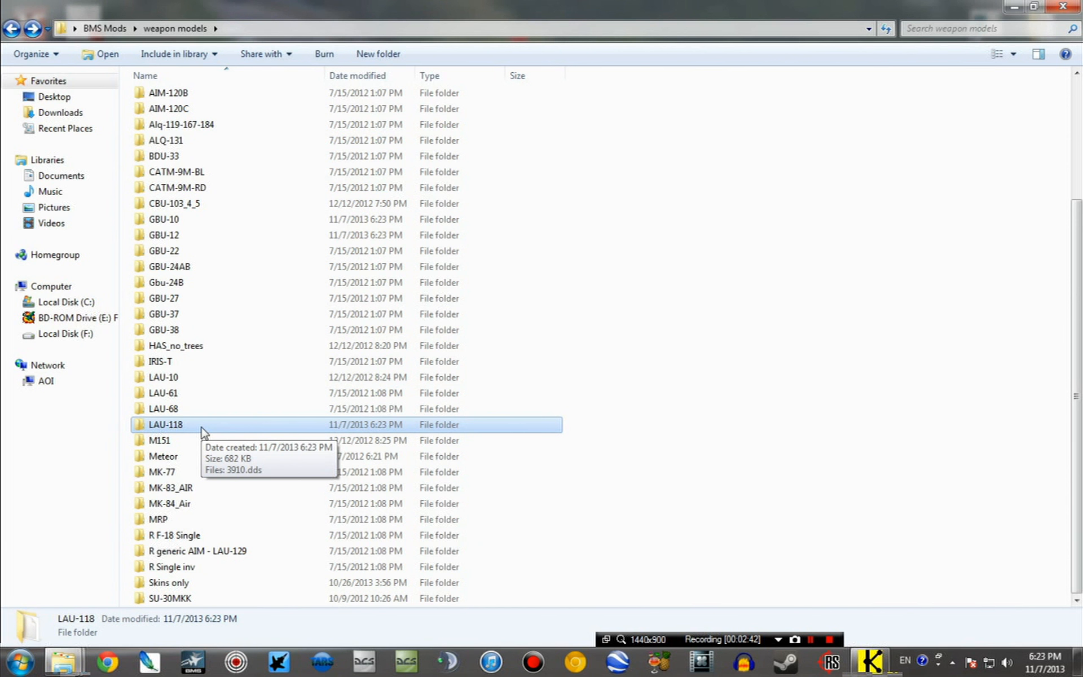
pyautogui.moveTo(704, 393)
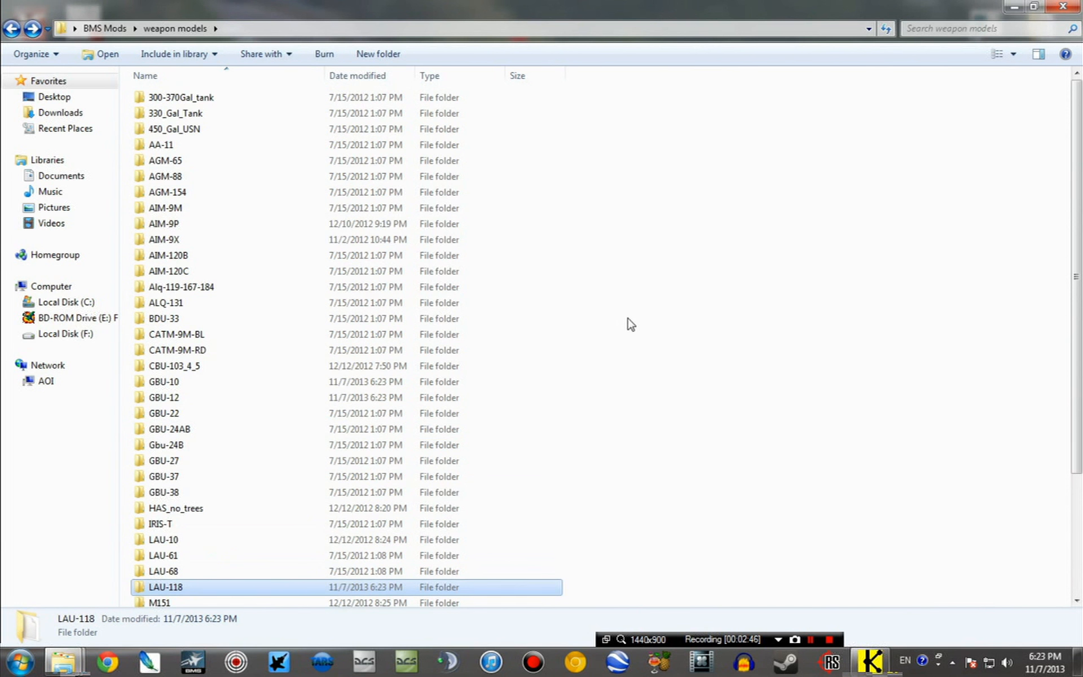
pyautogui.moveTo(582, 270)
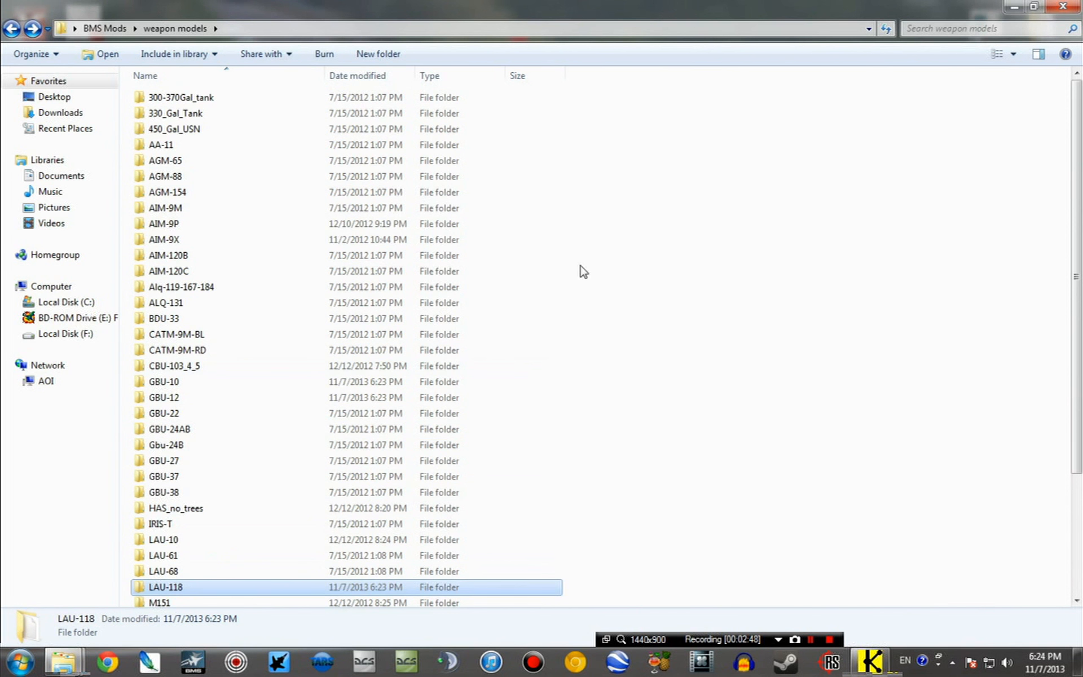
pyautogui.moveTo(616, 298)
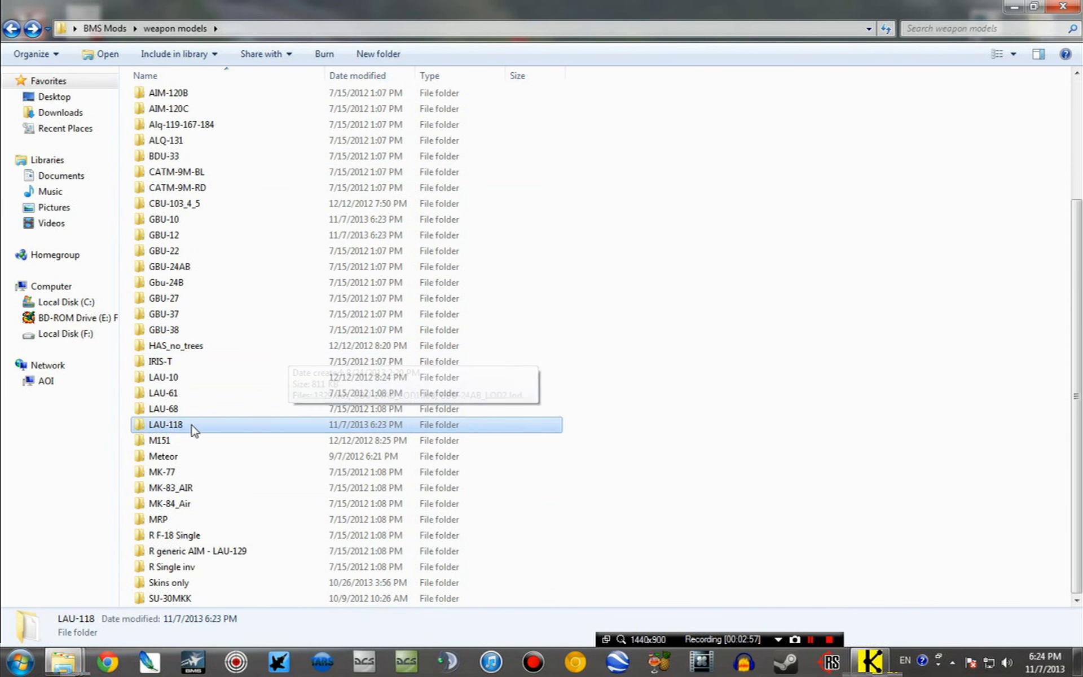
# Step: Inspect the LAU-118 and AIM-9X folder contents, then return to weapon models
pyautogui.click(197, 551)
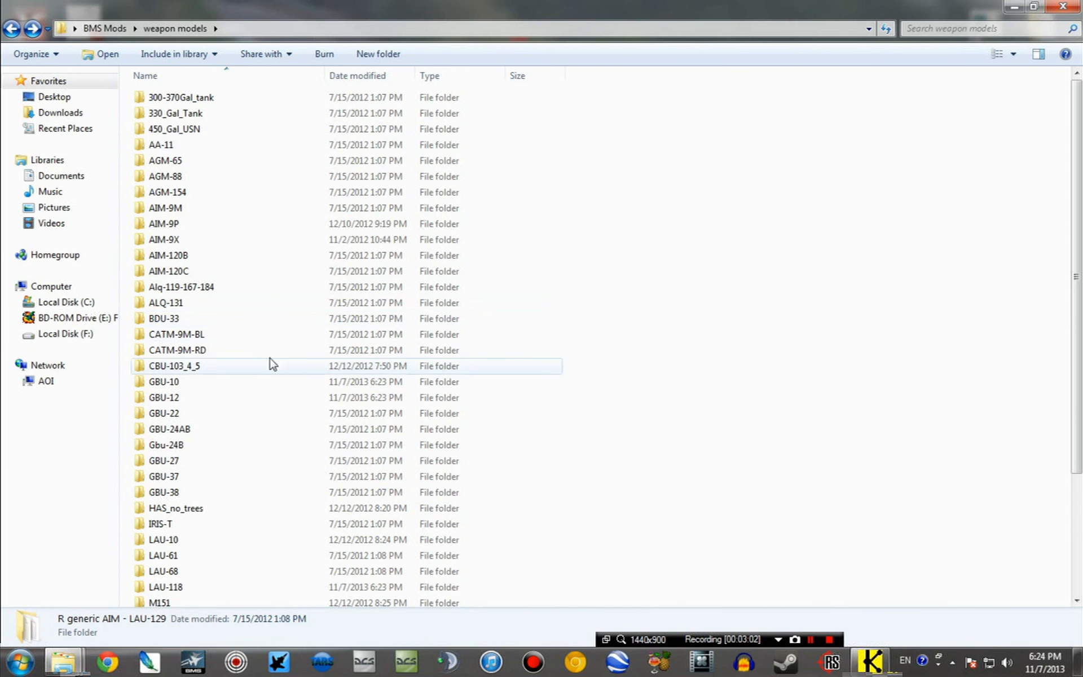
pyautogui.moveTo(190, 200)
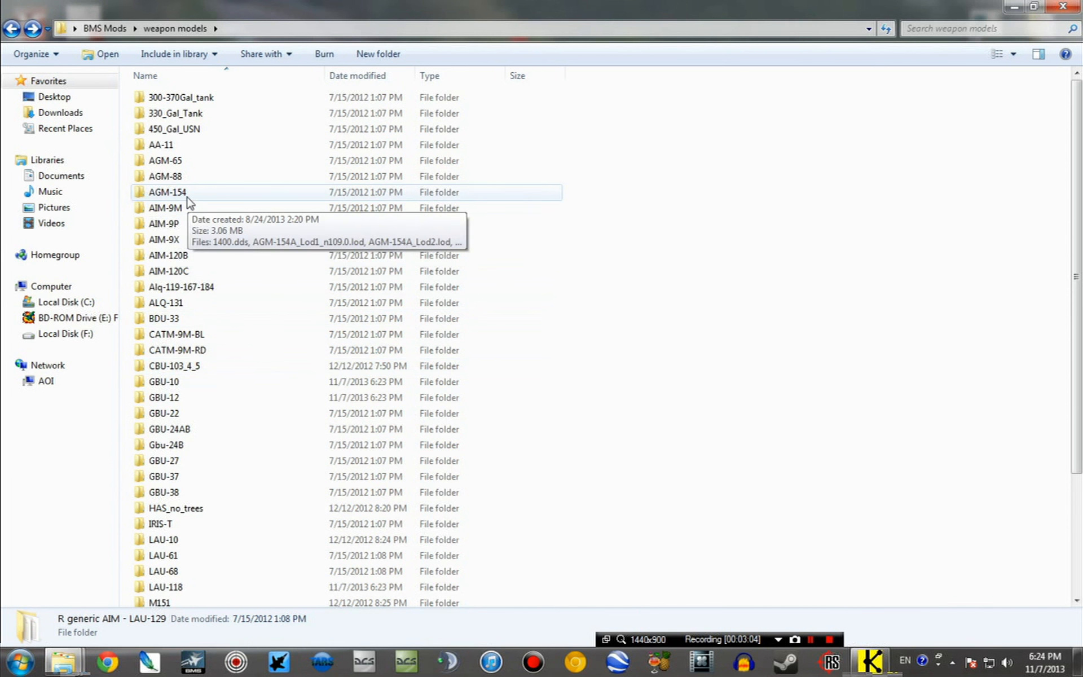
pyautogui.moveTo(197, 268)
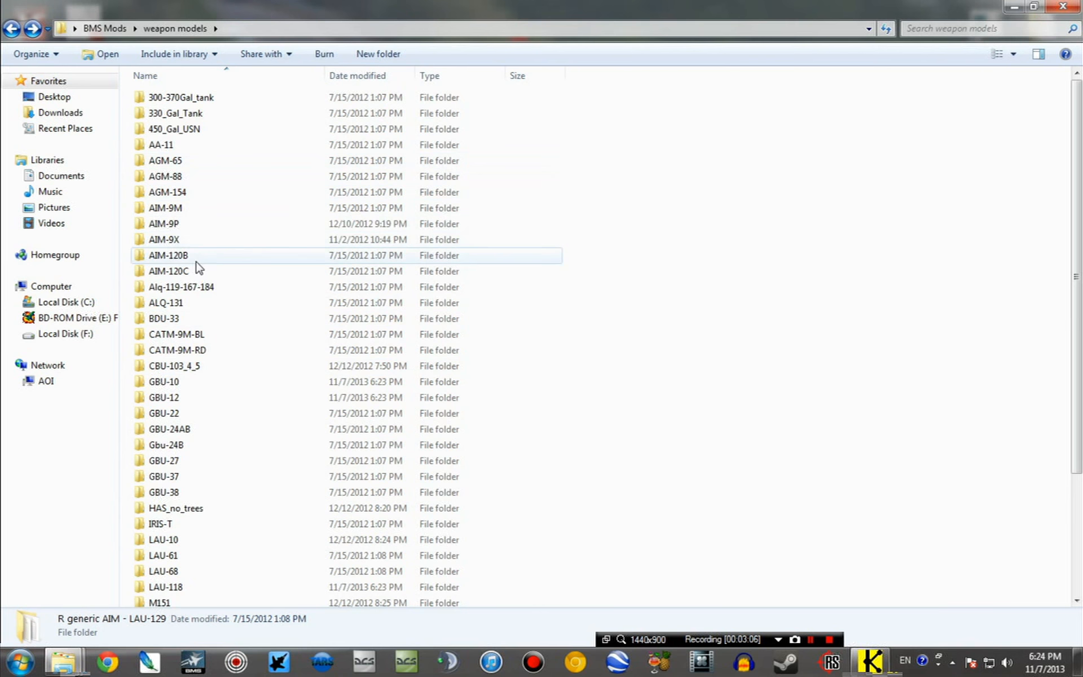
pyautogui.doubleClick(164, 239)
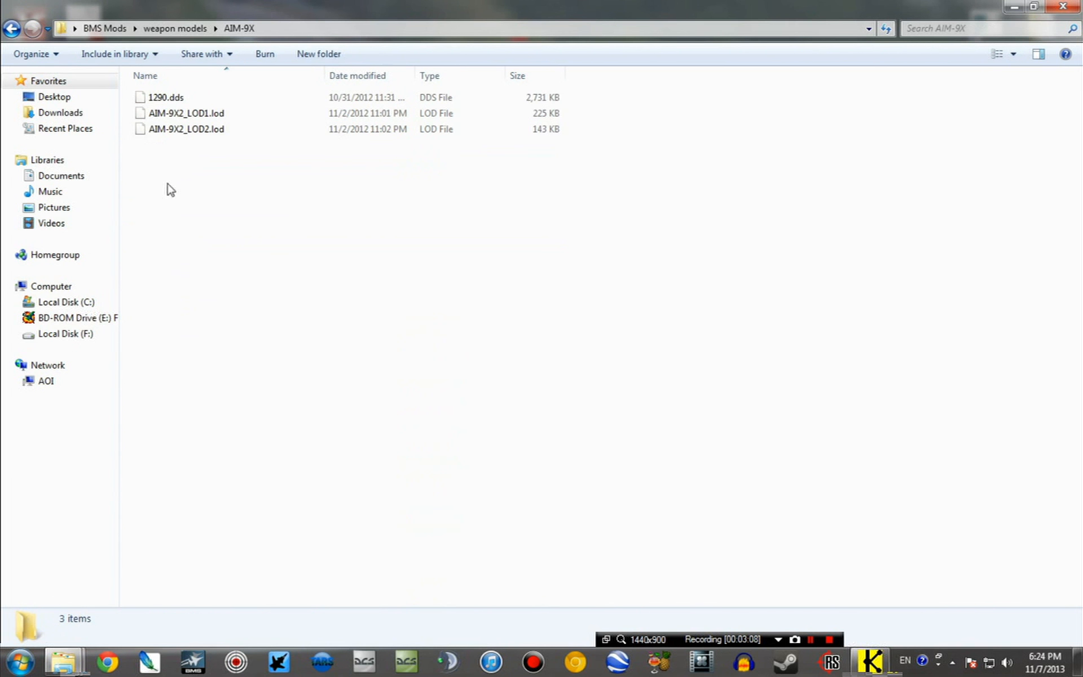
pyautogui.click(166, 98)
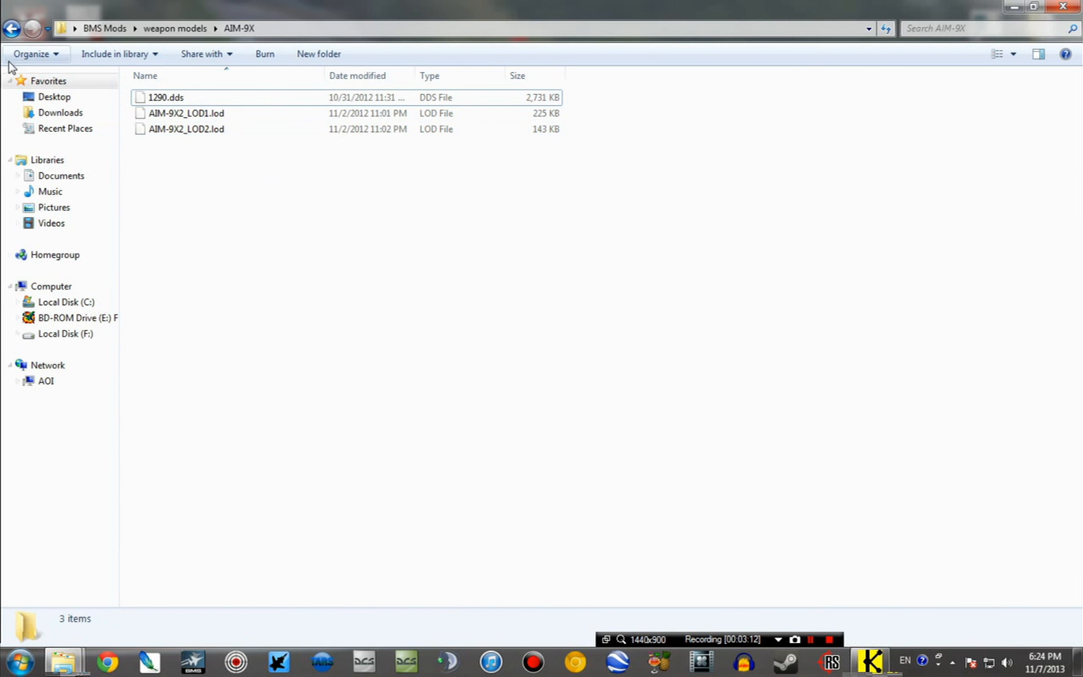
pyautogui.moveTo(12, 28)
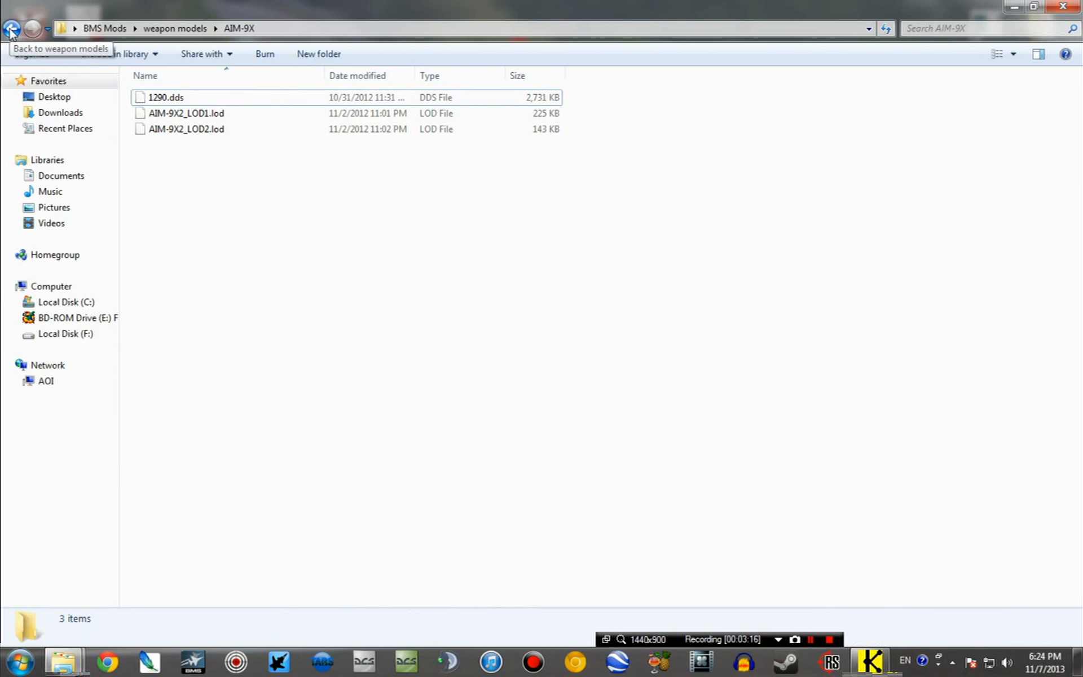
pyautogui.moveTo(197, 178)
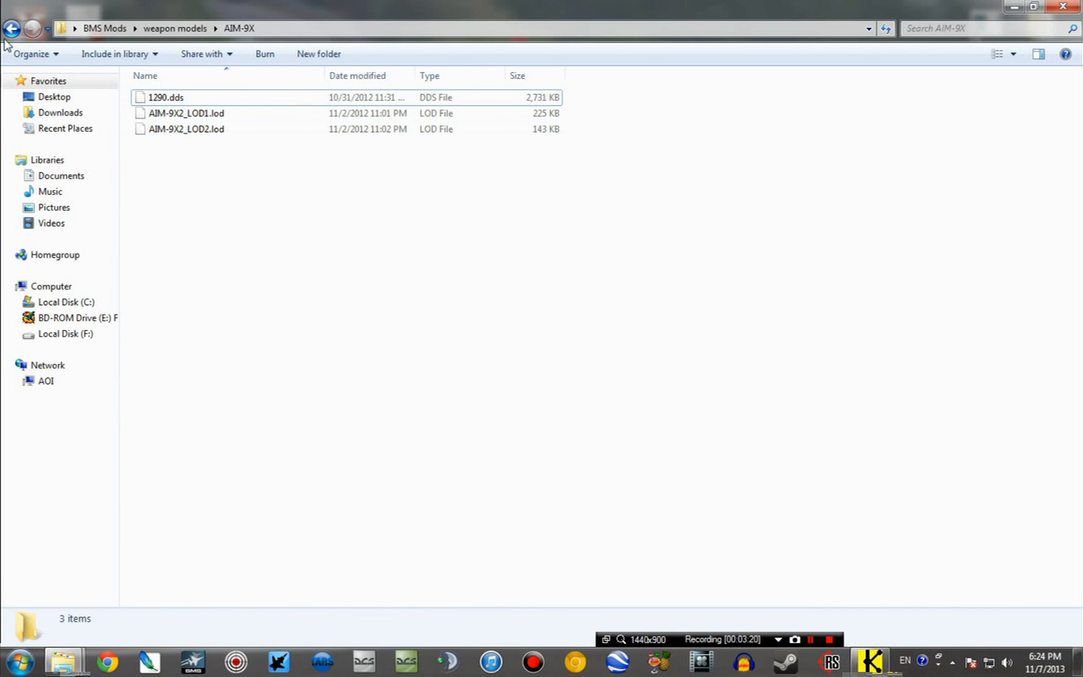
pyautogui.click(12, 28)
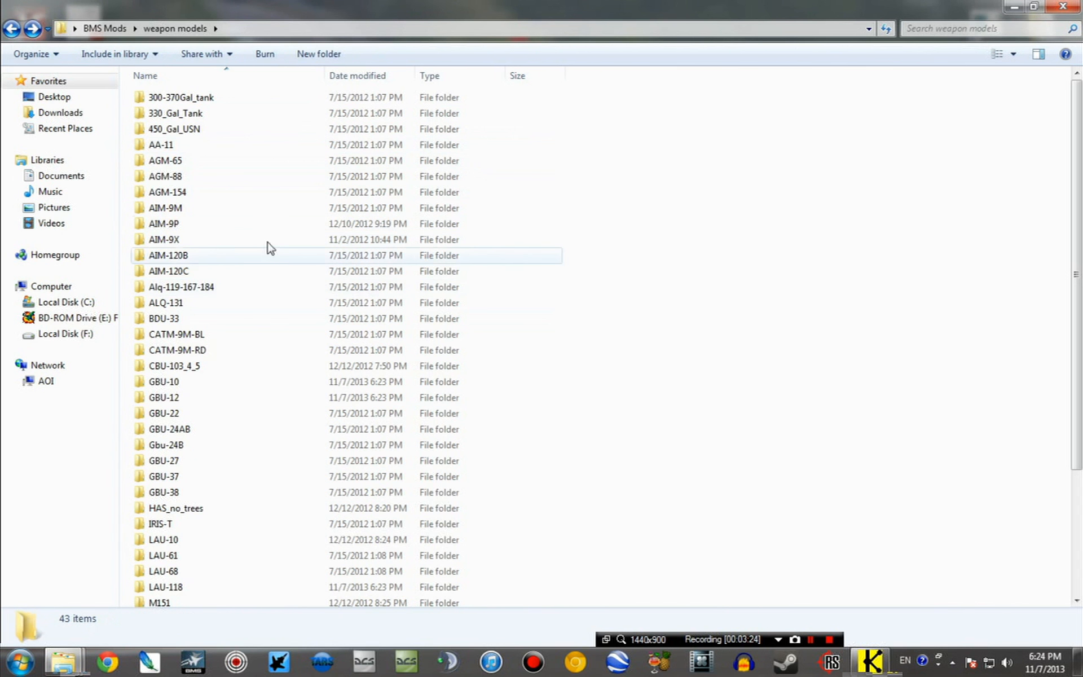
pyautogui.moveTo(194, 160)
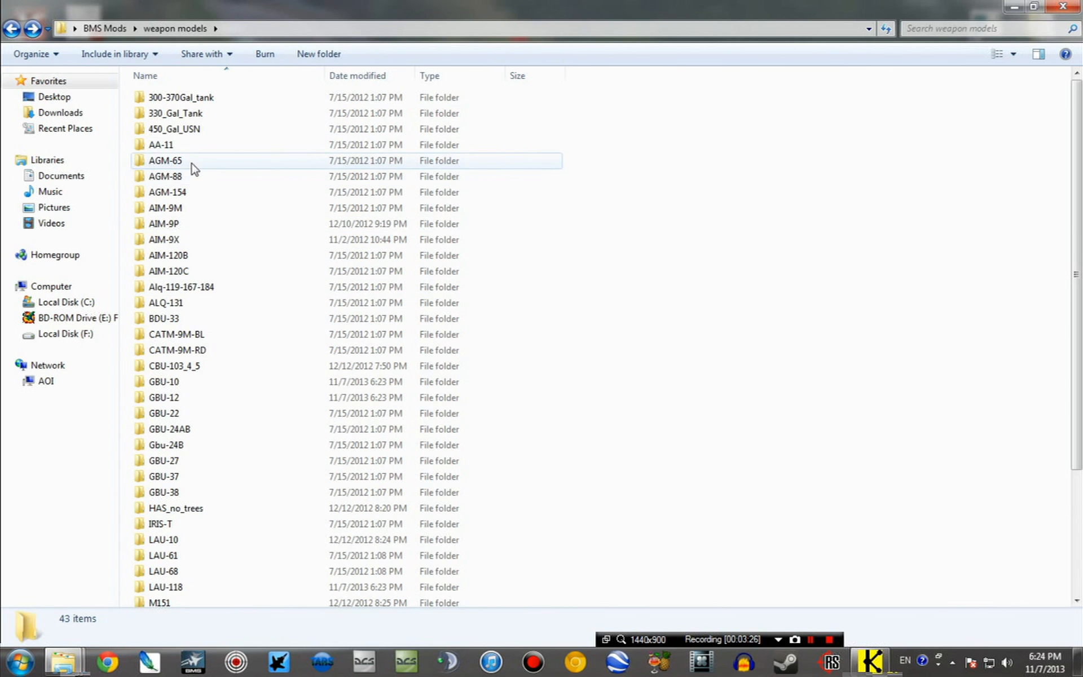
# Step: Copy 1292.dds and 1293.dds from AGM-65 Skins into KoreaObj, replacing the existing skins
pyautogui.doubleClick(166, 160)
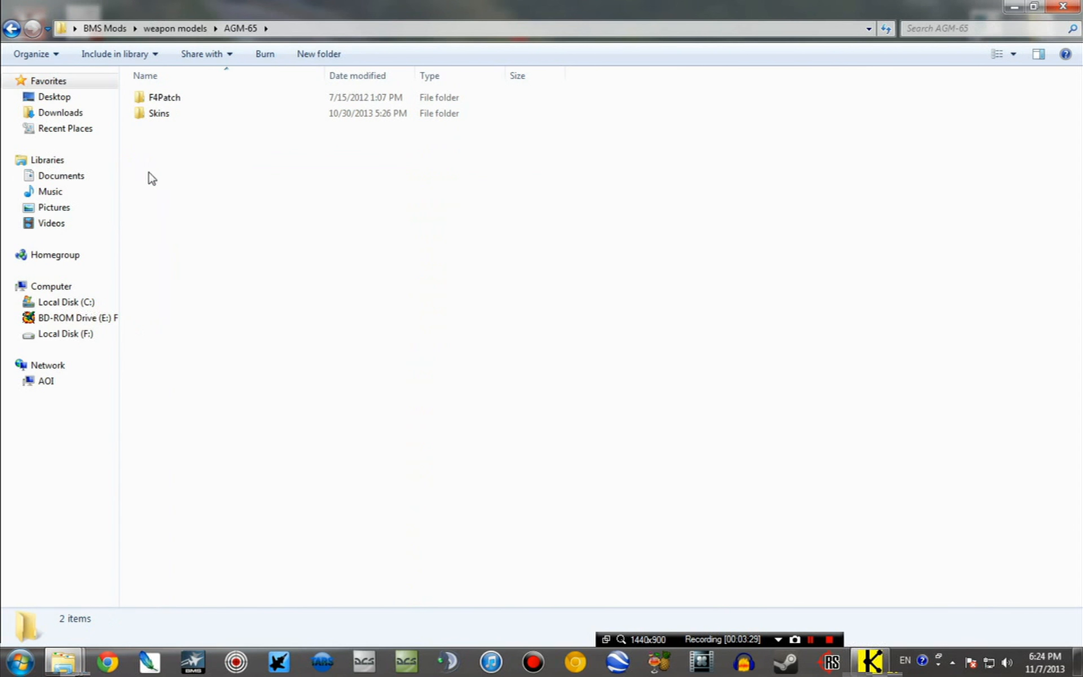
pyautogui.click(164, 97)
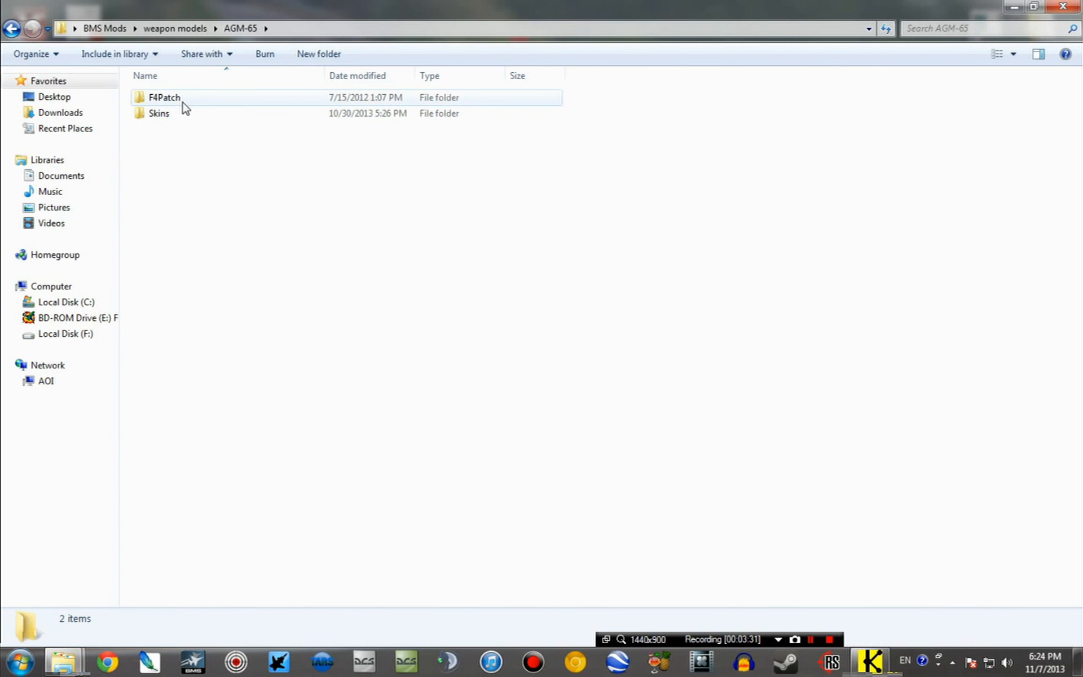
pyautogui.doubleClick(157, 112)
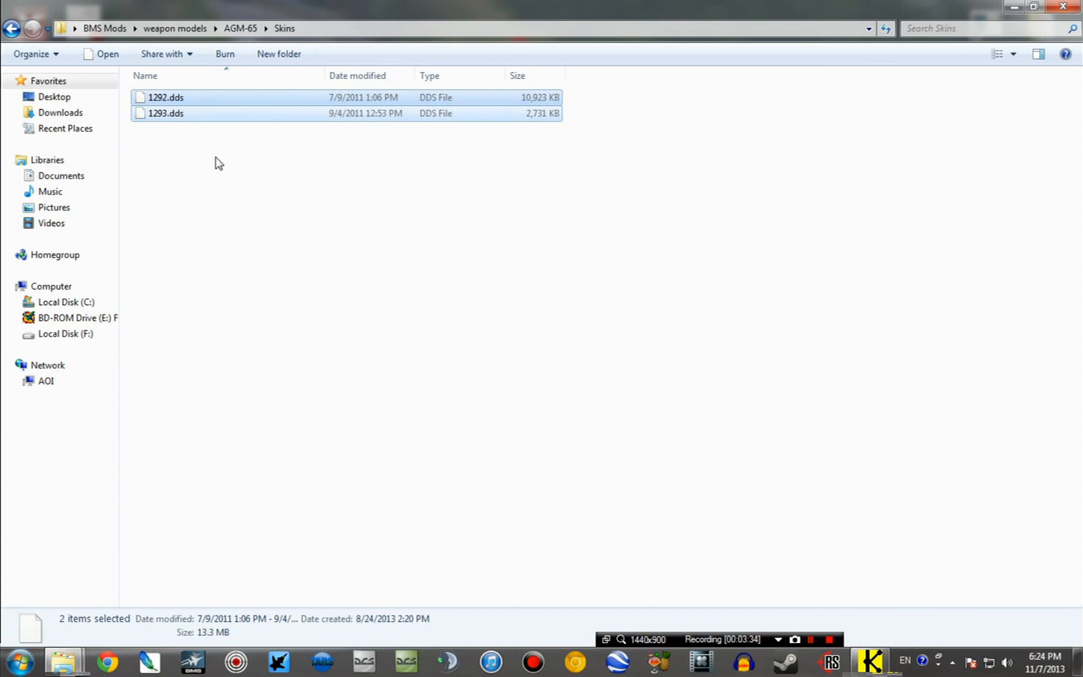
pyautogui.moveTo(65, 663)
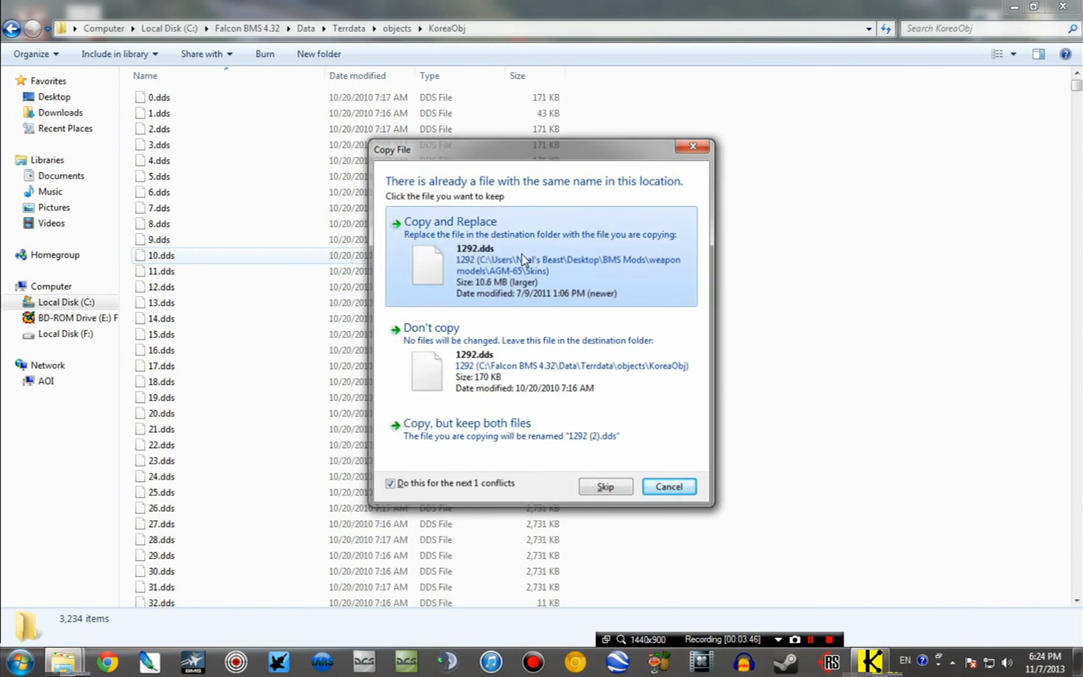
pyautogui.click(450, 221)
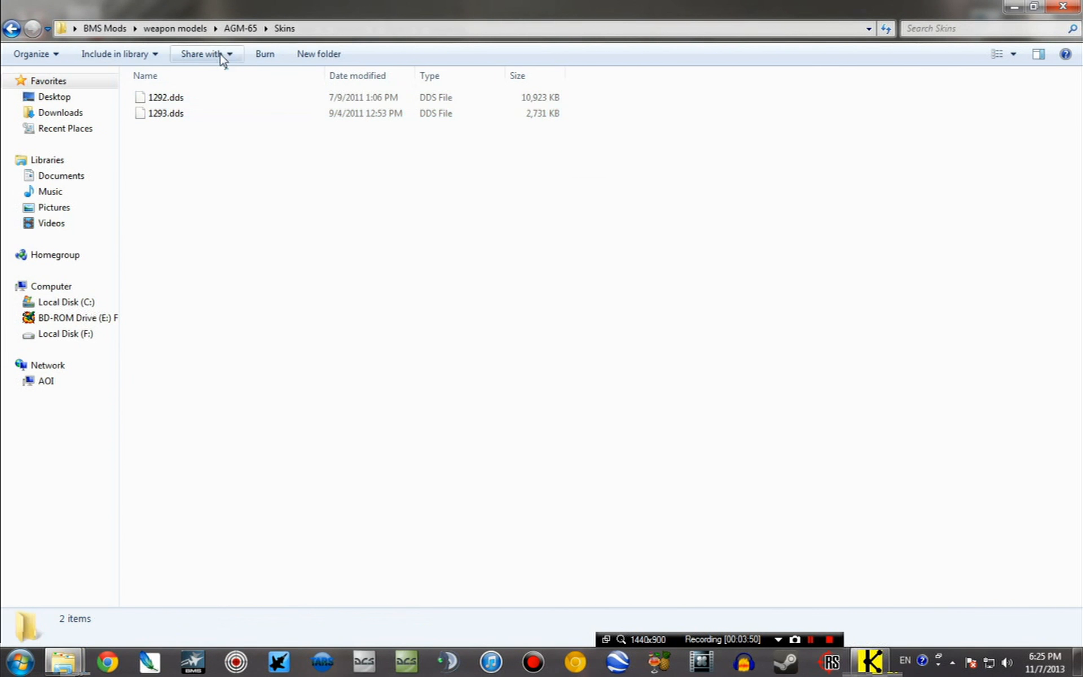
pyautogui.click(12, 29)
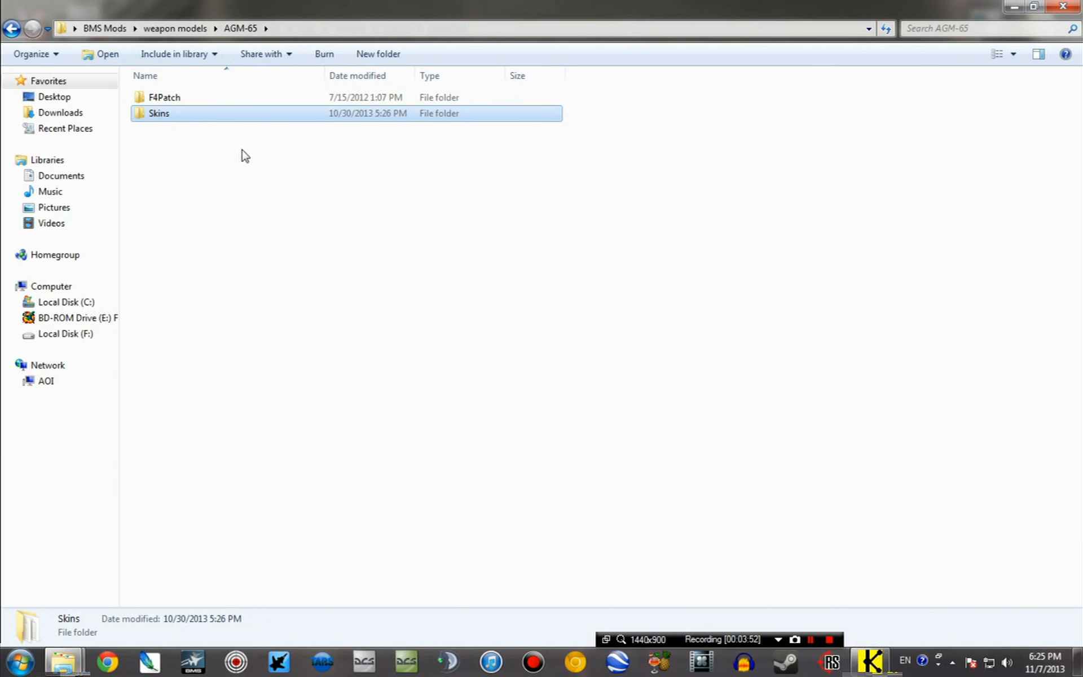
# Step: Copy AGM-65B_1739.dat, AGM-65D_1360.dat and AGM-65G_1361.dat from F4Patch Models
pyautogui.doubleClick(163, 97)
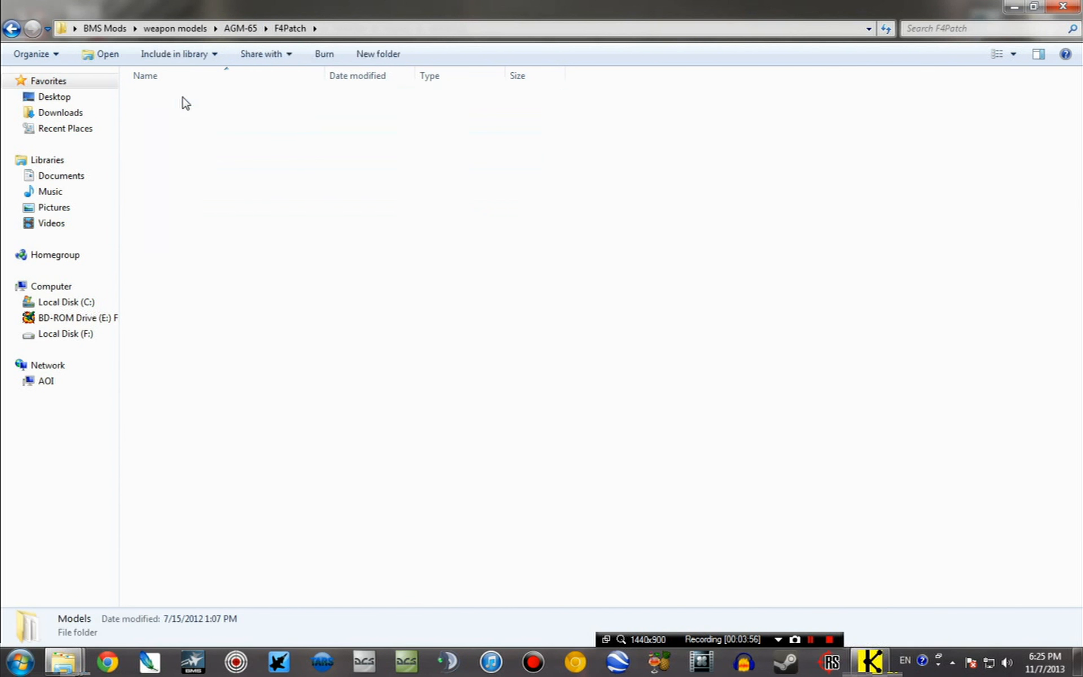
pyautogui.doubleClick(74, 618)
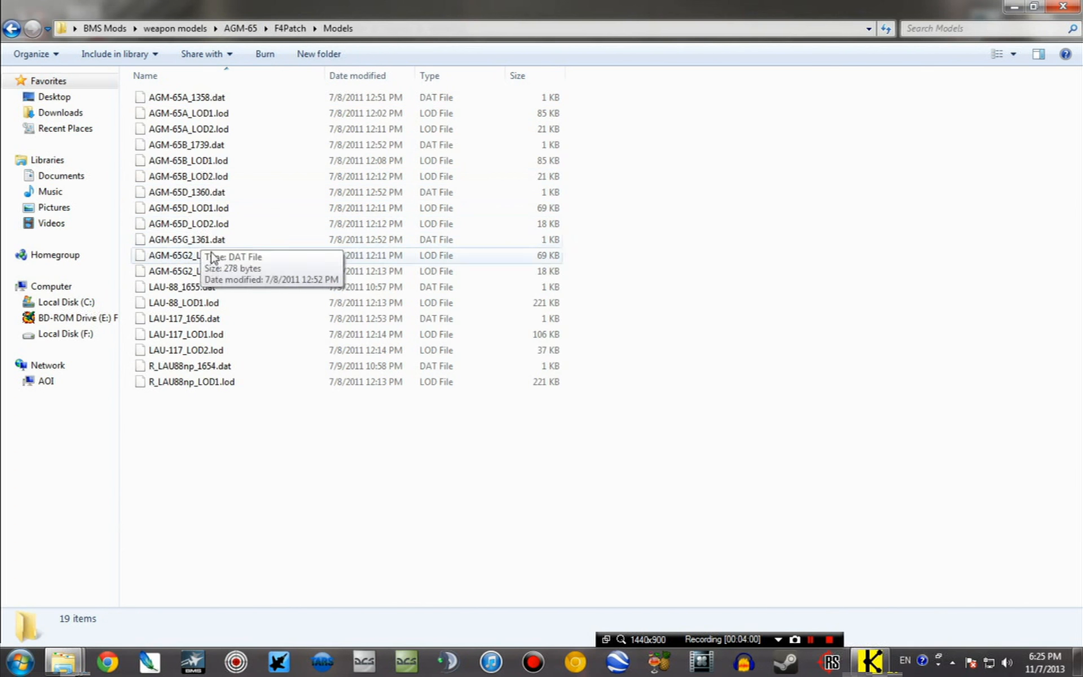
pyautogui.moveTo(183, 318)
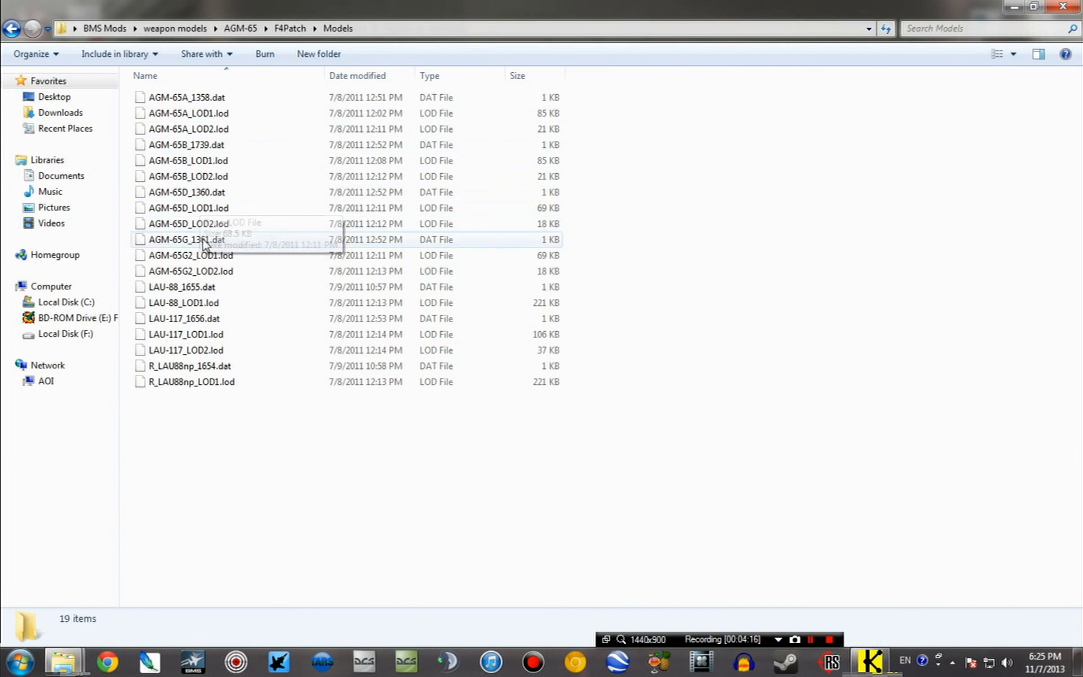
pyautogui.moveTo(11, 28)
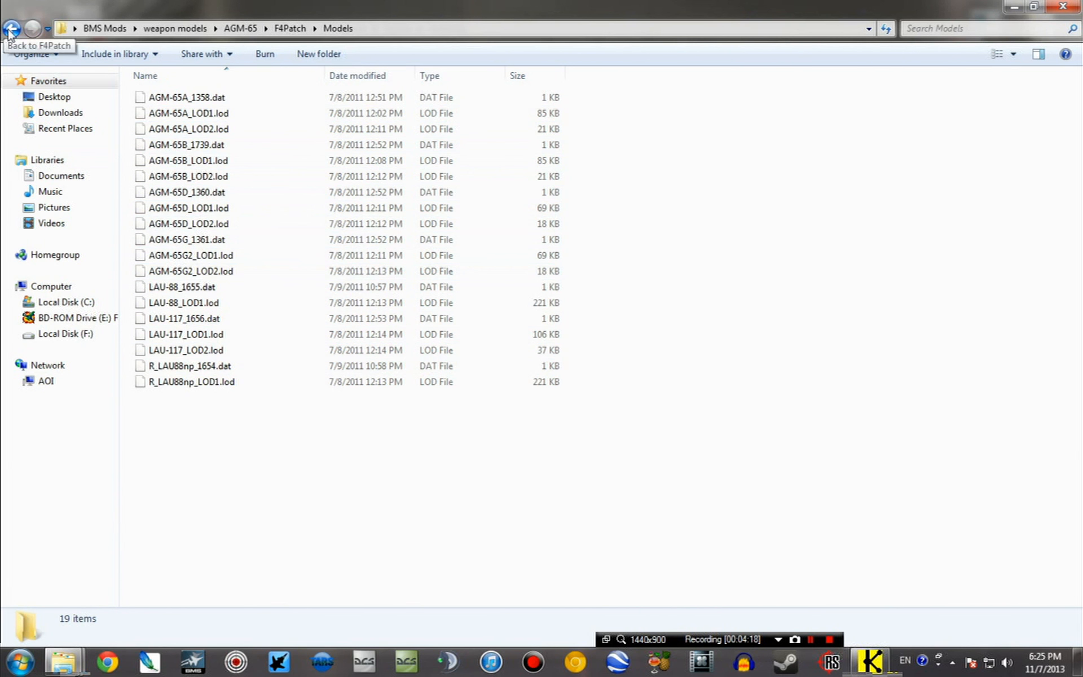
pyautogui.click(188, 129)
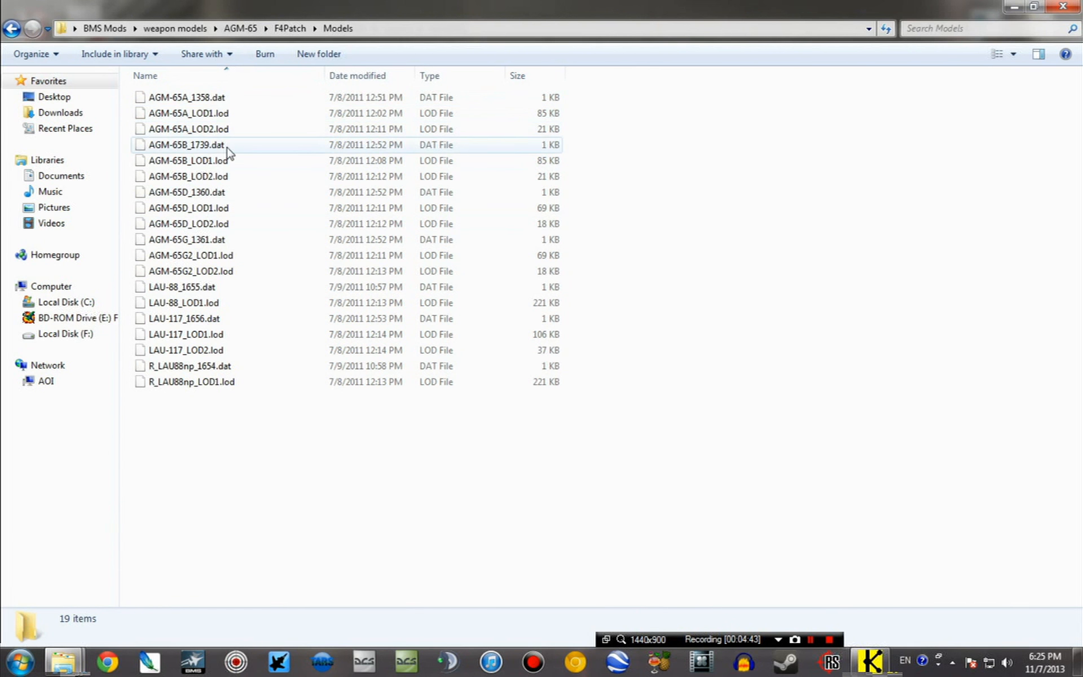
pyautogui.click(187, 191)
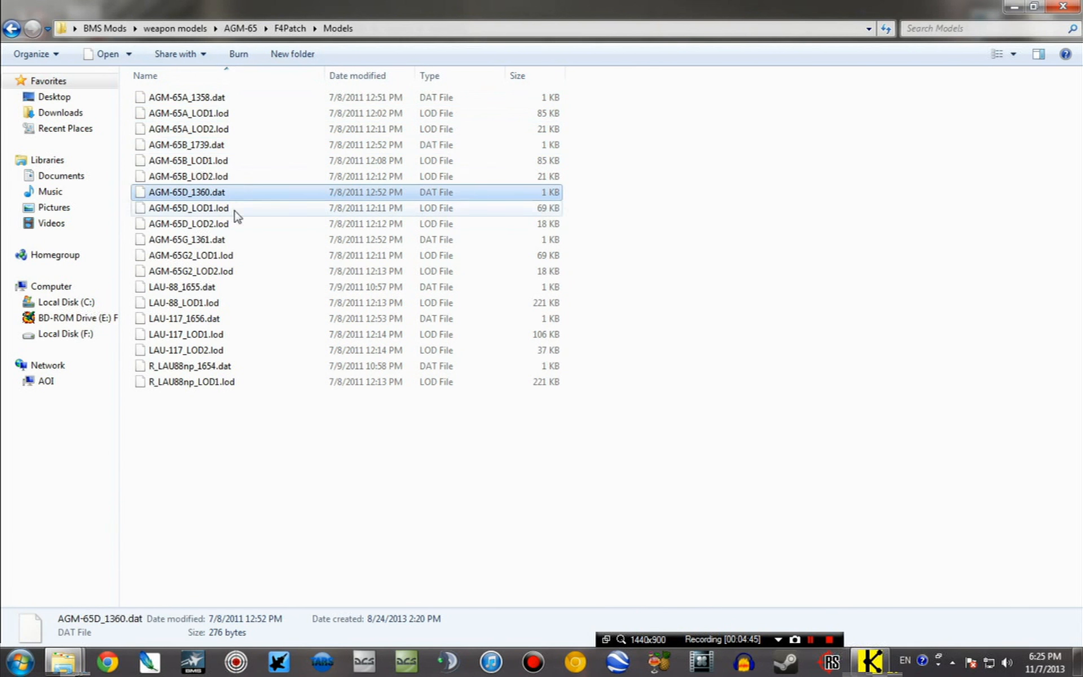
pyautogui.click(187, 239)
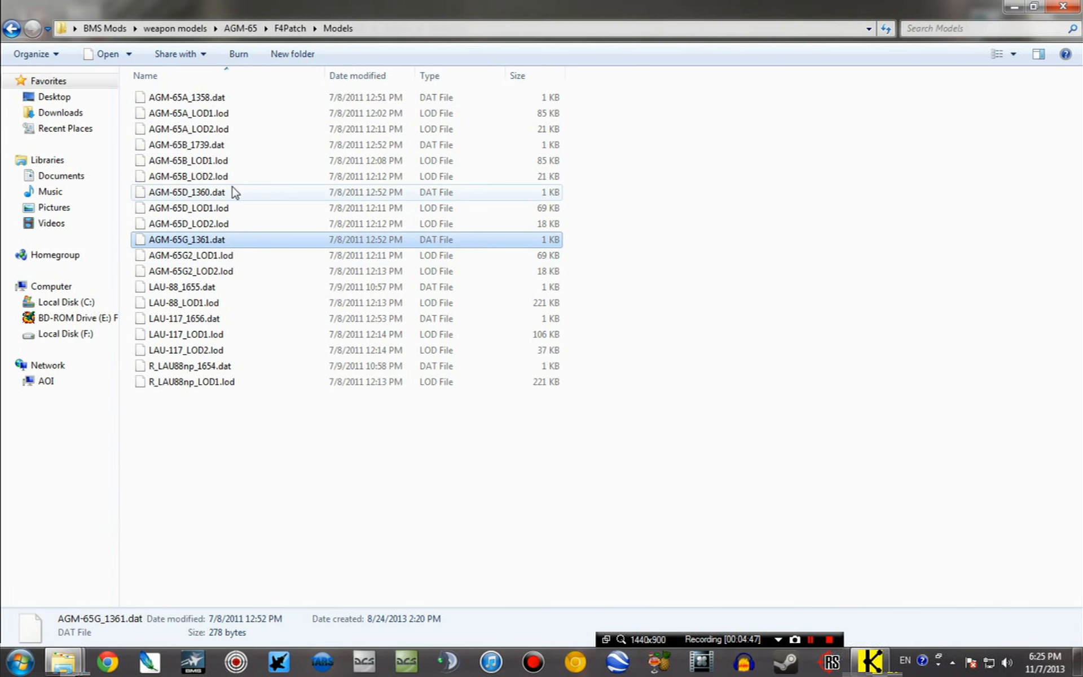
pyautogui.click(186, 145)
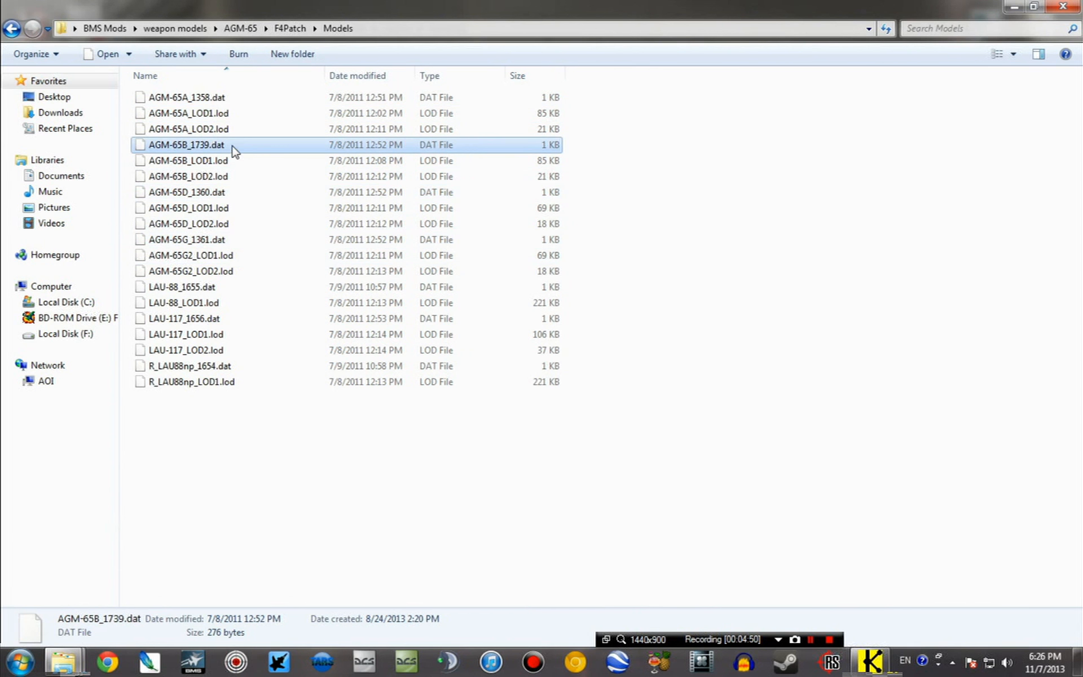
pyautogui.moveTo(244, 208)
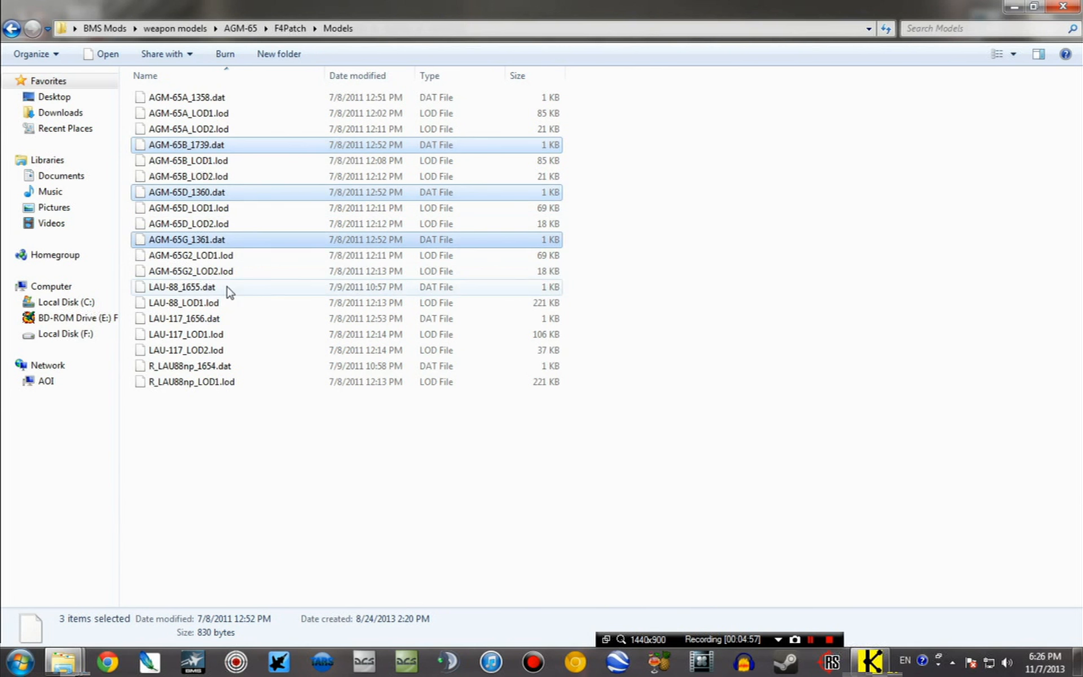
pyautogui.click(184, 318)
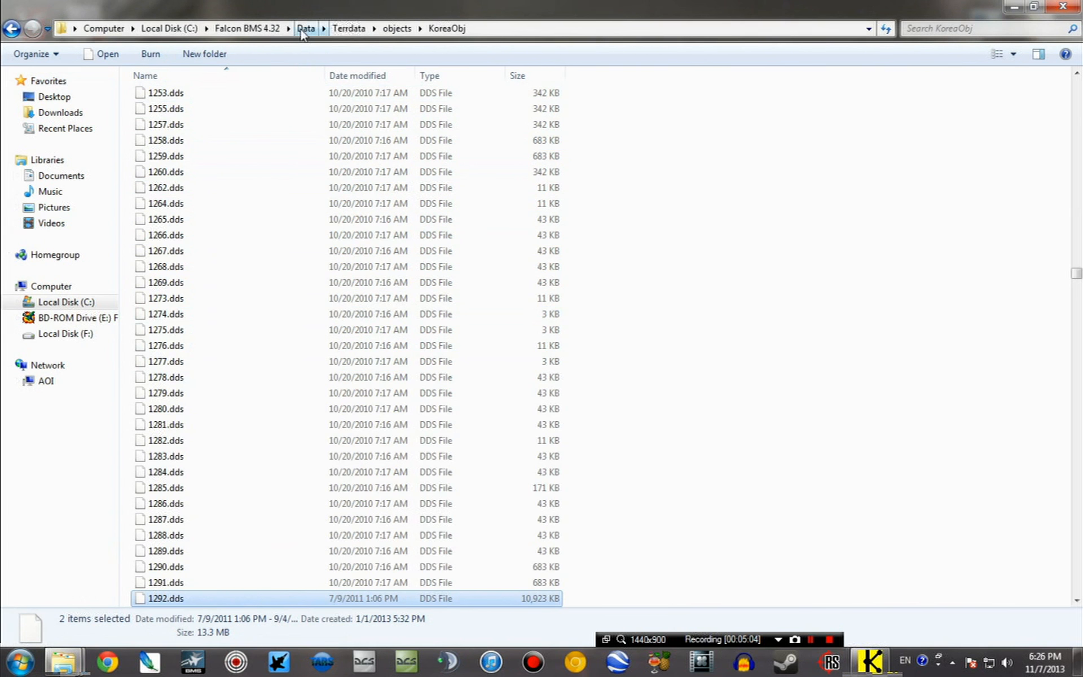
# Step: Paste the three AGM-65 .dat files into Falcon BMS Data\Sim\Misdata
pyautogui.click(305, 28)
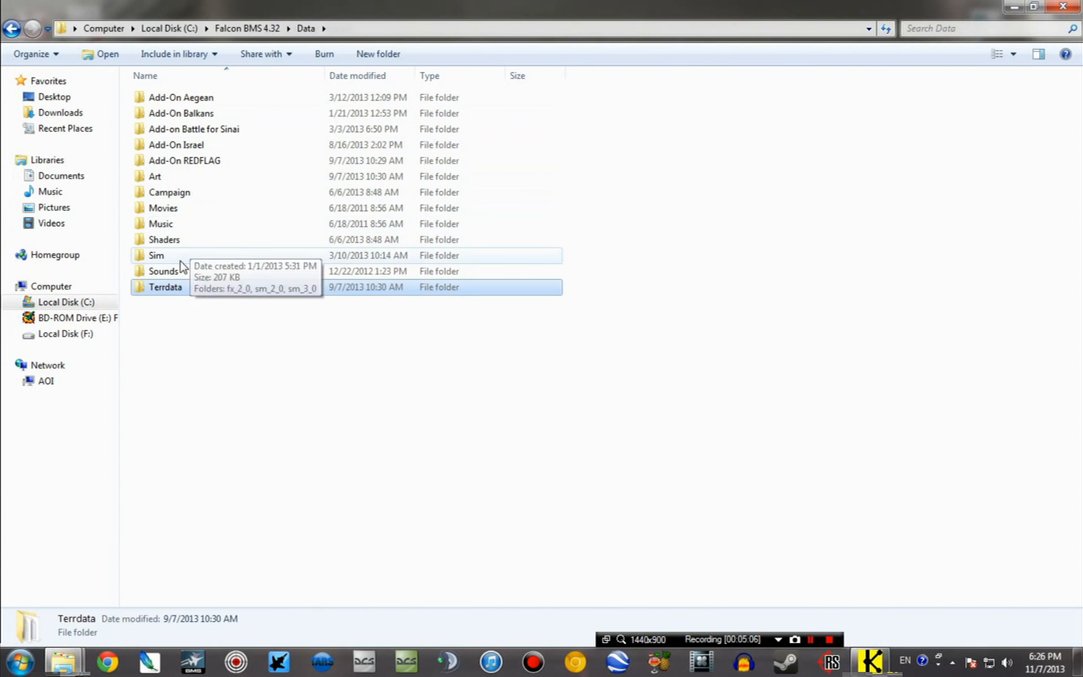
pyautogui.doubleClick(156, 255)
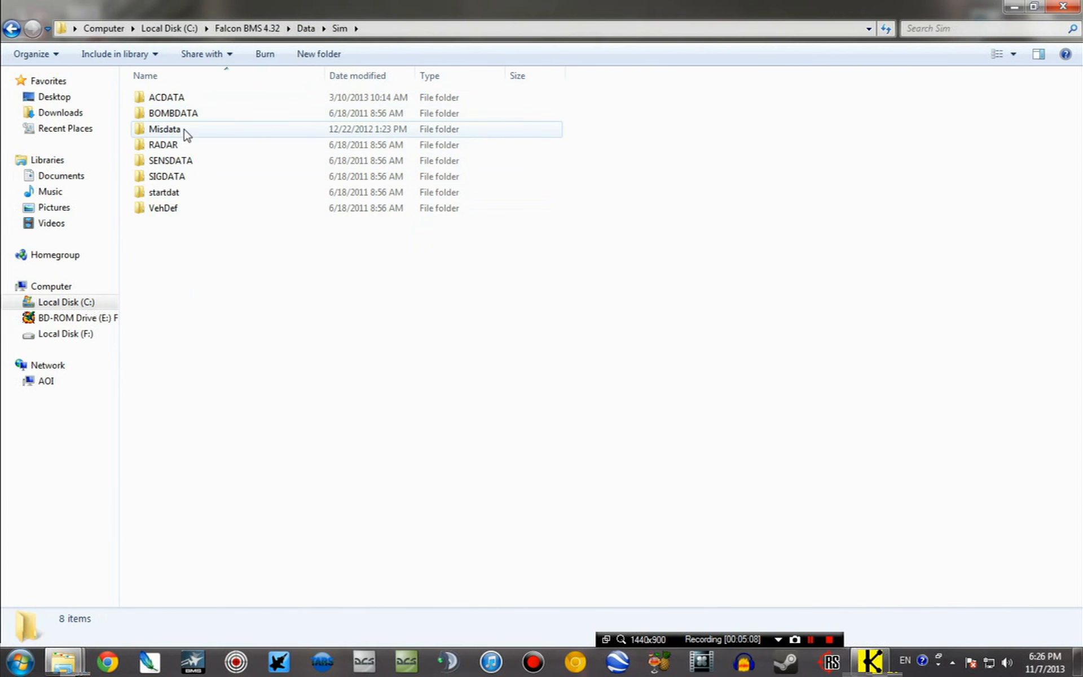
pyautogui.moveTo(184, 132)
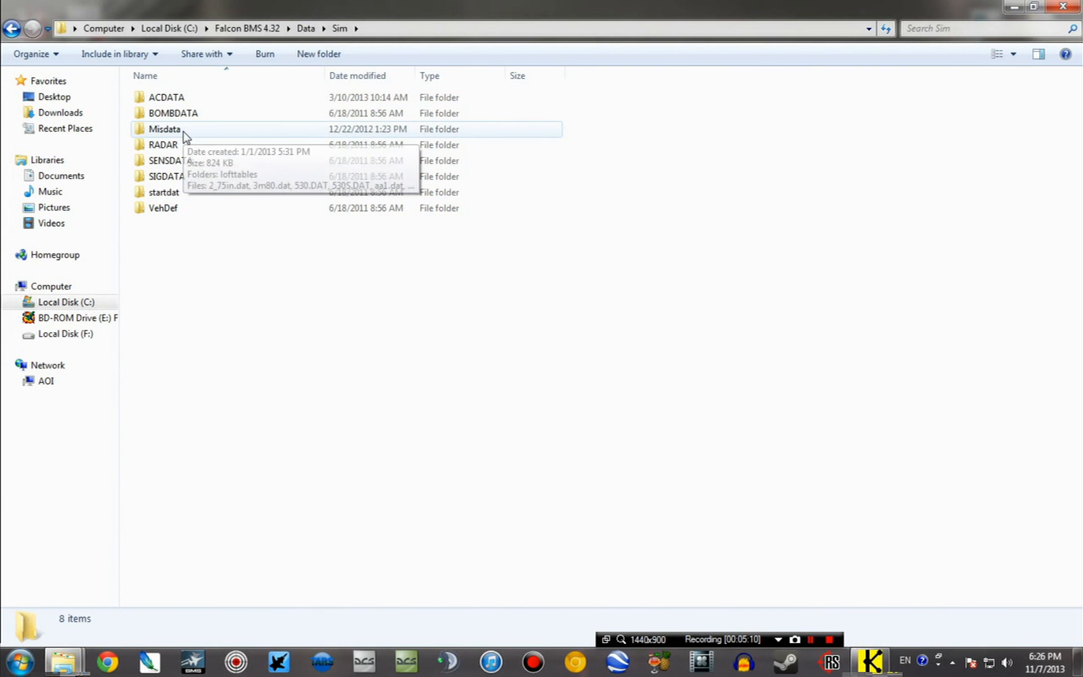
pyautogui.doubleClick(163, 129)
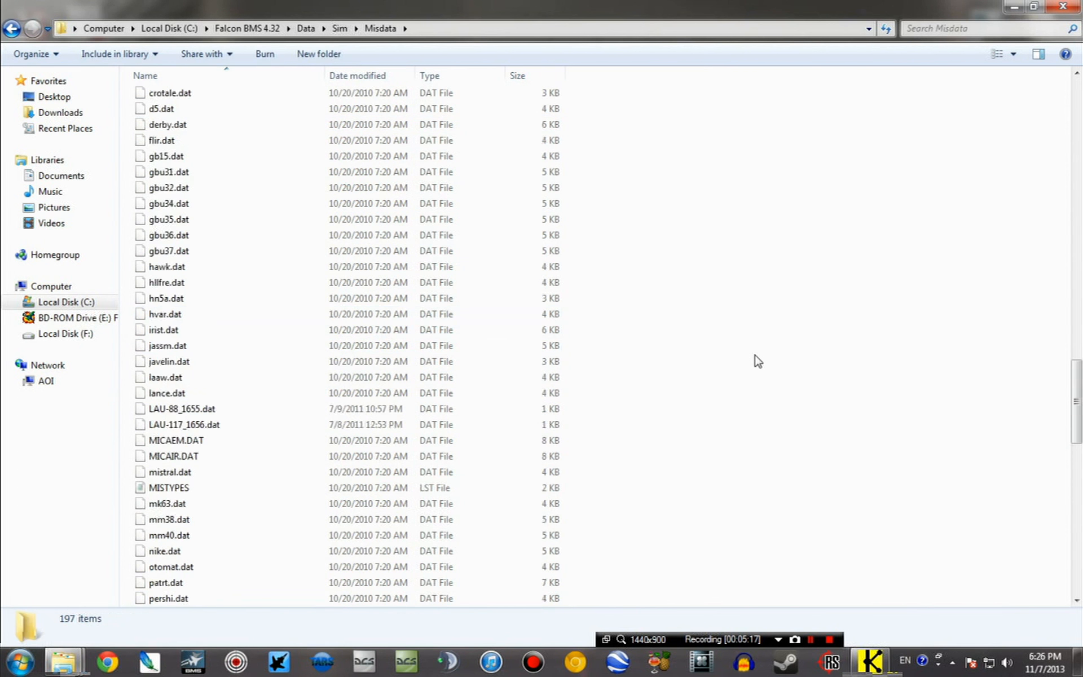
pyautogui.scroll(-3)
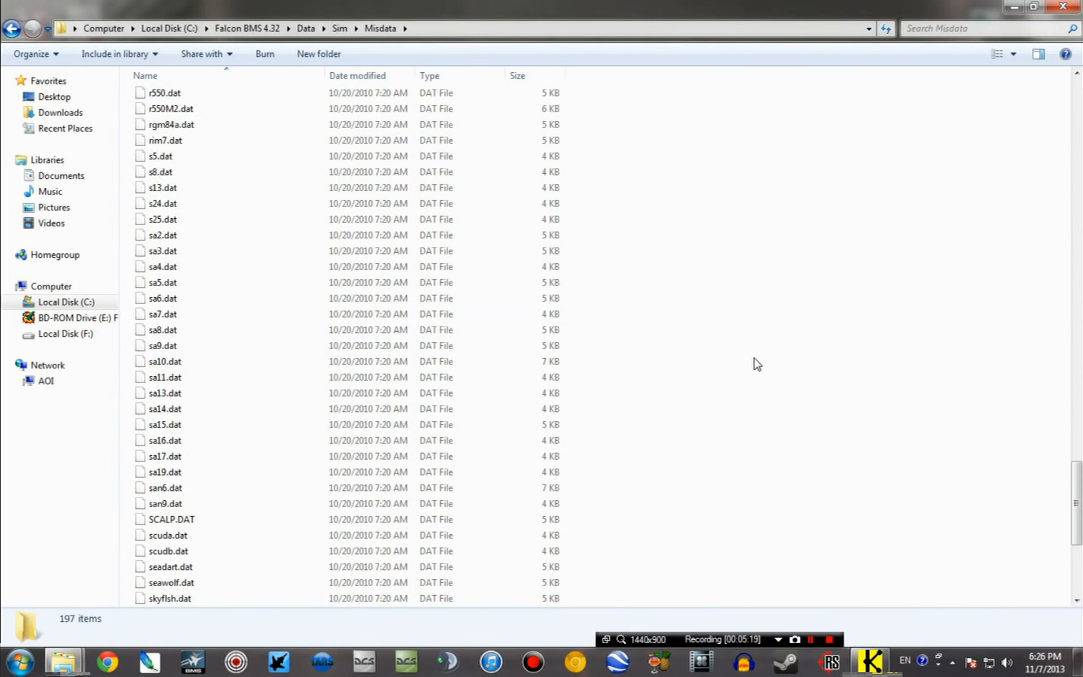
pyautogui.scroll(-3)
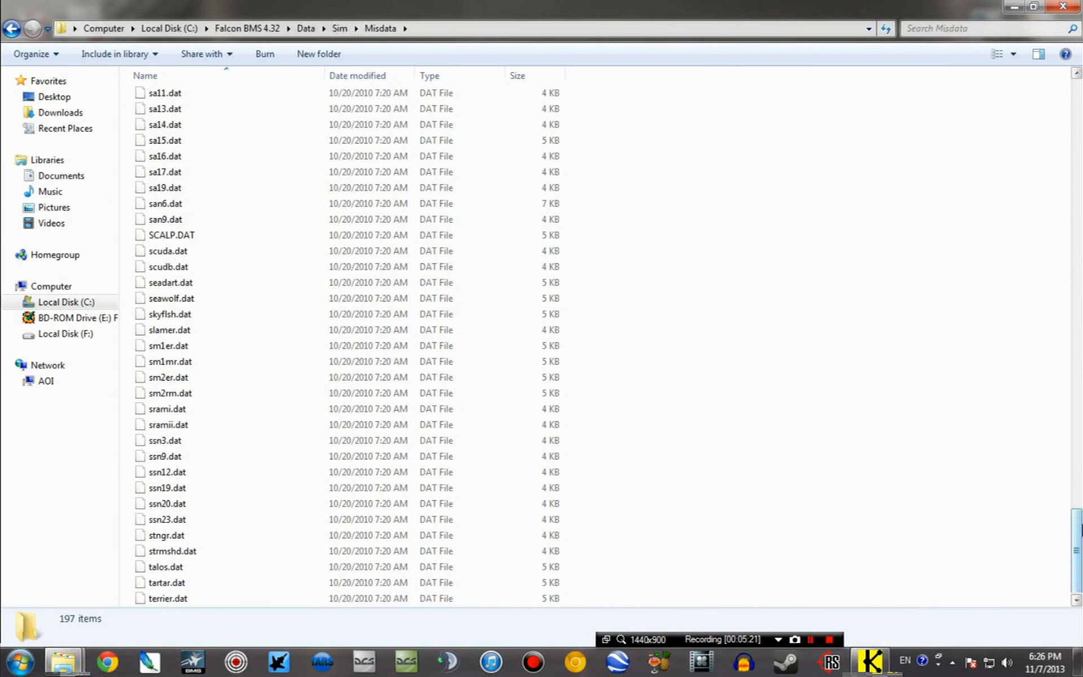
# Step: Navigate back to the Terrdata\objects folder
pyautogui.click(12, 28)
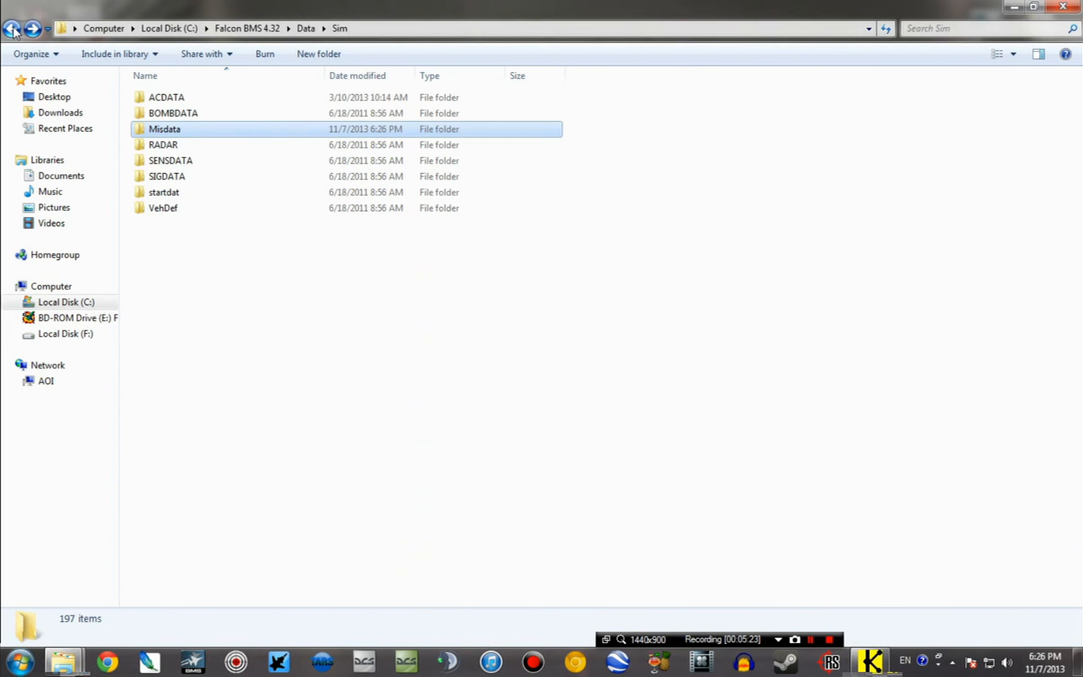
pyautogui.click(12, 29)
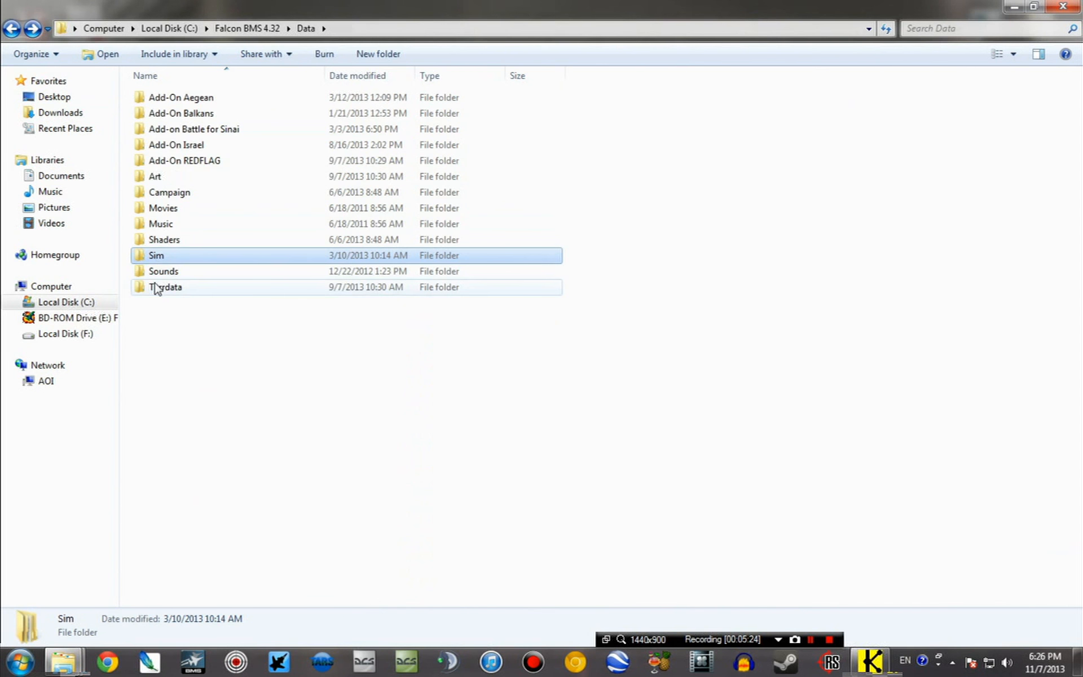
pyautogui.doubleClick(166, 286)
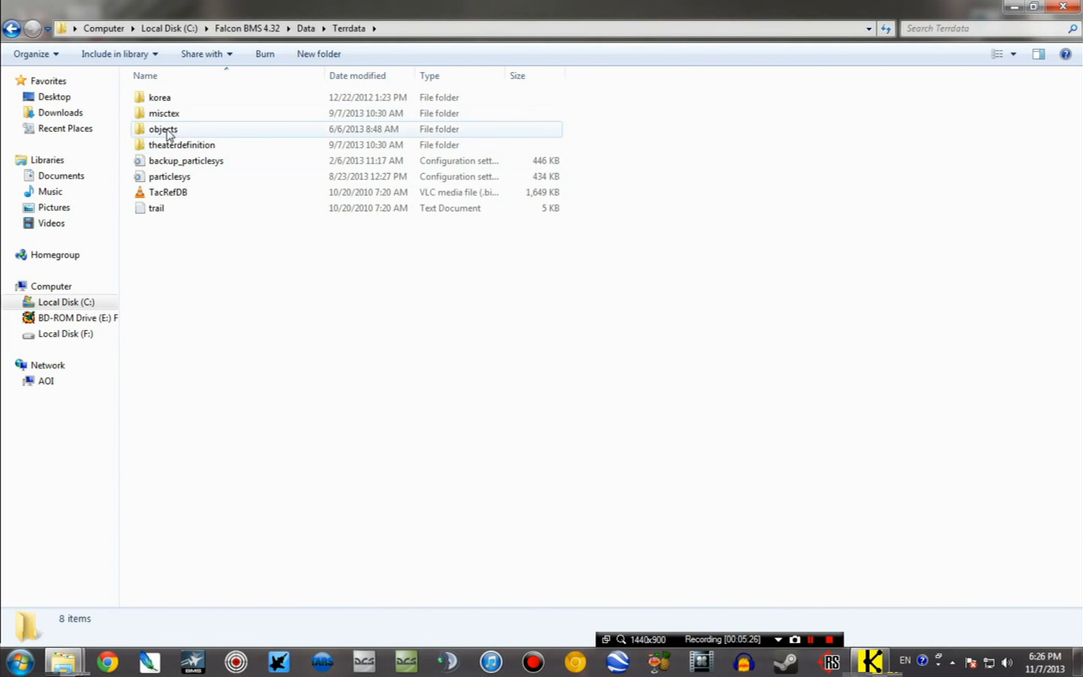
pyautogui.doubleClick(163, 129)
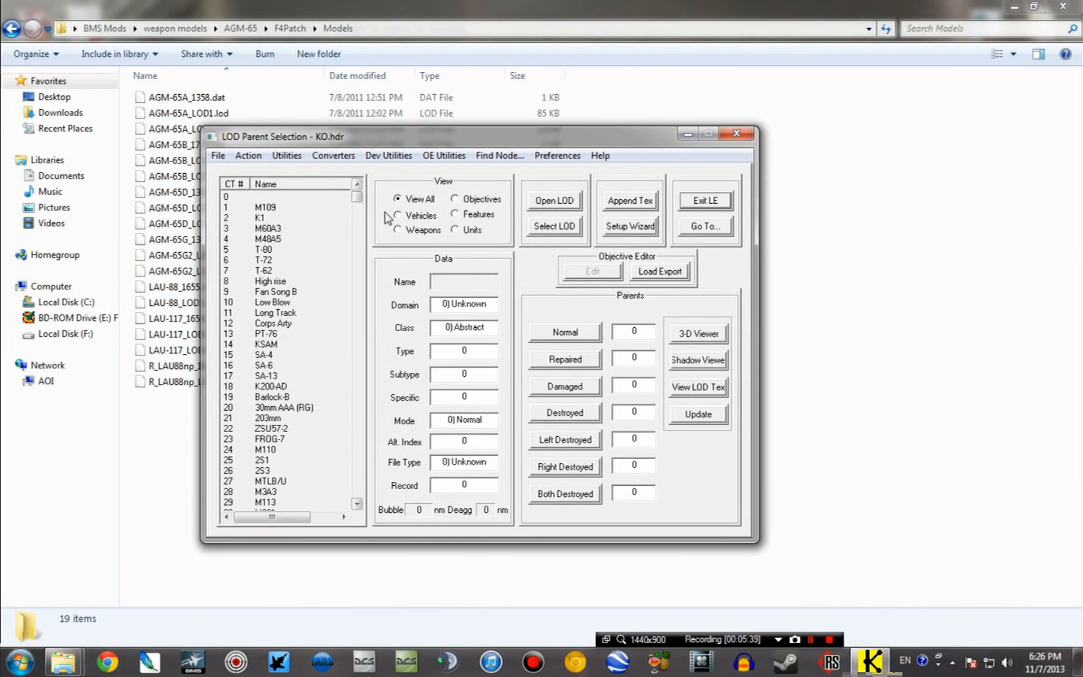
# Step: Filter parents to weapons, browse tank and AGM-65A entries, and select AGM-65D (parent 1360)
pyautogui.click(397, 229)
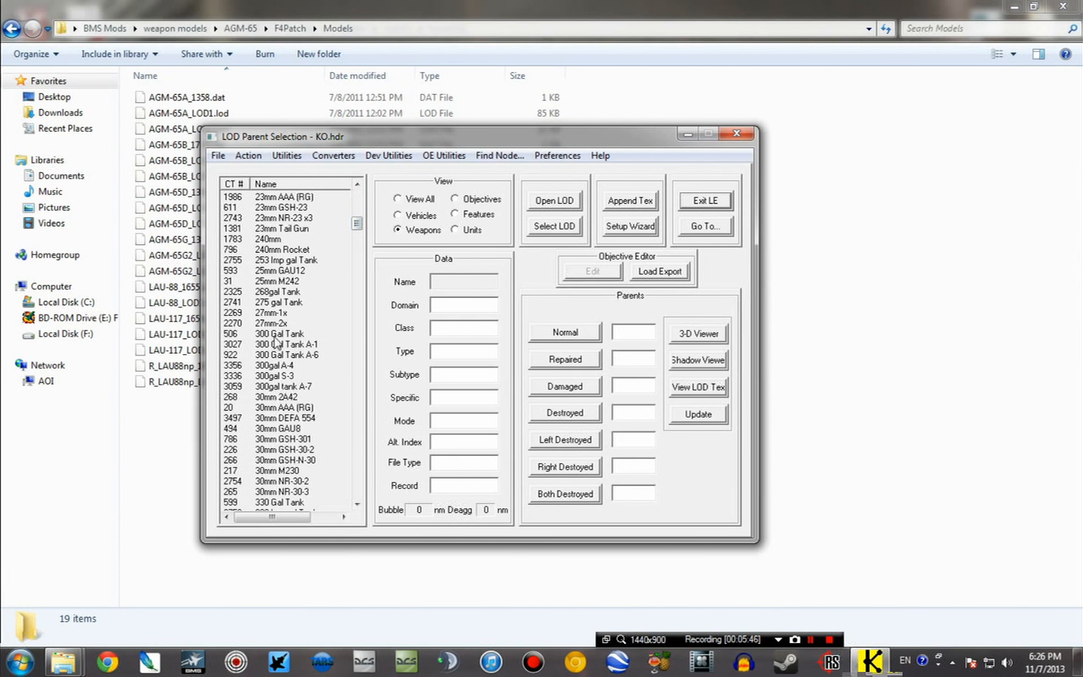
pyautogui.click(279, 334)
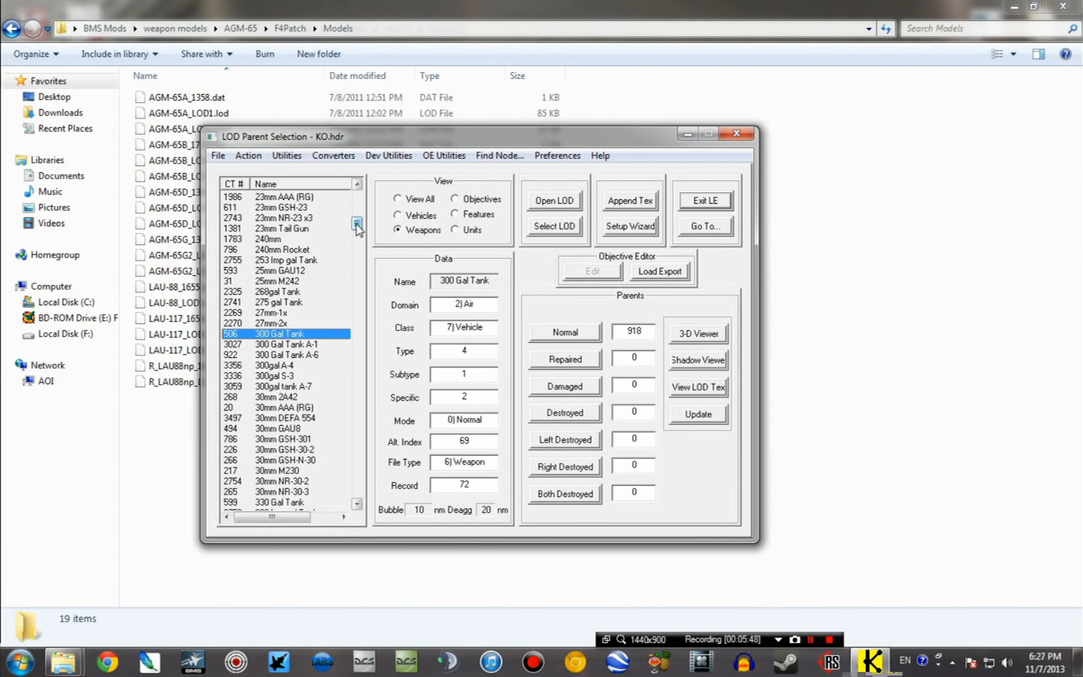
pyautogui.click(356, 231)
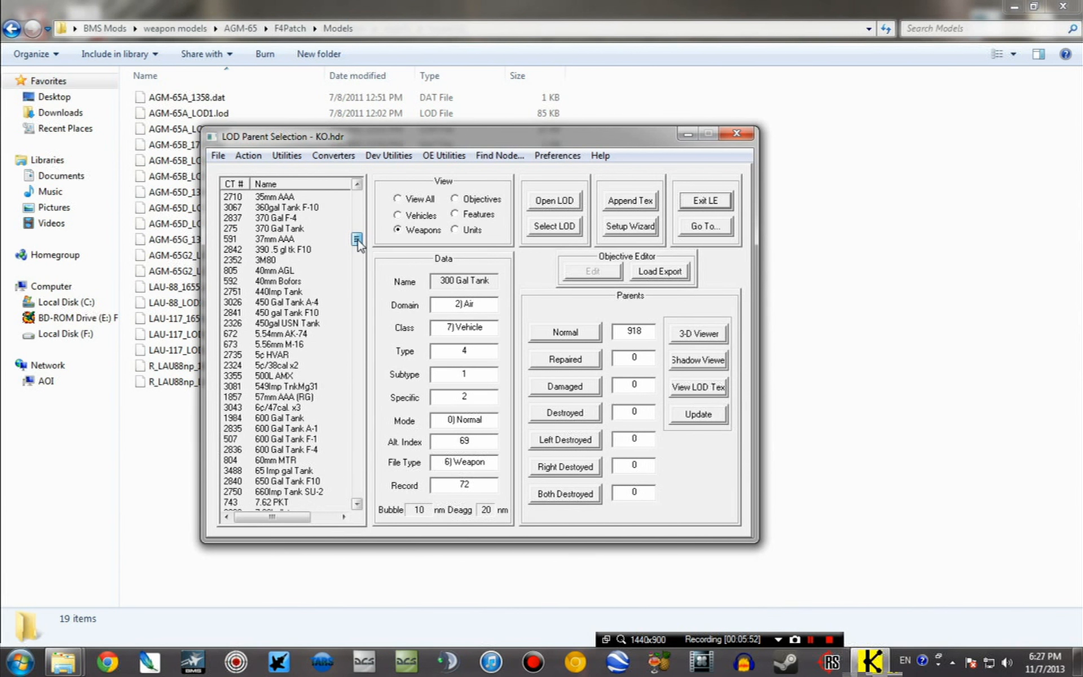
pyautogui.click(280, 228)
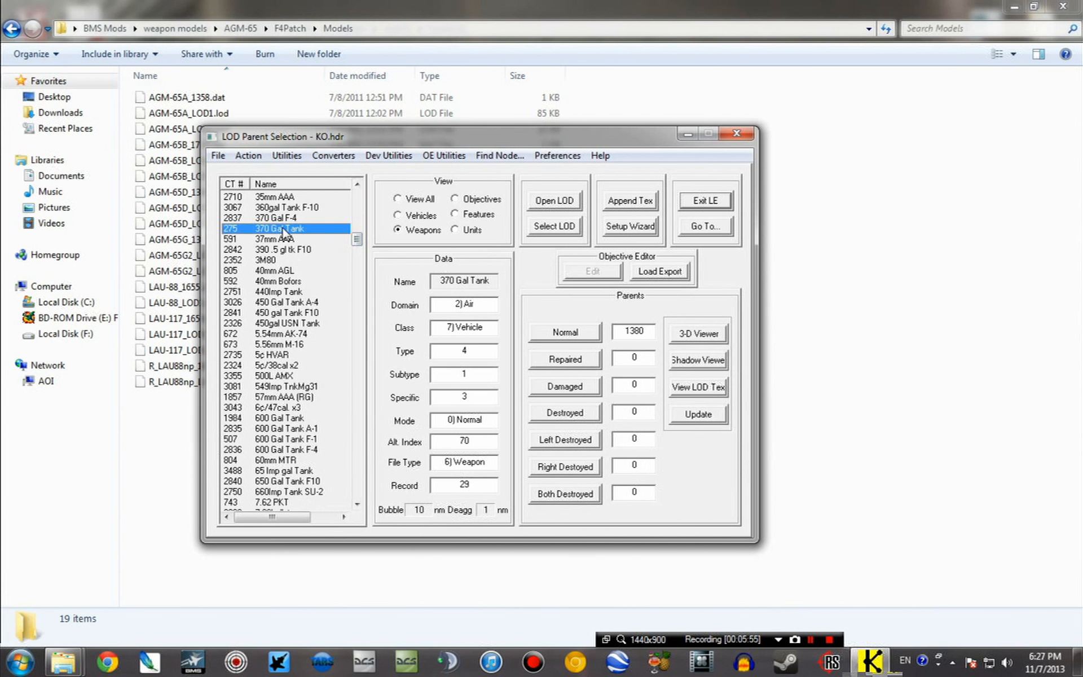
pyautogui.click(357, 247)
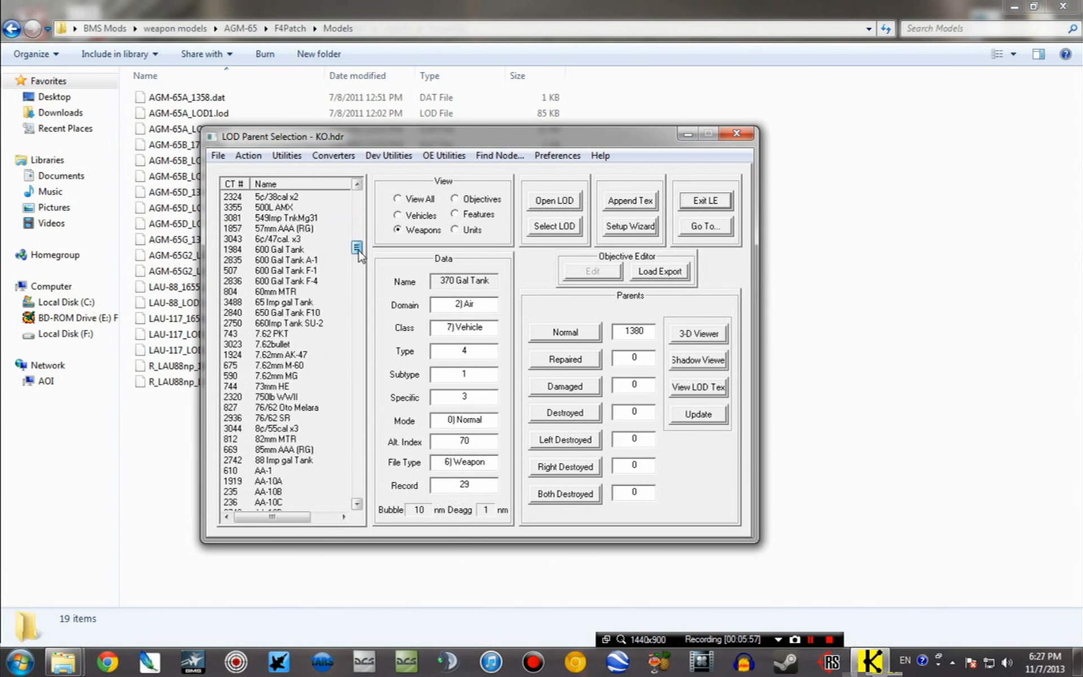
pyautogui.scroll(-3)
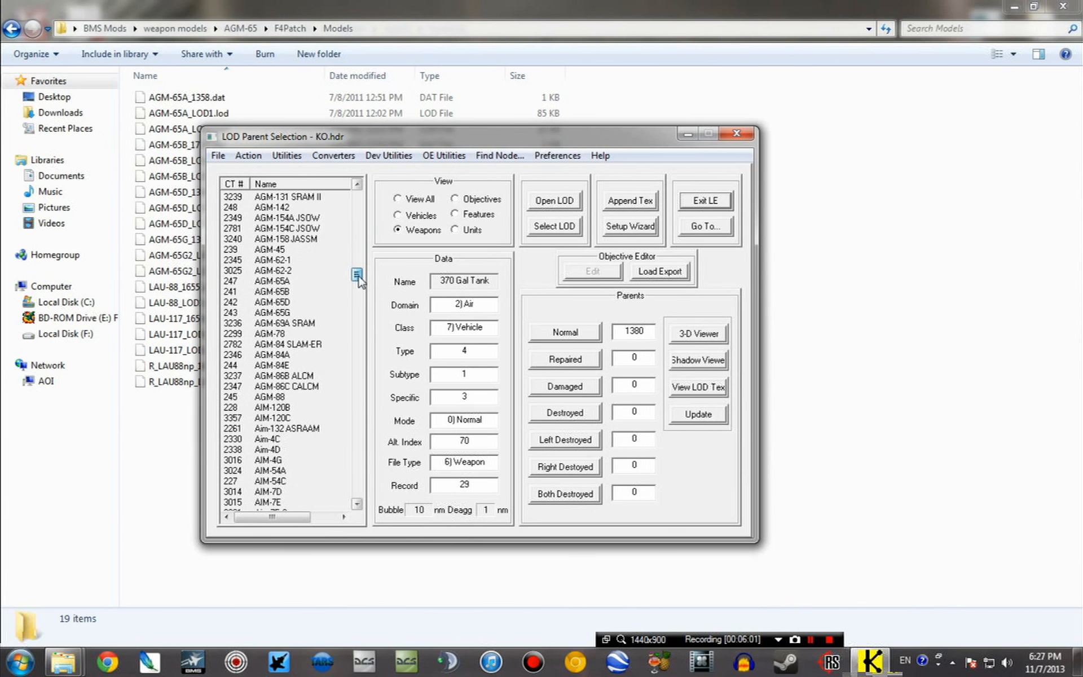
pyautogui.click(271, 281)
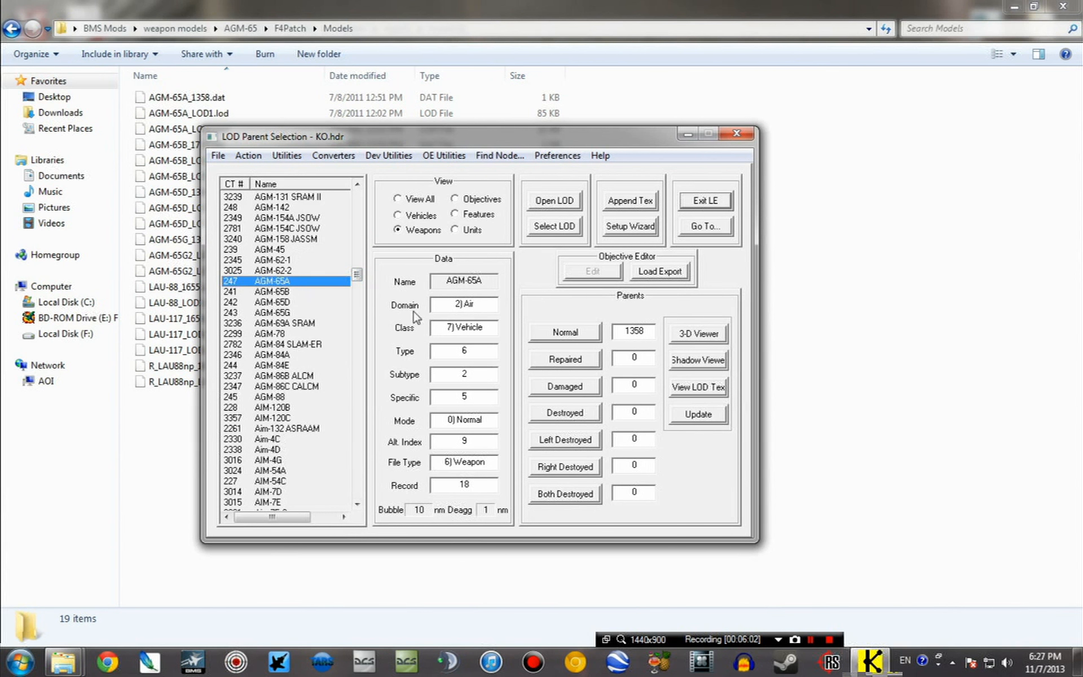
pyautogui.click(272, 302)
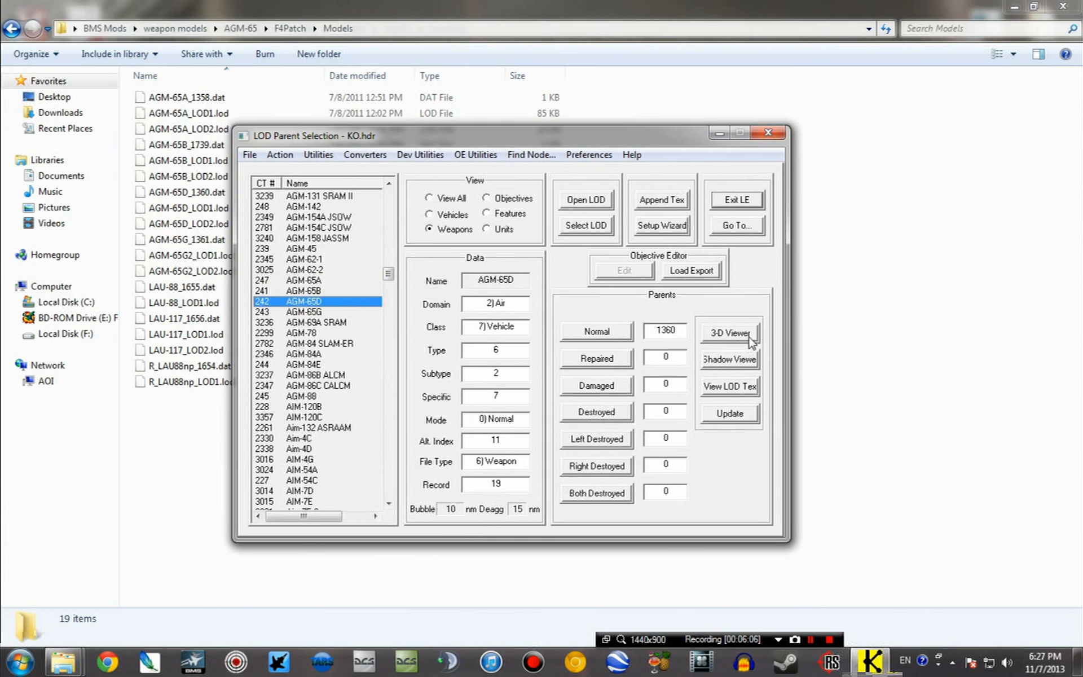
# Step: Rotate the AGM-65D missile in the 3D viewer, then open LOD 4454's Normal LOD data
pyautogui.click(727, 333)
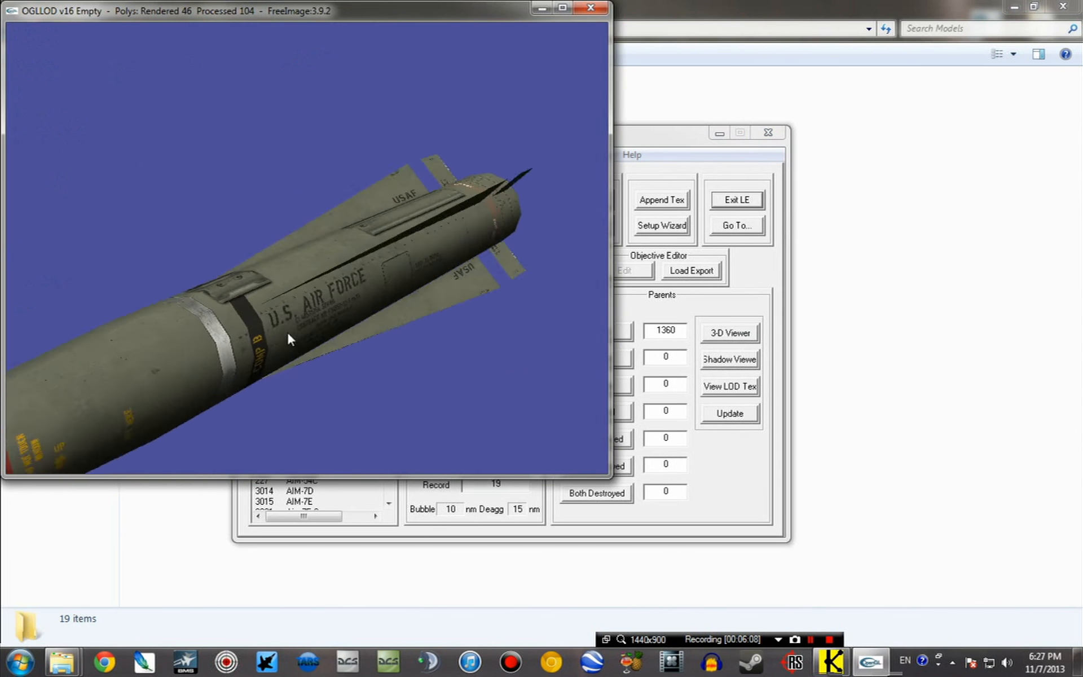
pyautogui.moveTo(290, 338); pyautogui.dragTo(376, 311)
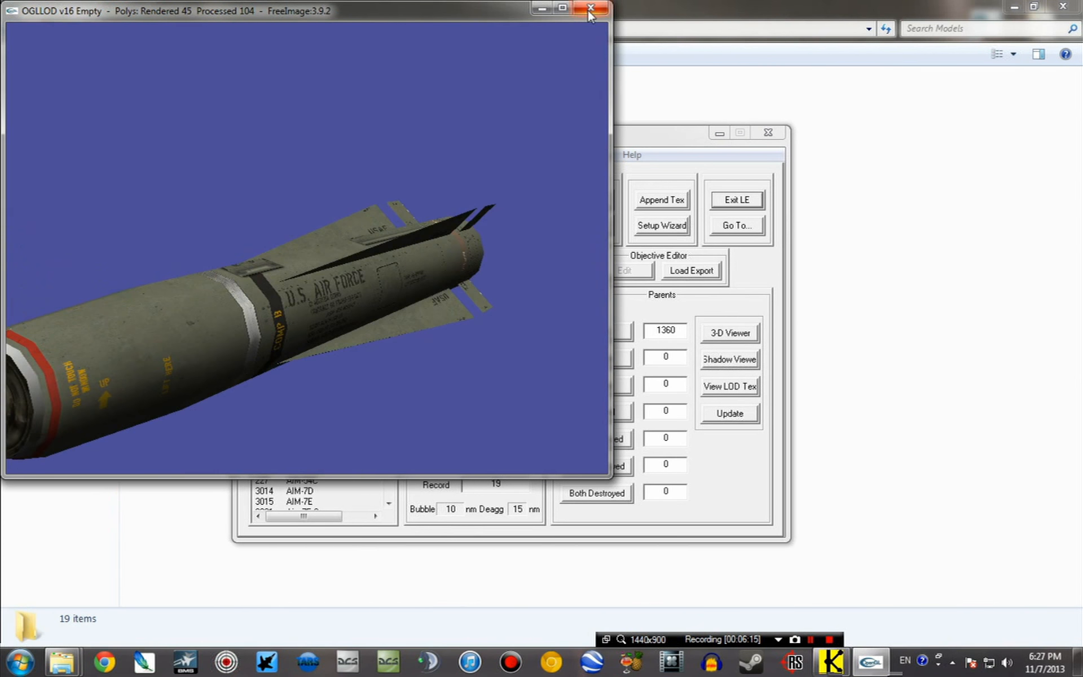
pyautogui.click(590, 7)
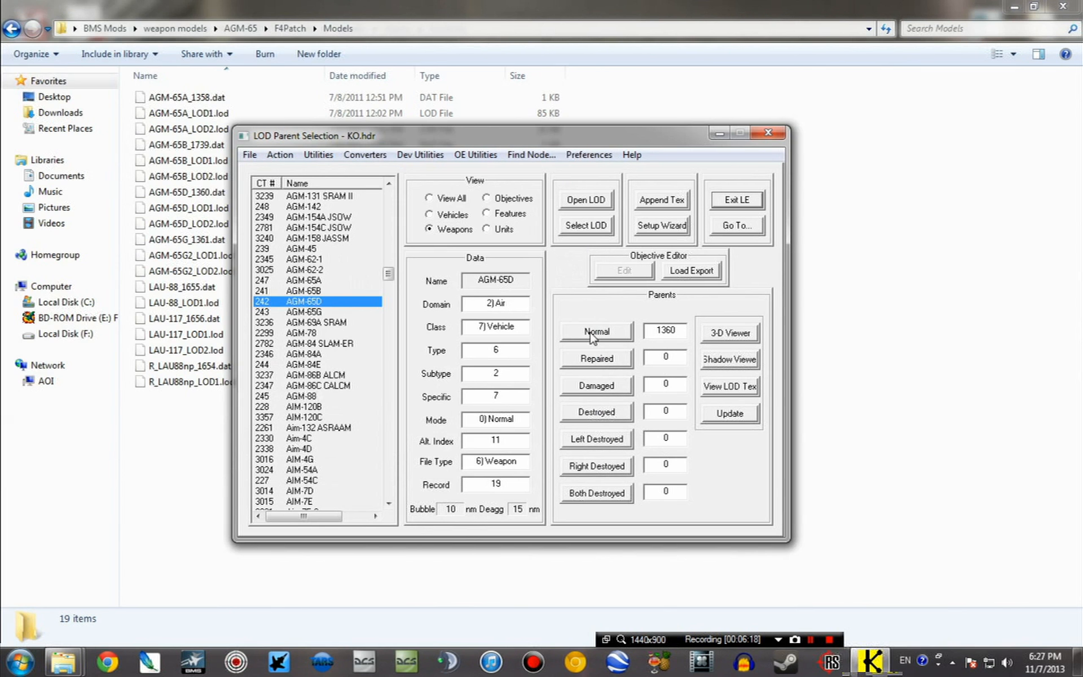
pyautogui.click(595, 332)
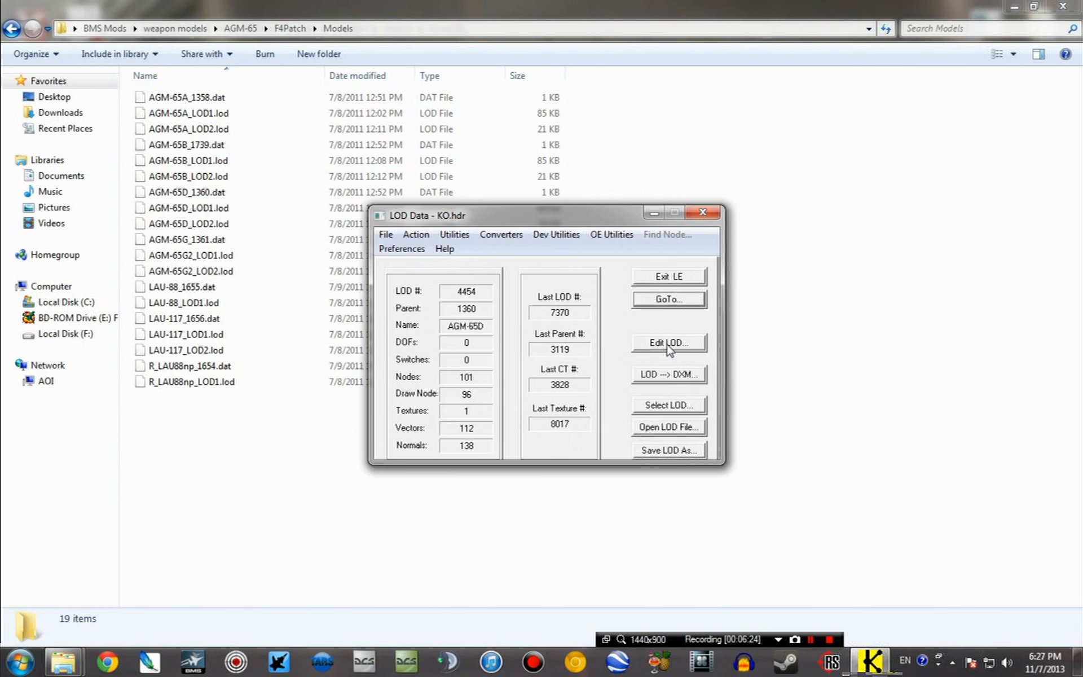
# Step: Replace the first AGM-65D model with AGM-65D_LOD1.lod from AGM-65's F4Patch folder
pyautogui.click(667, 342)
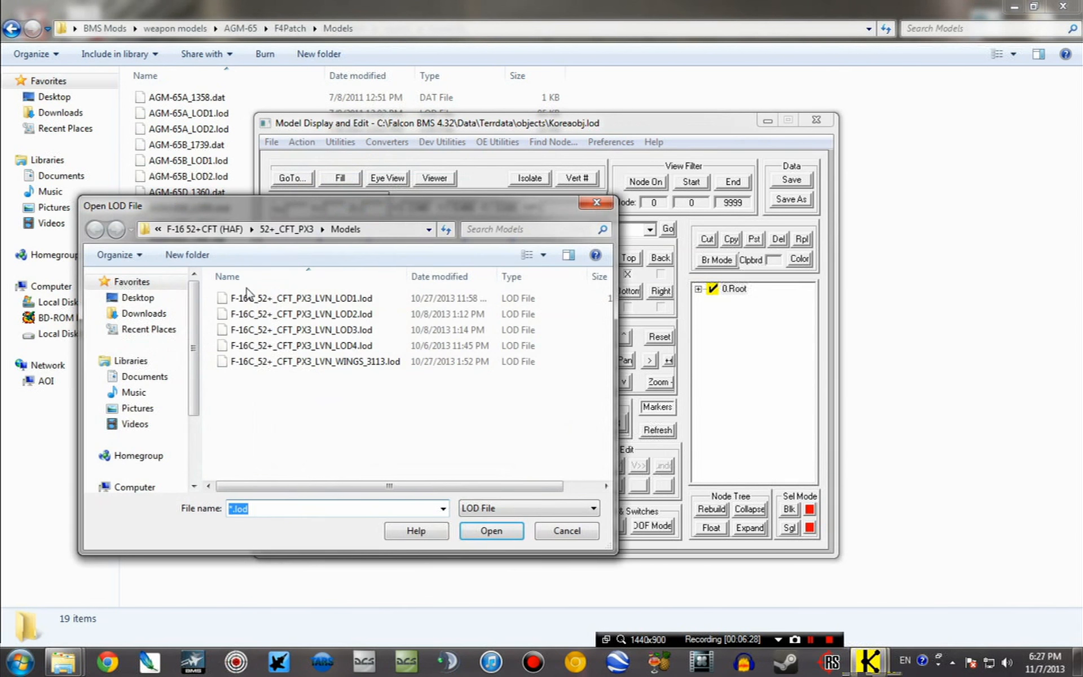
pyautogui.click(95, 229)
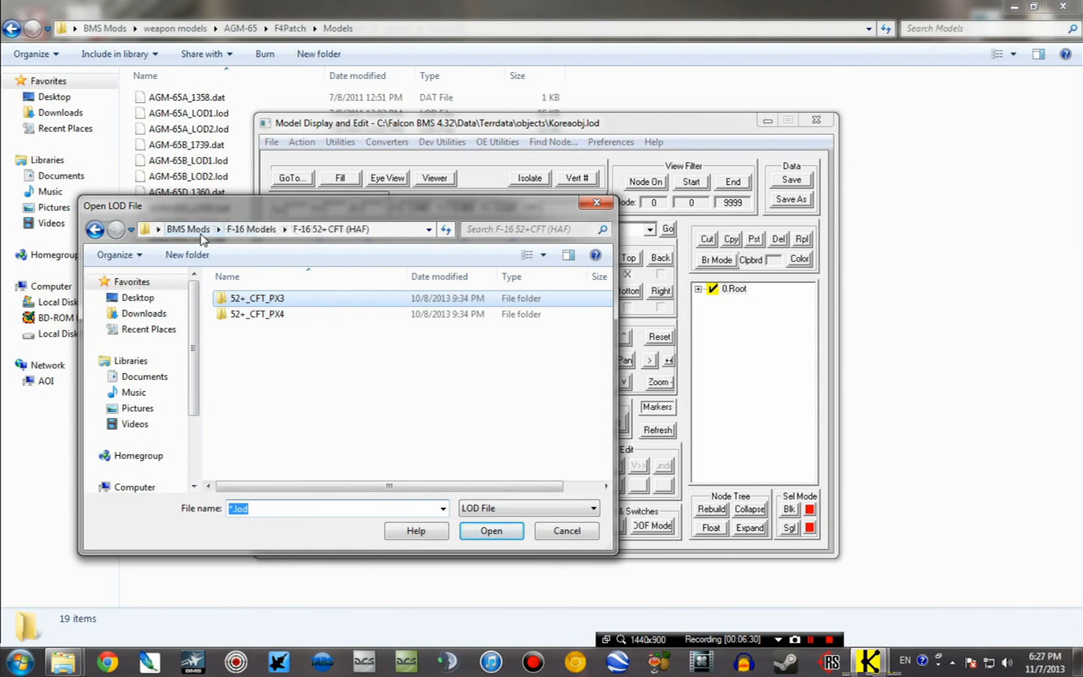
pyautogui.click(187, 229)
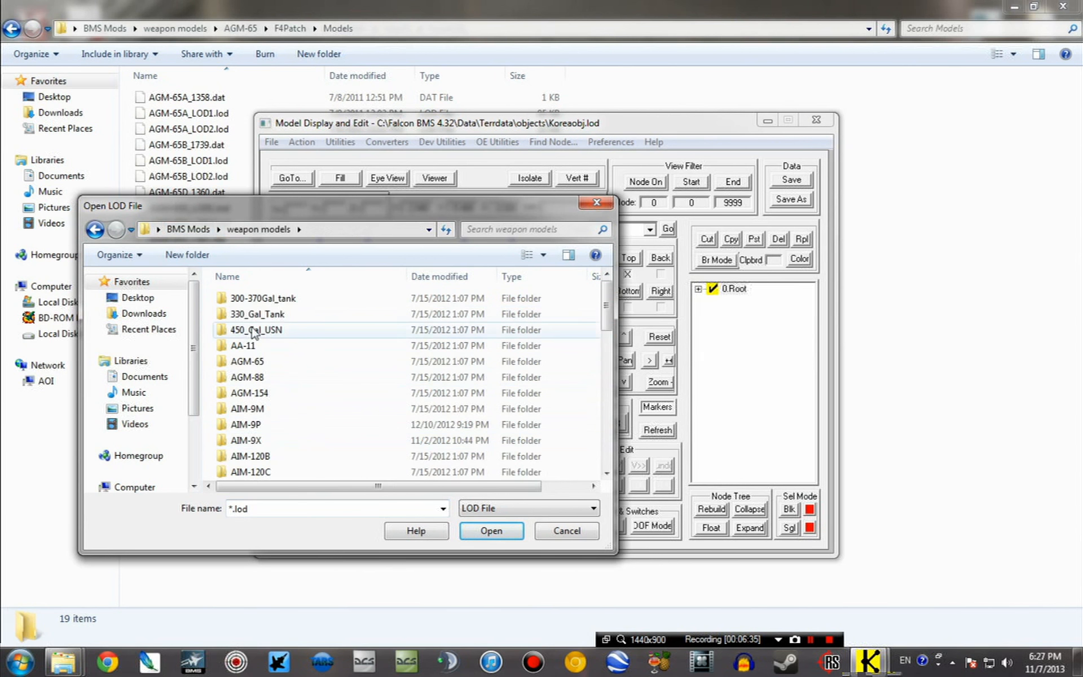
pyautogui.doubleClick(247, 361)
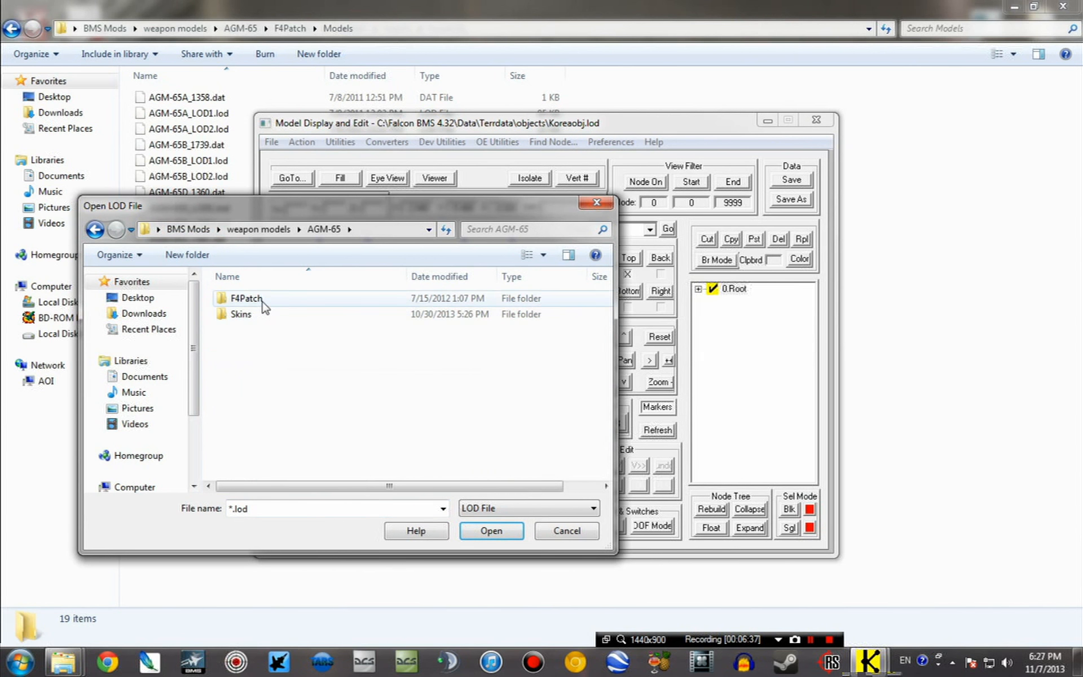
pyautogui.doubleClick(245, 298)
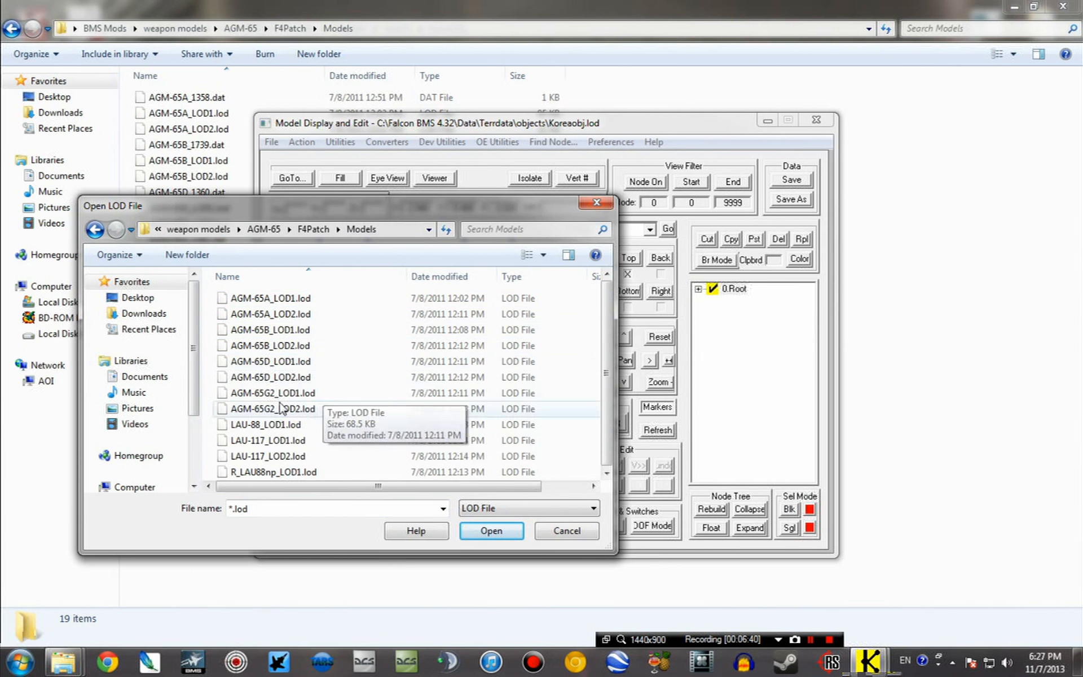
pyautogui.click(270, 361)
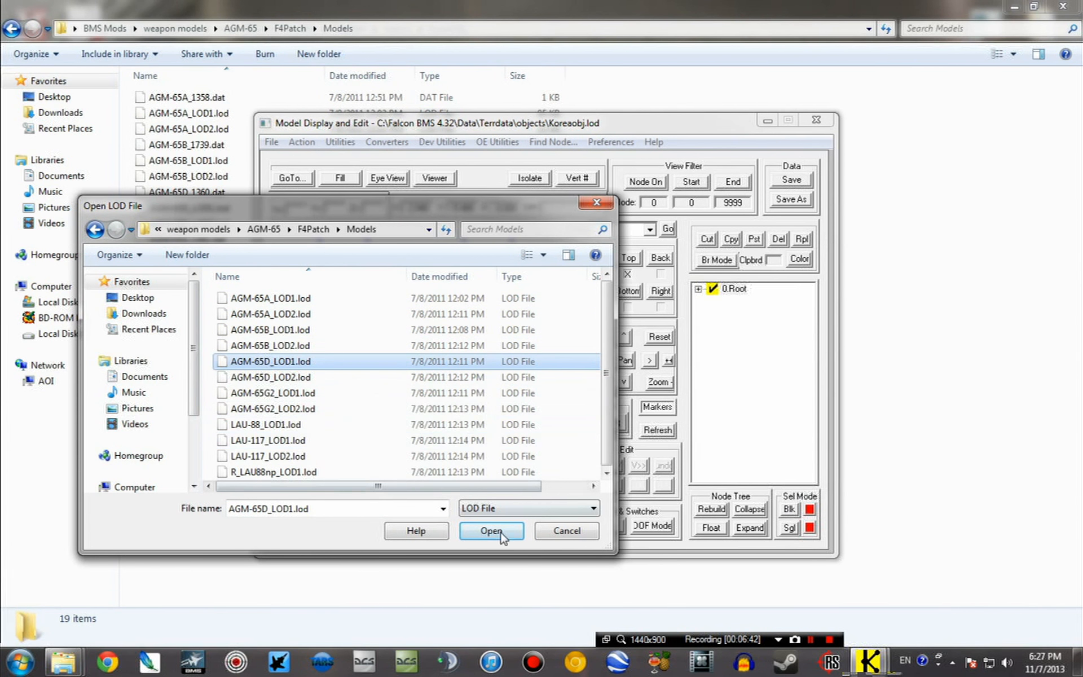
pyautogui.click(490, 530)
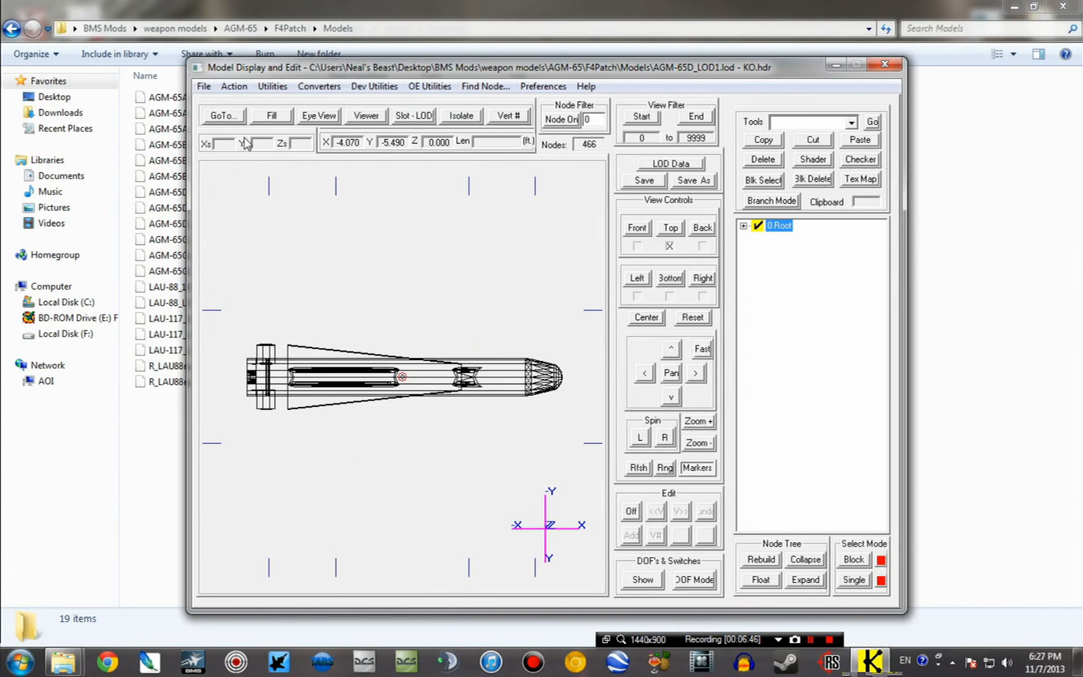
# Step: Replace the next AGM-65D LOD with AGM-65D_LOD2.lod, accepting the longer-model warning
pyautogui.click(222, 115)
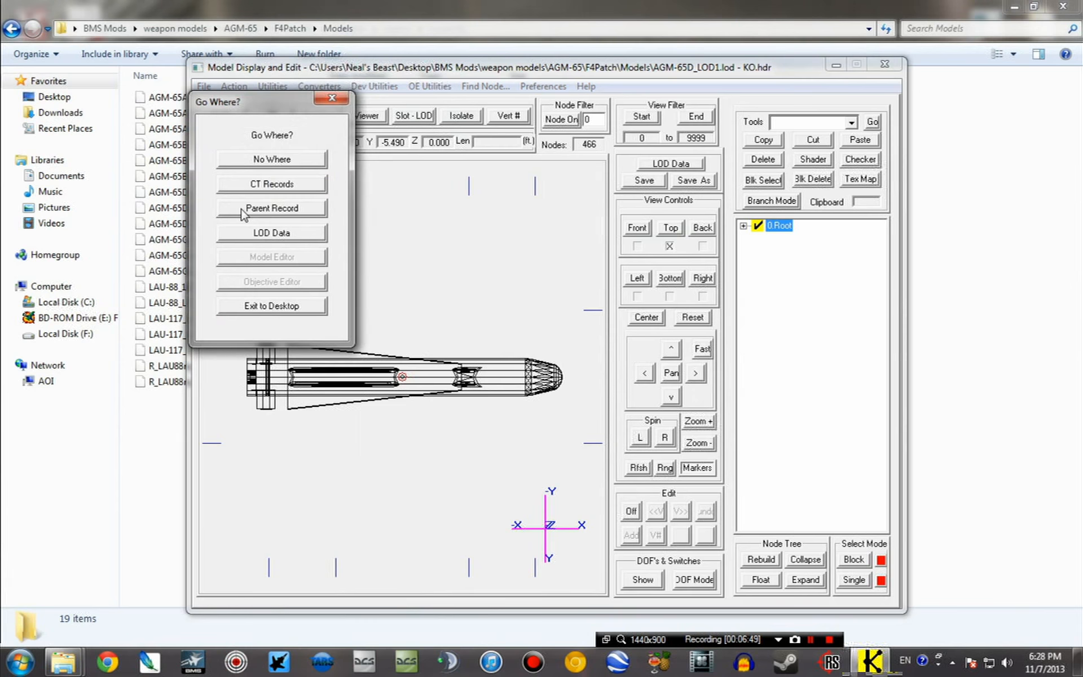
pyautogui.click(271, 233)
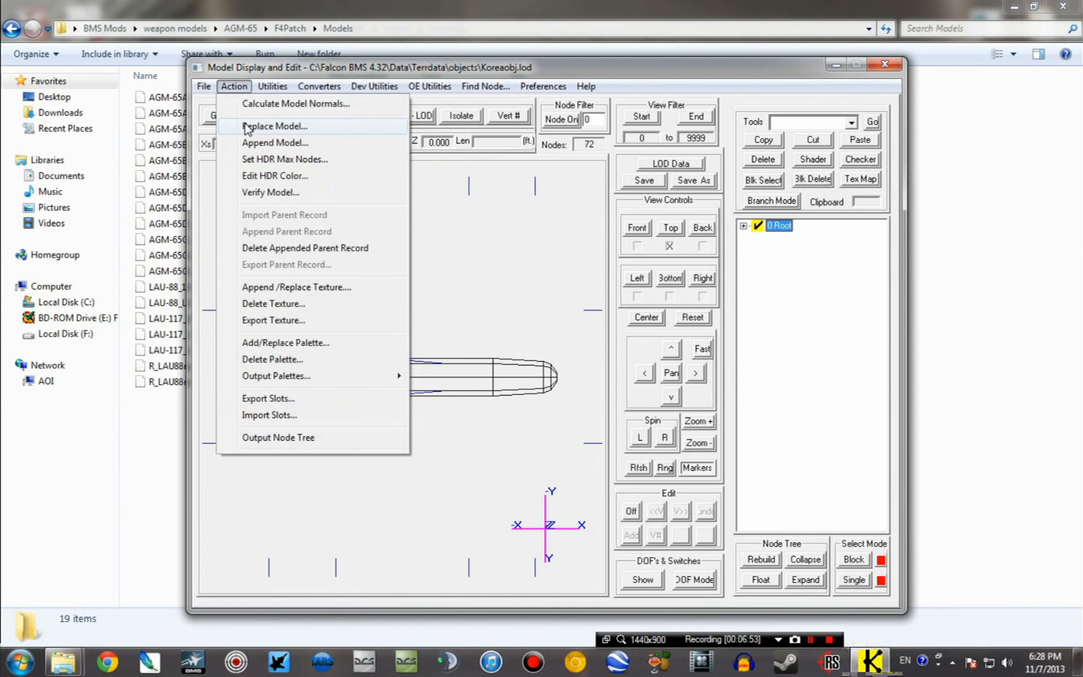
pyautogui.click(274, 126)
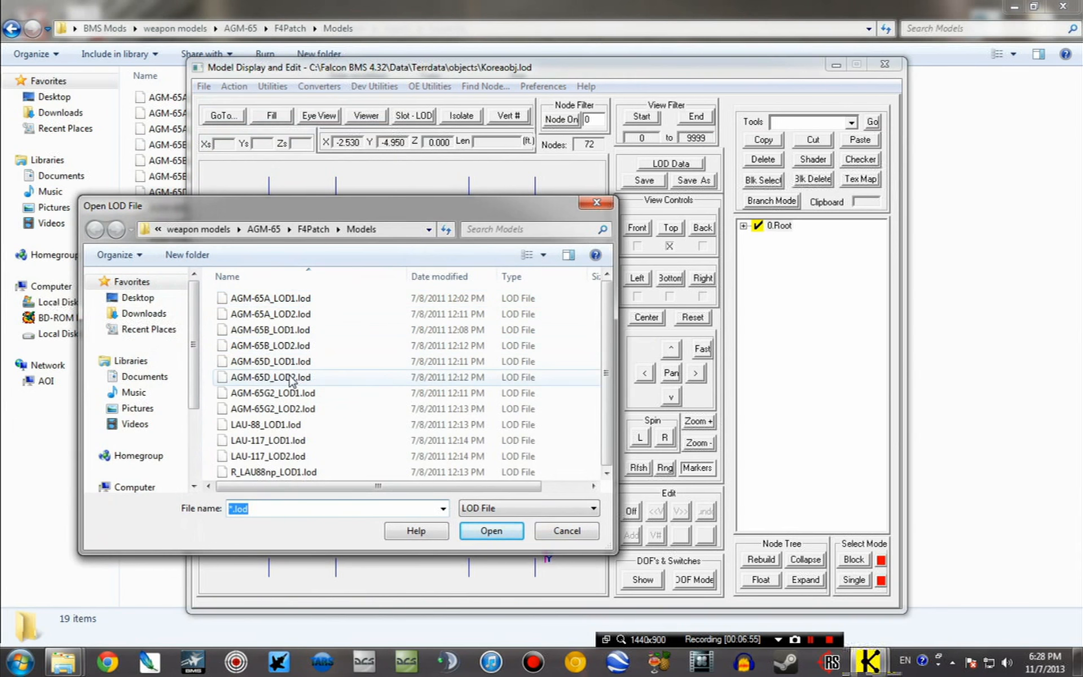
pyautogui.click(270, 378)
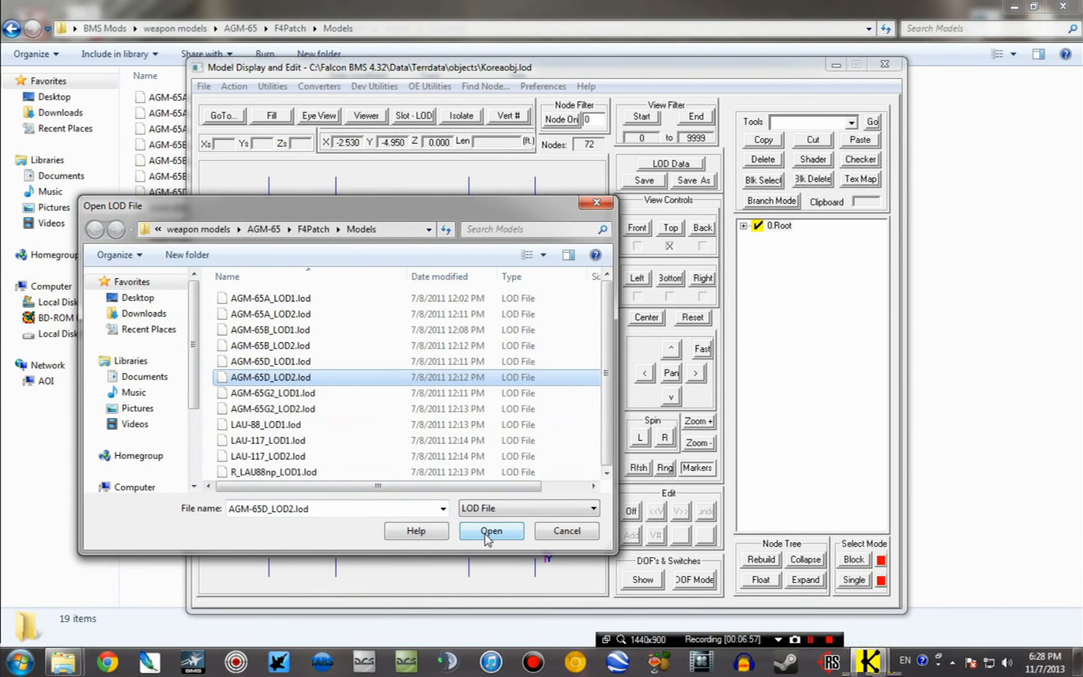
pyautogui.click(490, 530)
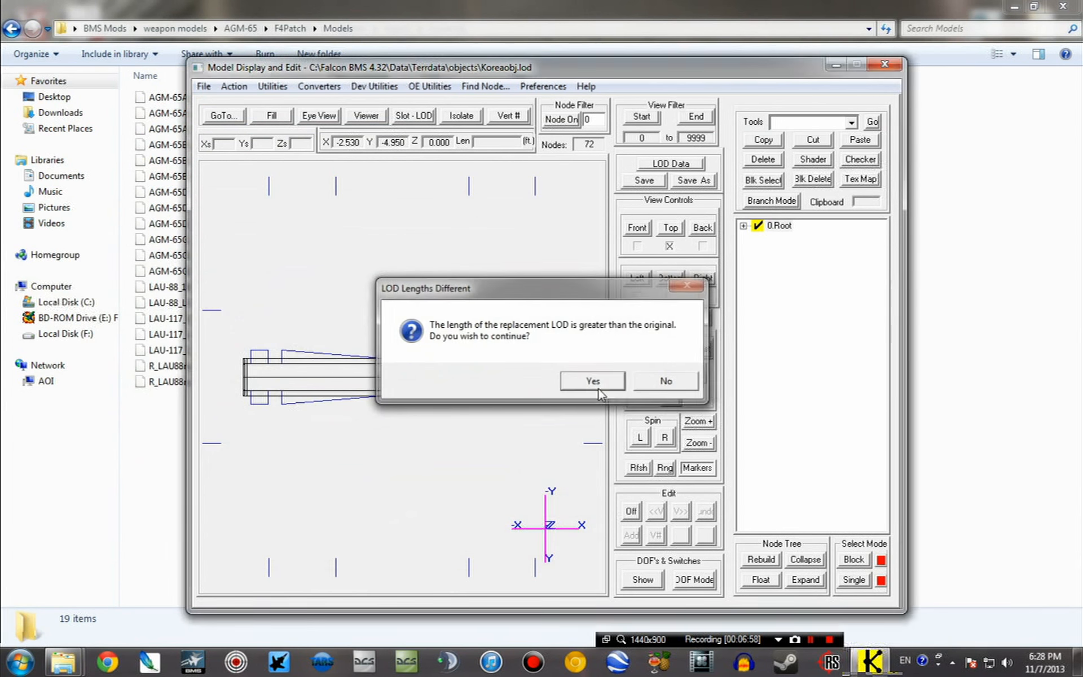
pyautogui.click(591, 380)
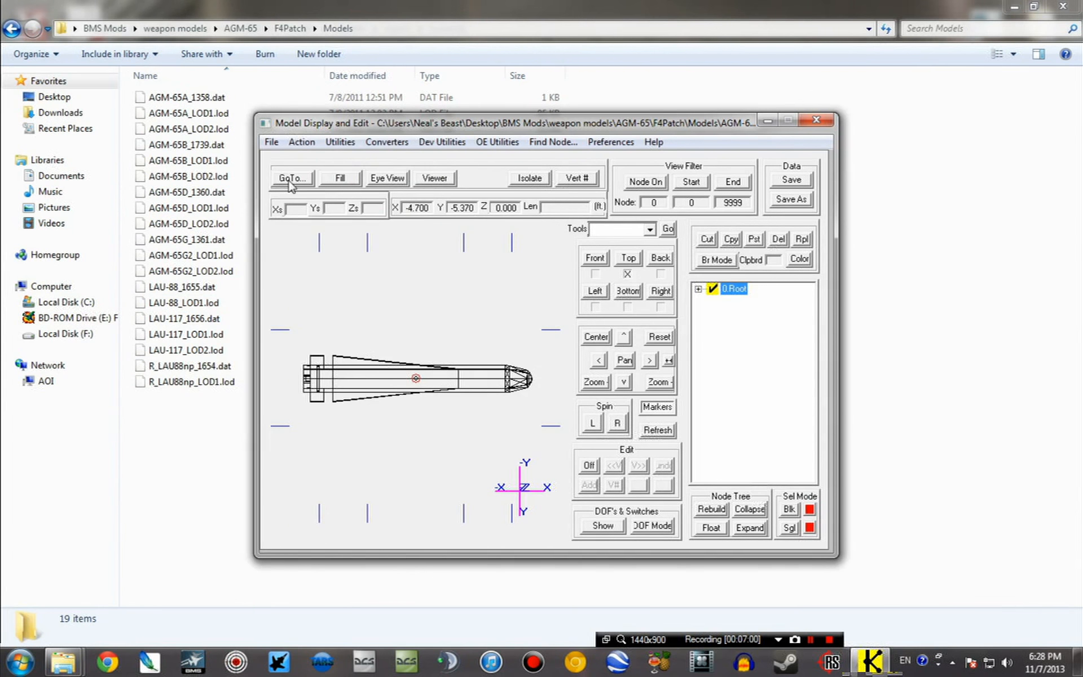
# Step: Return to the parent record and preview the yellow-nosed AGM-65D in 3D
pyautogui.click(292, 178)
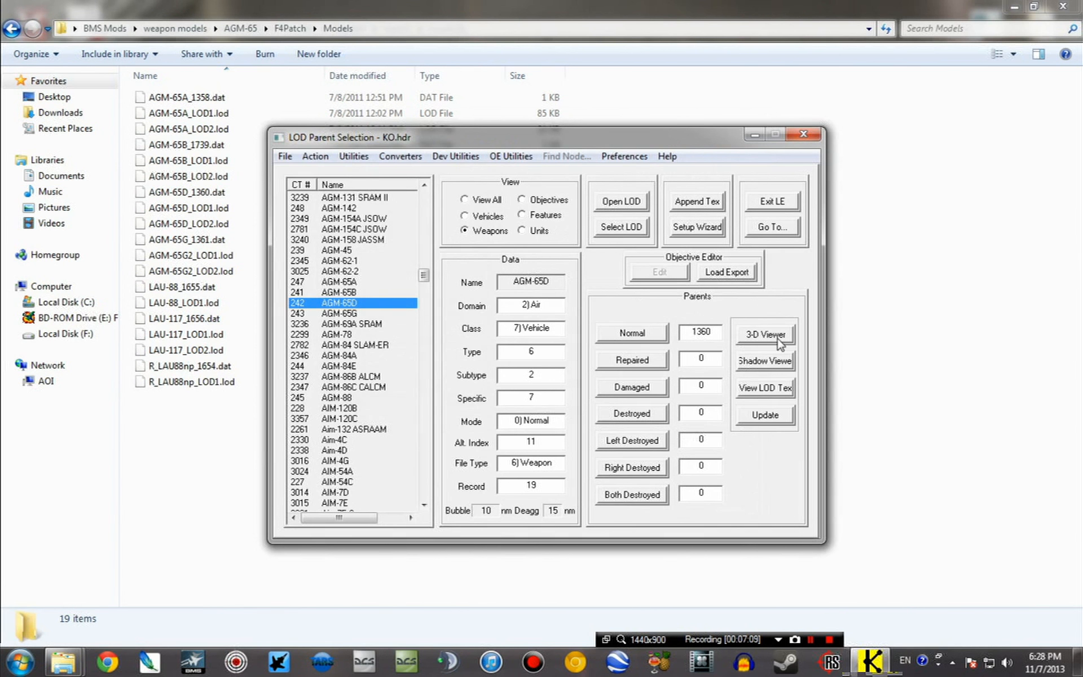
pyautogui.click(763, 334)
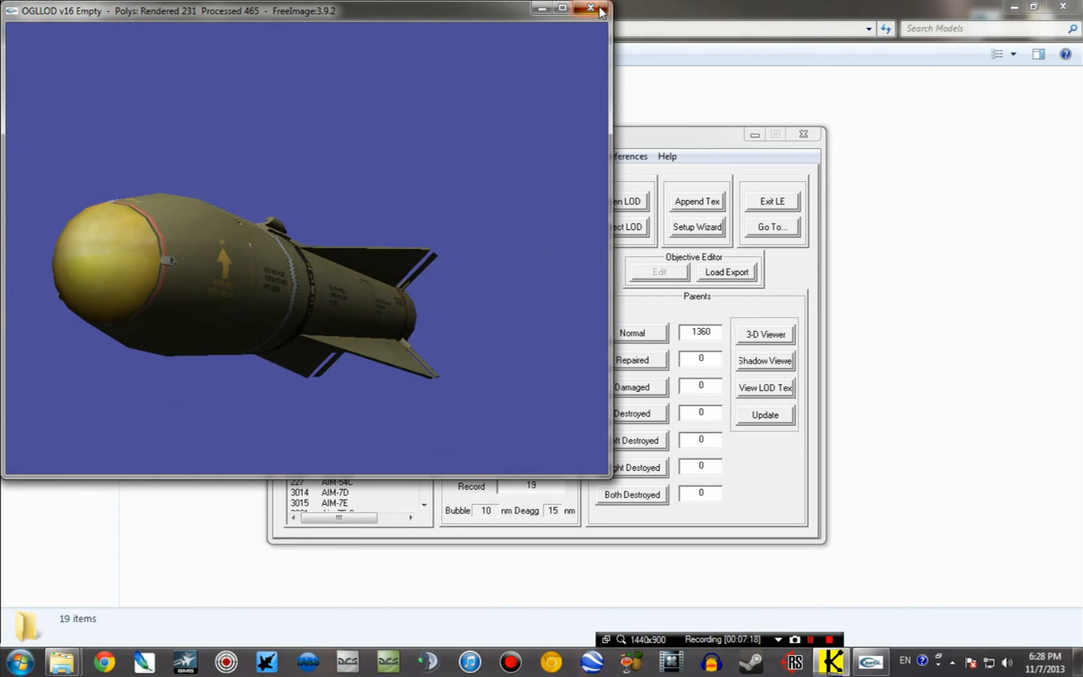
pyautogui.click(590, 8)
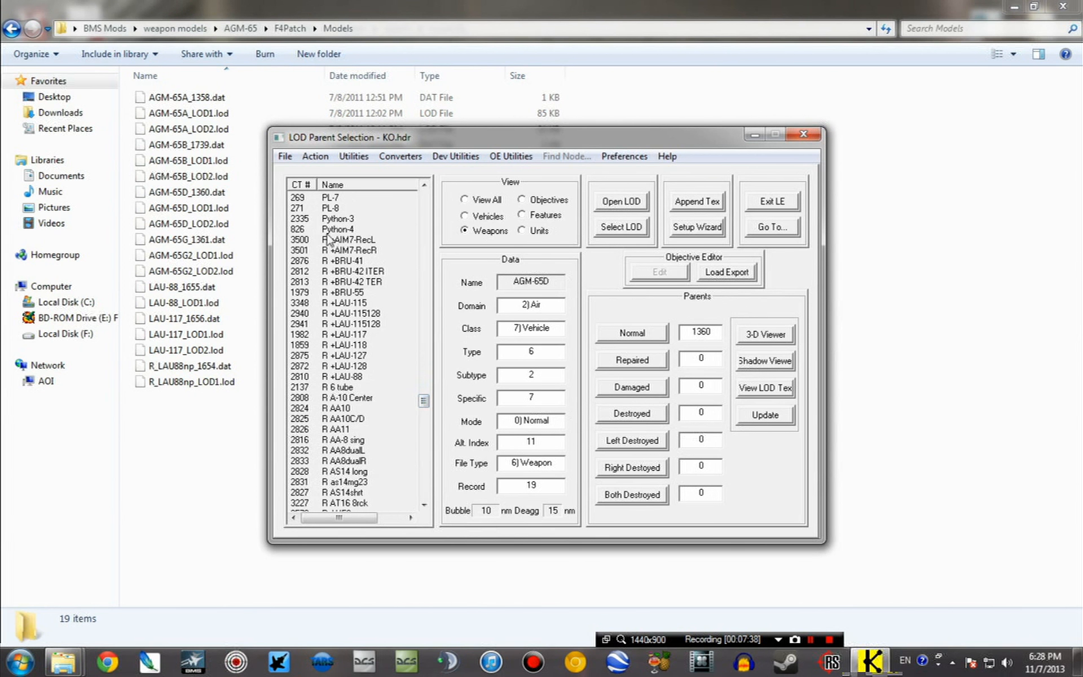
pyautogui.moveTo(332, 329)
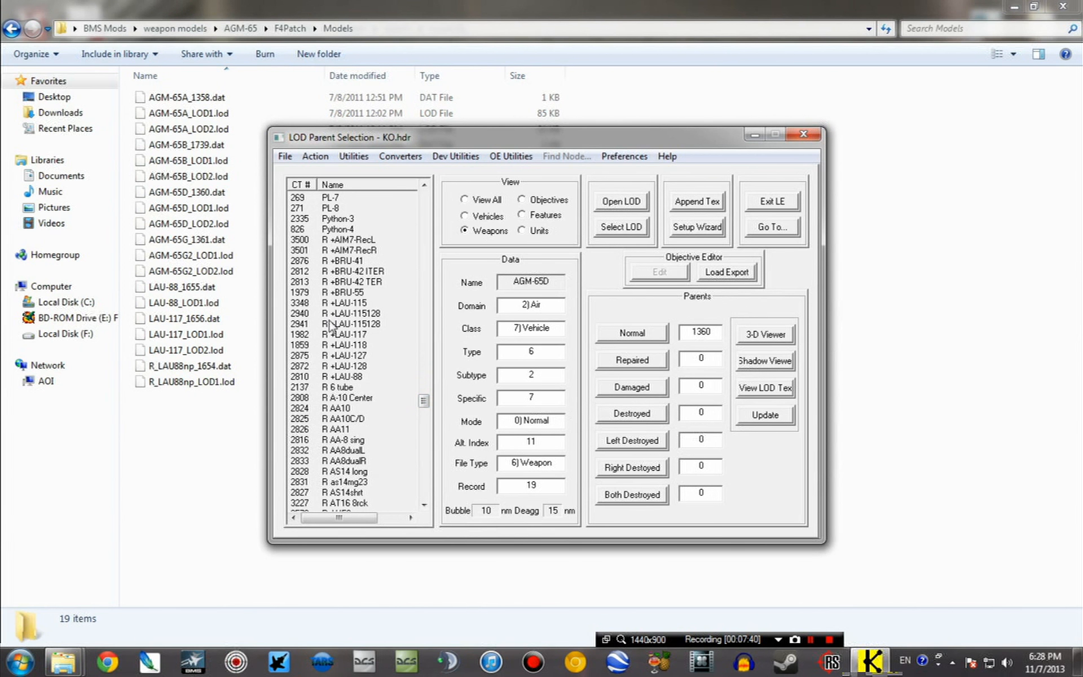
pyautogui.moveTo(351, 341)
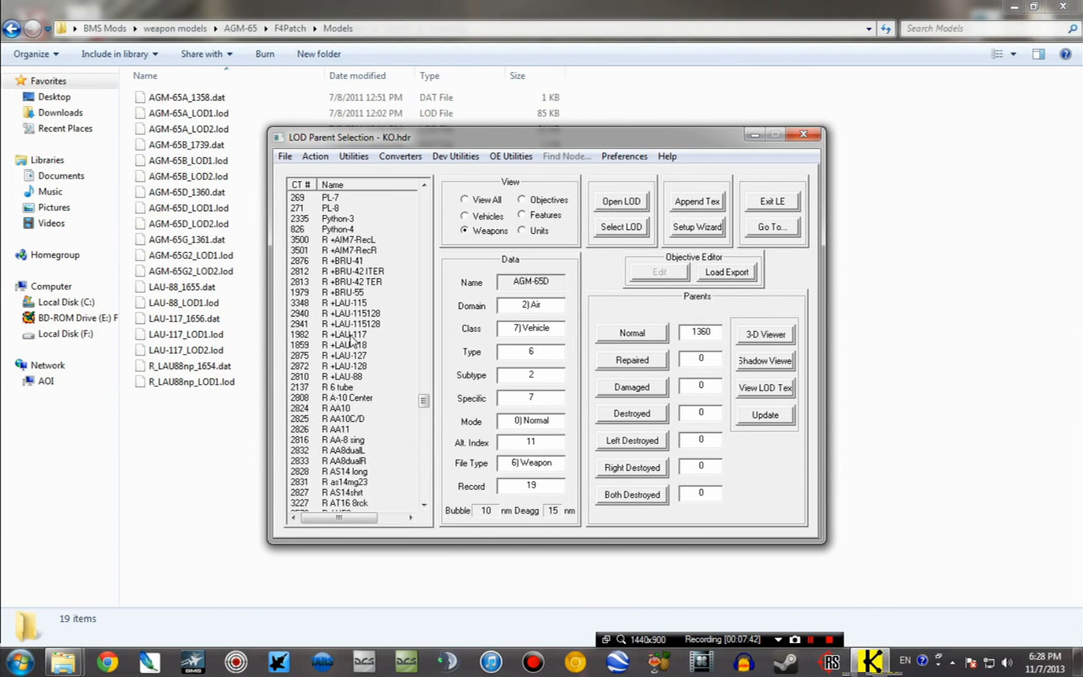
# Step: Select R +LAU-117 (normal parent 1656) and preview its launcher in 3D
pyautogui.click(344, 335)
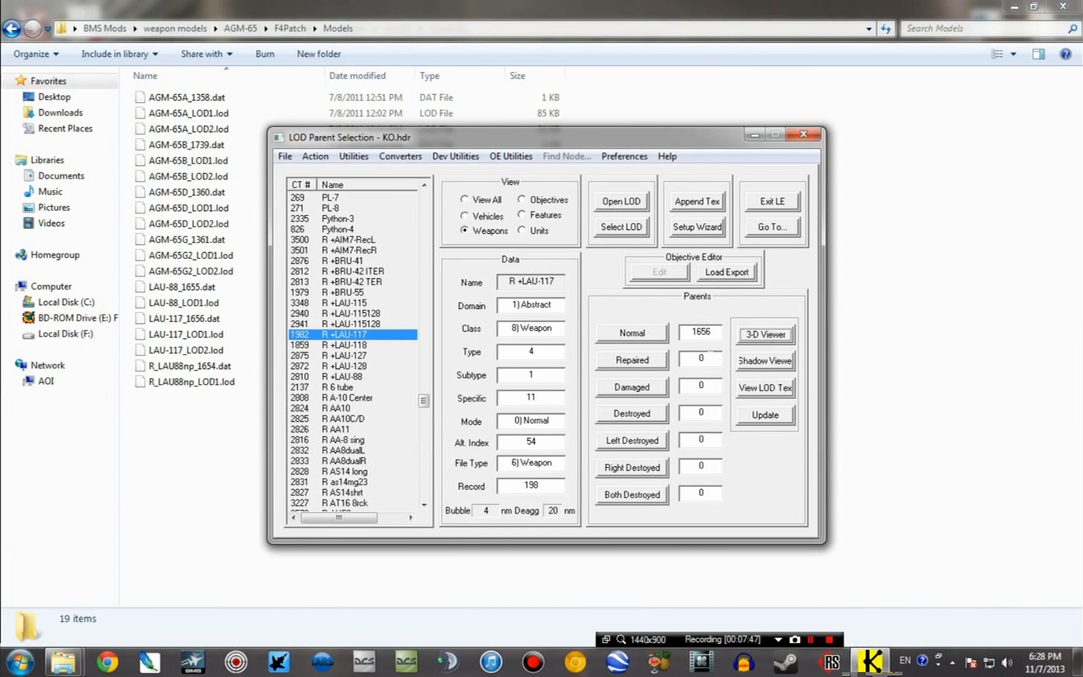
pyautogui.click(763, 333)
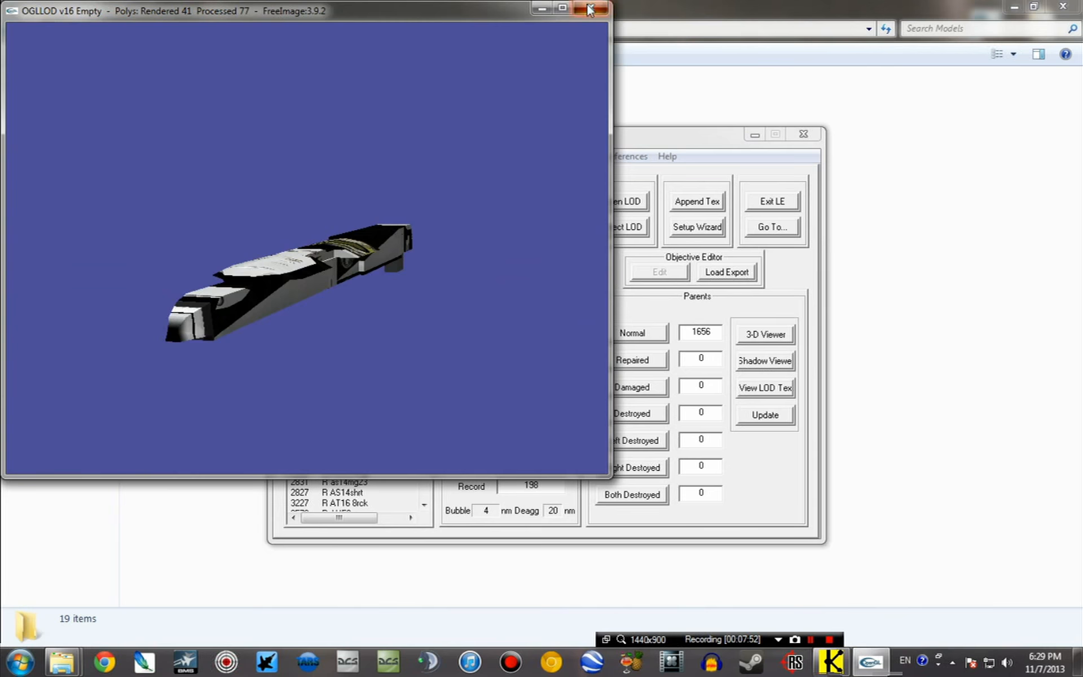
# Step: Replace the LAU-117 launcher model with LAU-117_LOD1, accepting the longer-model warning
pyautogui.click(588, 9)
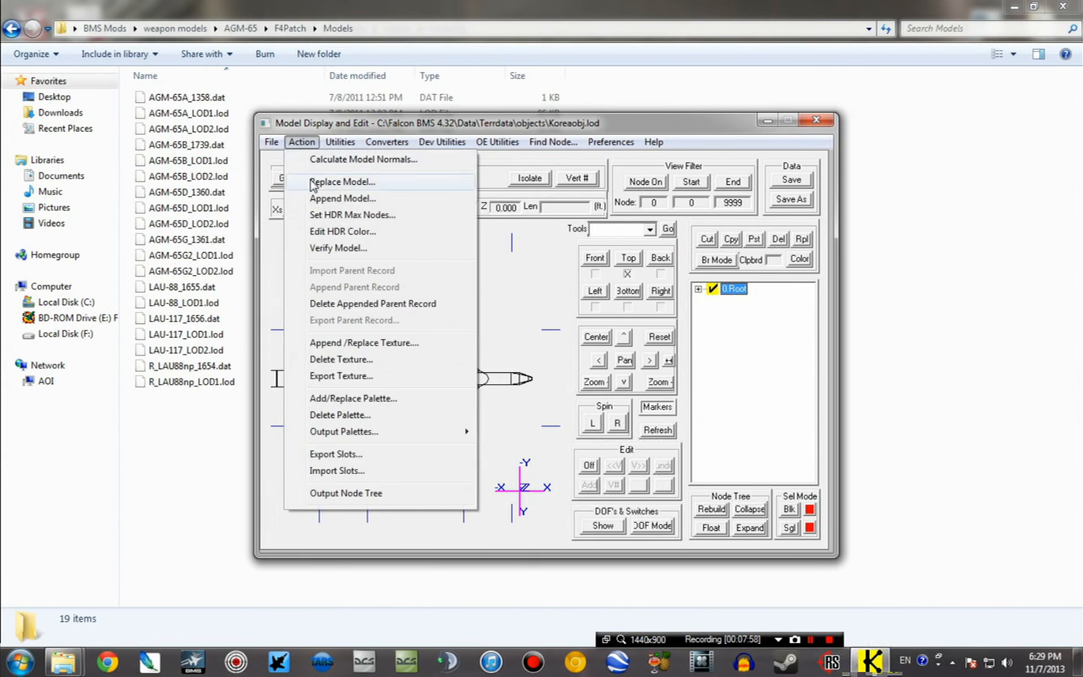
pyautogui.click(341, 182)
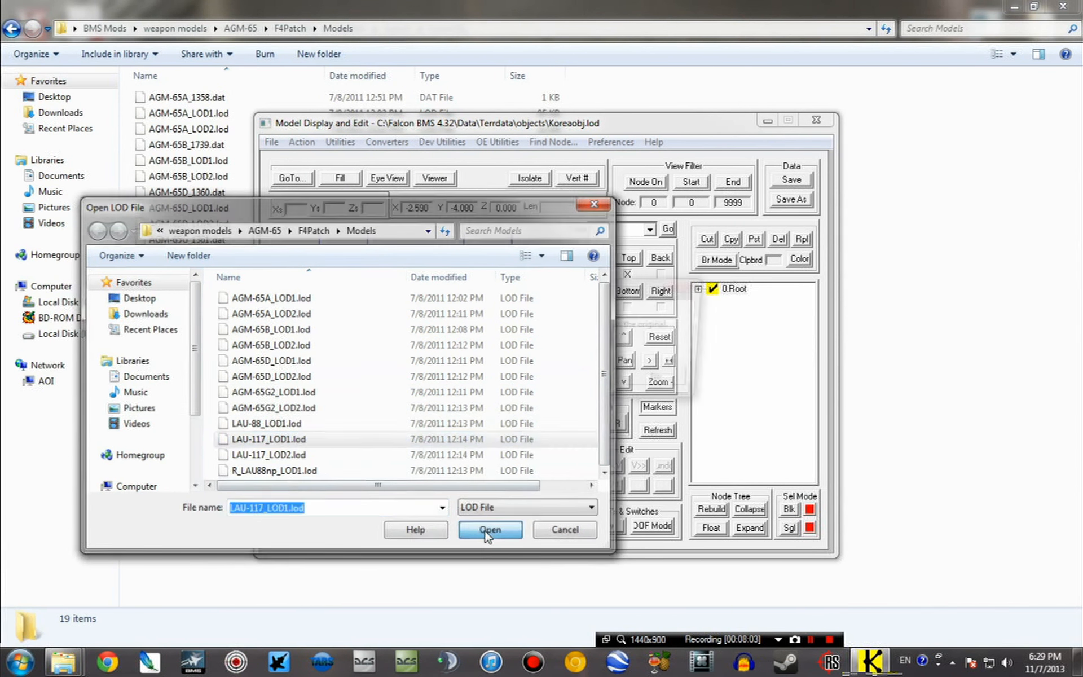
pyautogui.click(490, 529)
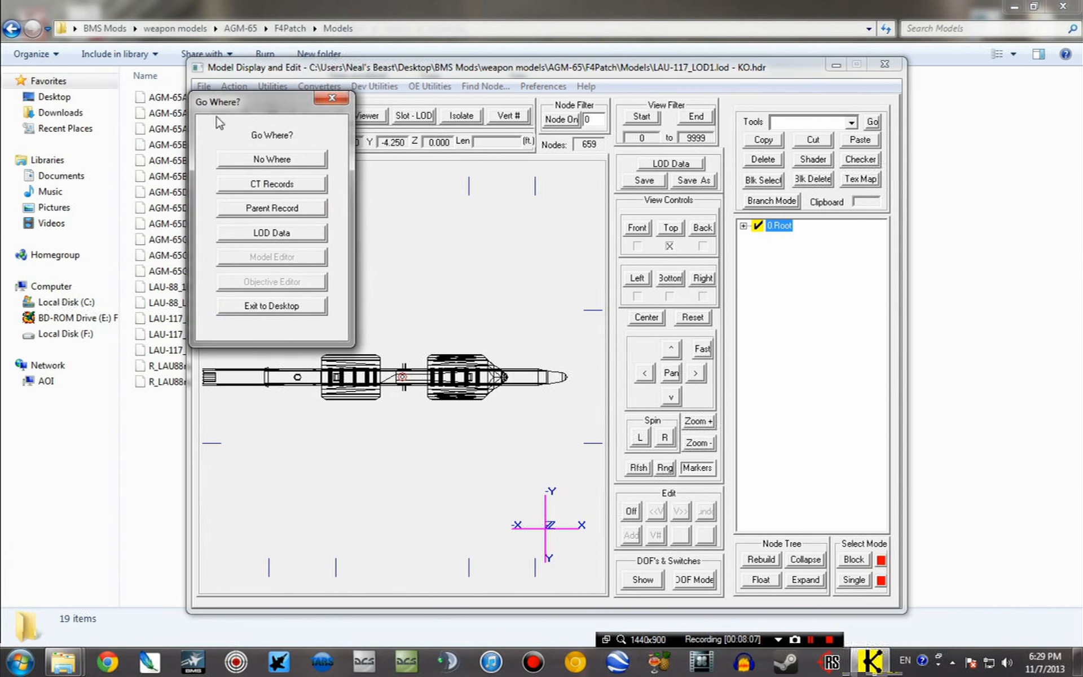
pyautogui.click(272, 208)
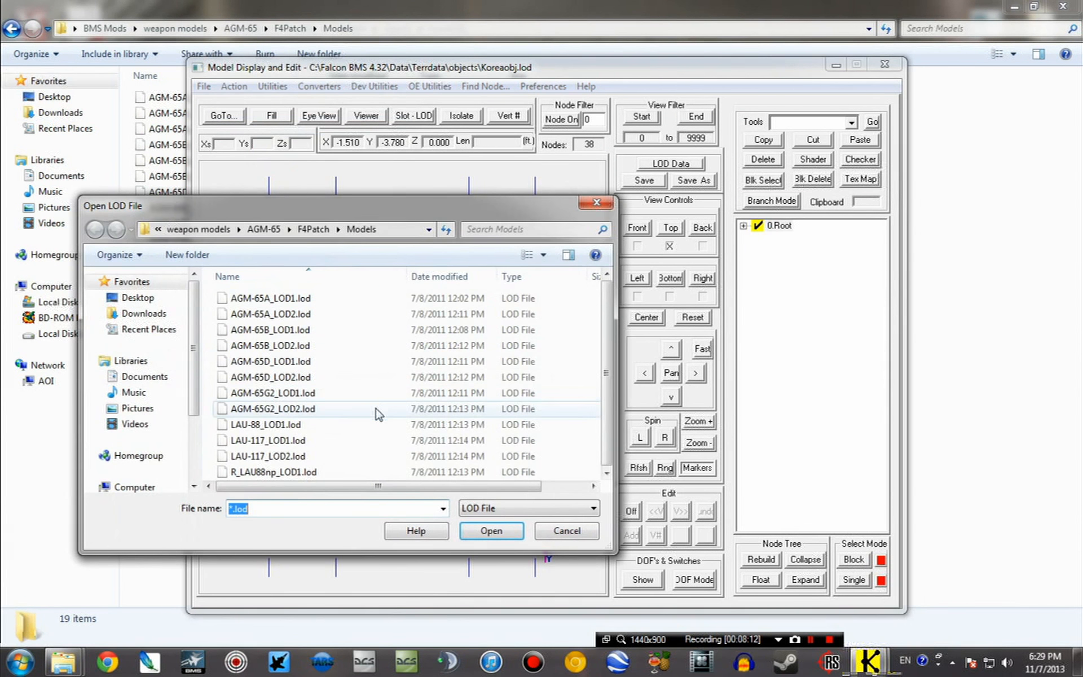
pyautogui.click(490, 530)
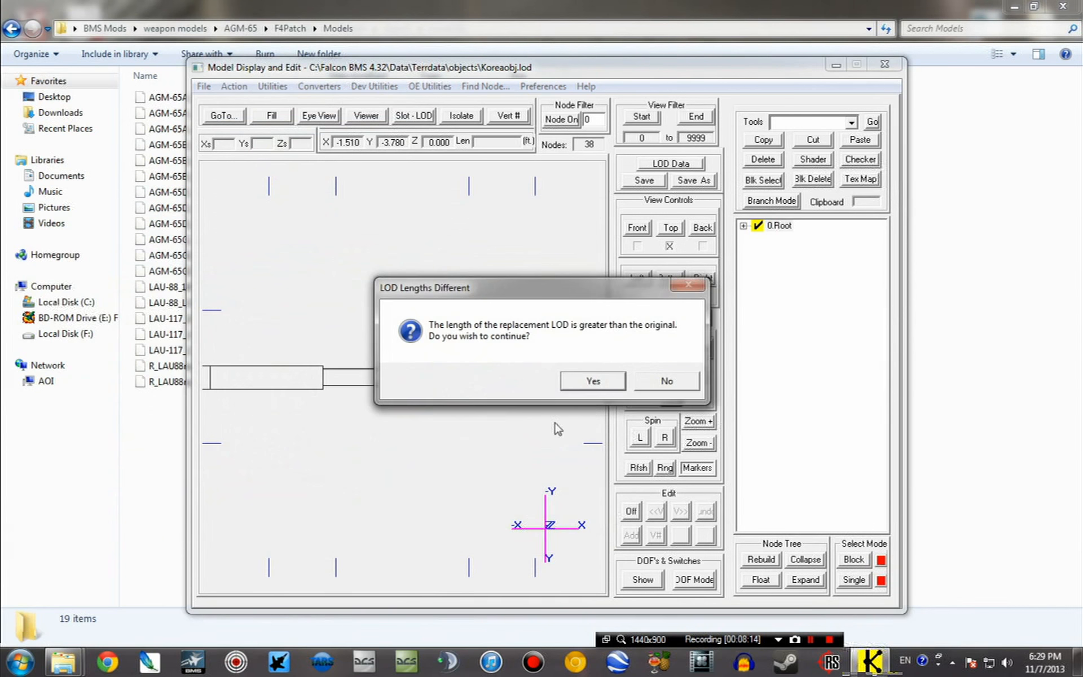
pyautogui.click(590, 381)
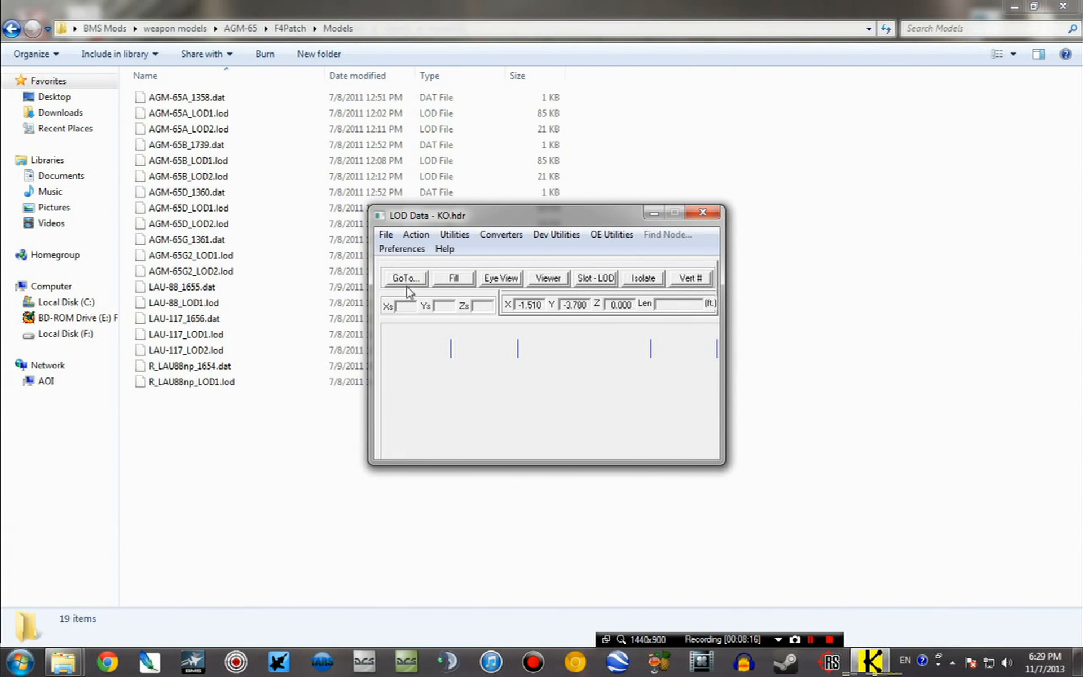
# Step: Go to the parent record and rotate the textured LAU-117 rail in 3D
pyautogui.click(403, 277)
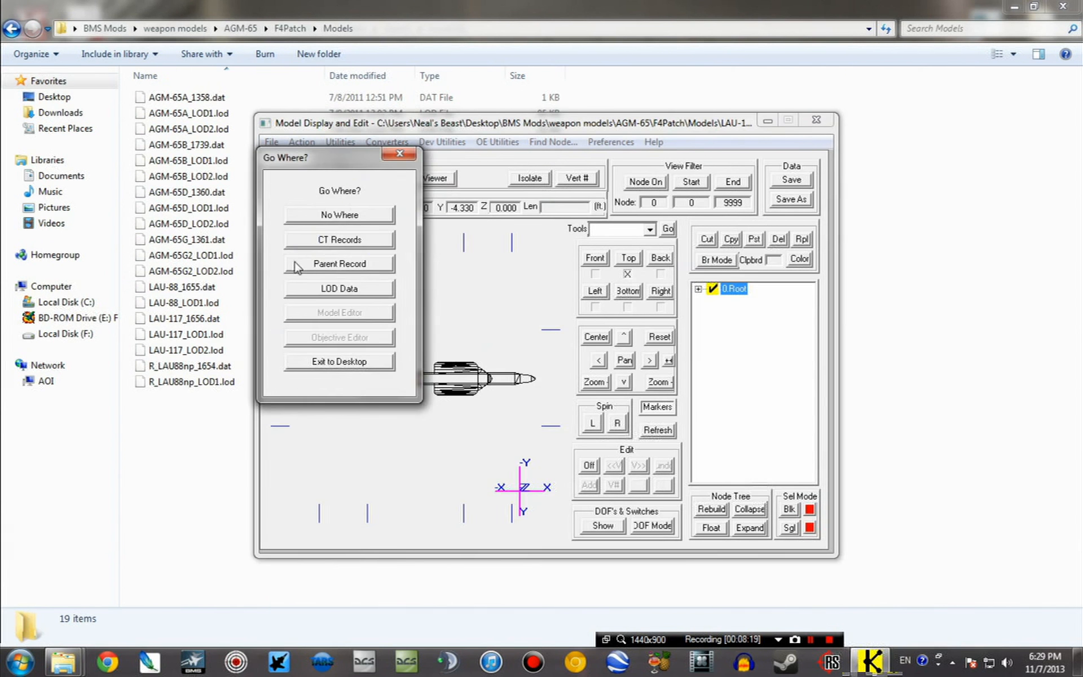
pyautogui.click(338, 264)
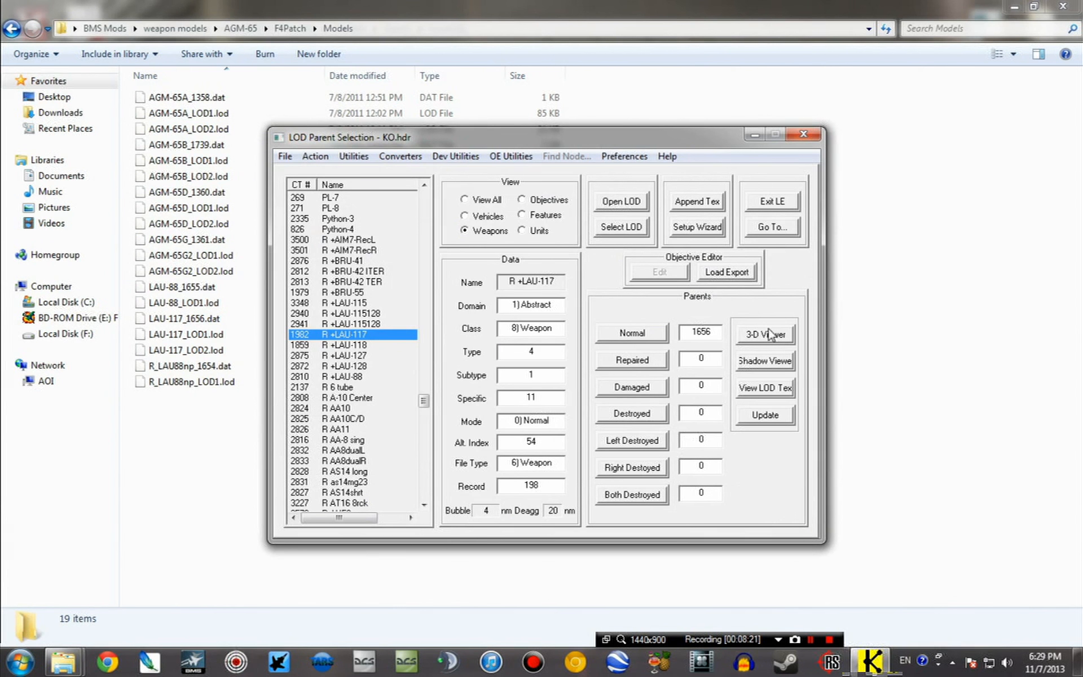
pyautogui.click(763, 334)
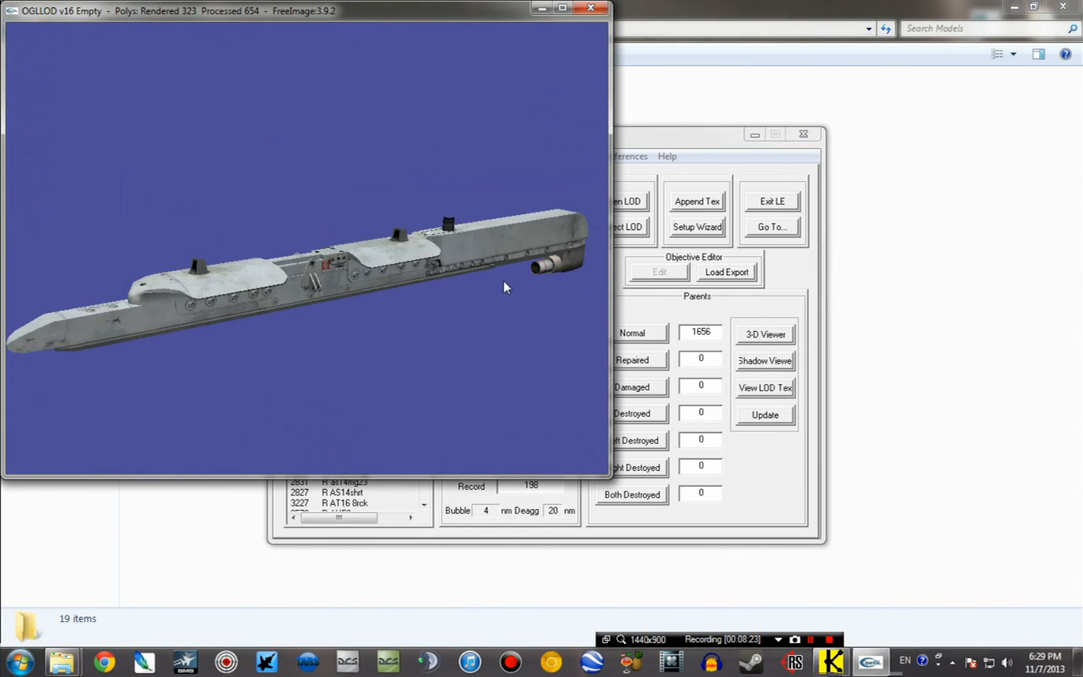
pyautogui.moveTo(505, 287); pyautogui.dragTo(390, 330)
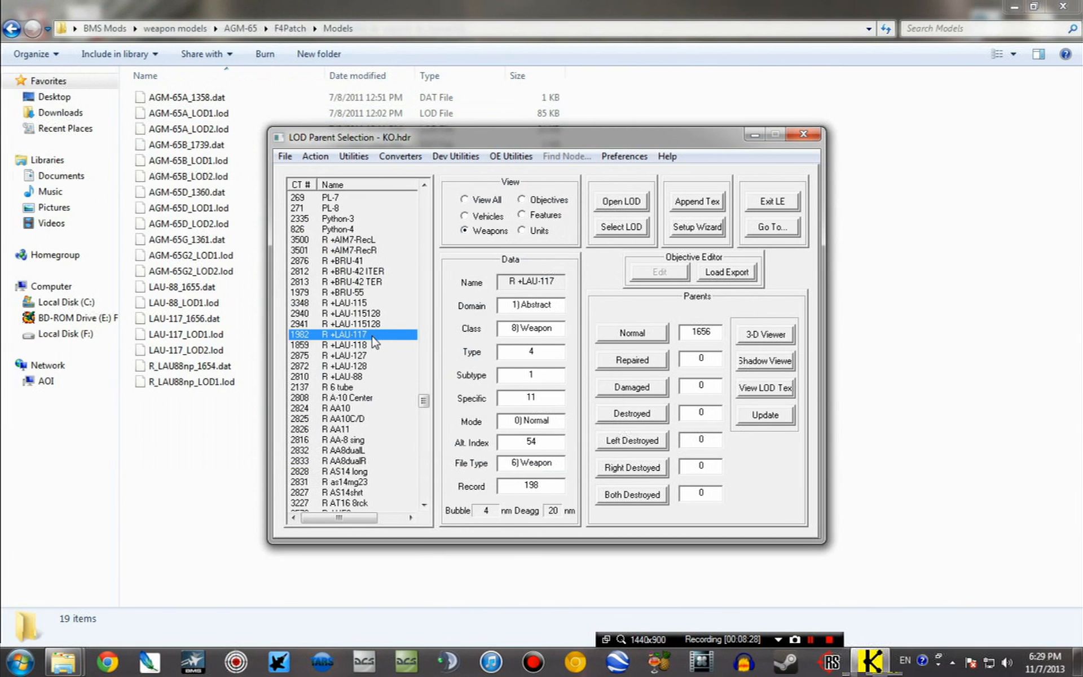
pyautogui.moveTo(365, 382)
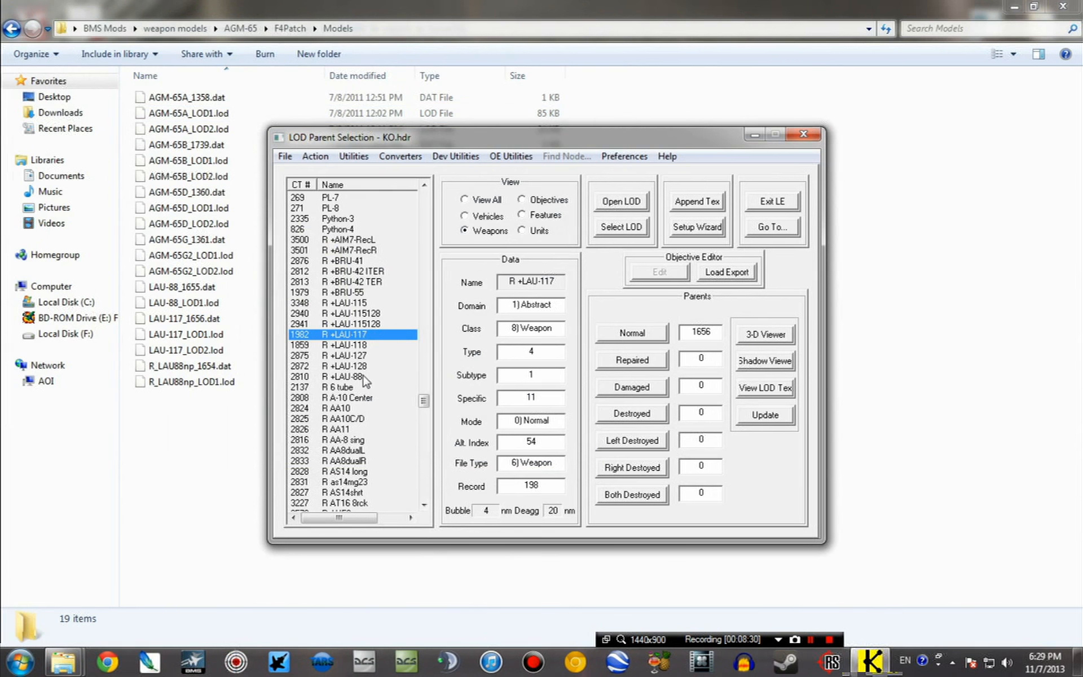
# Step: Select R +LAU-88 and rotate its current rail model in the 3D viewer
pyautogui.click(349, 376)
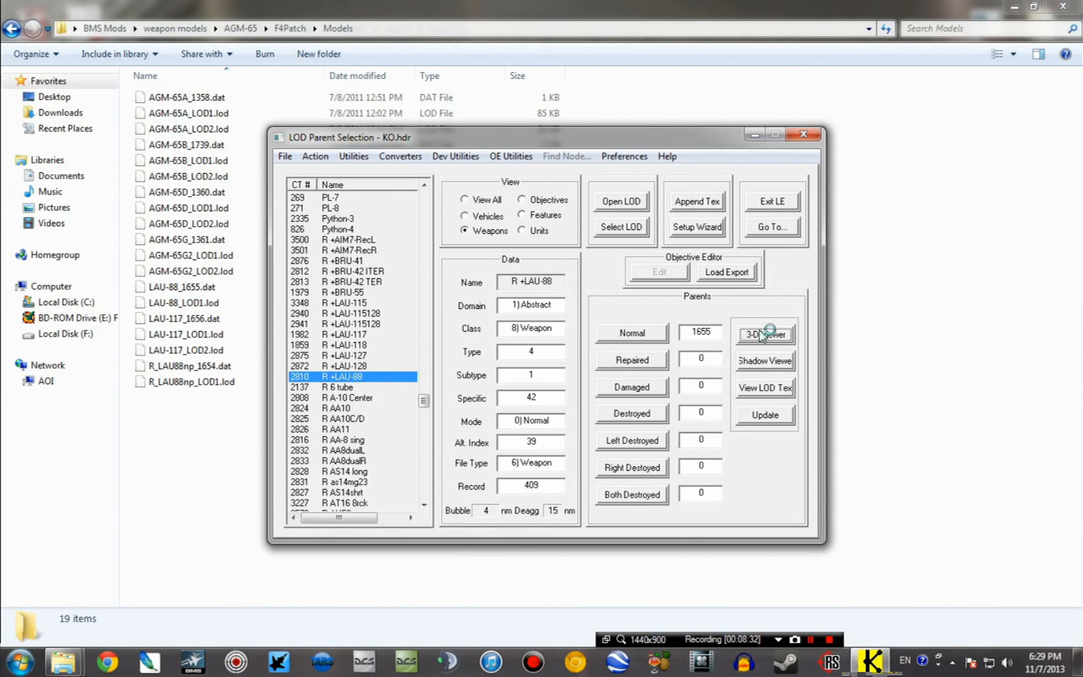
pyautogui.click(763, 334)
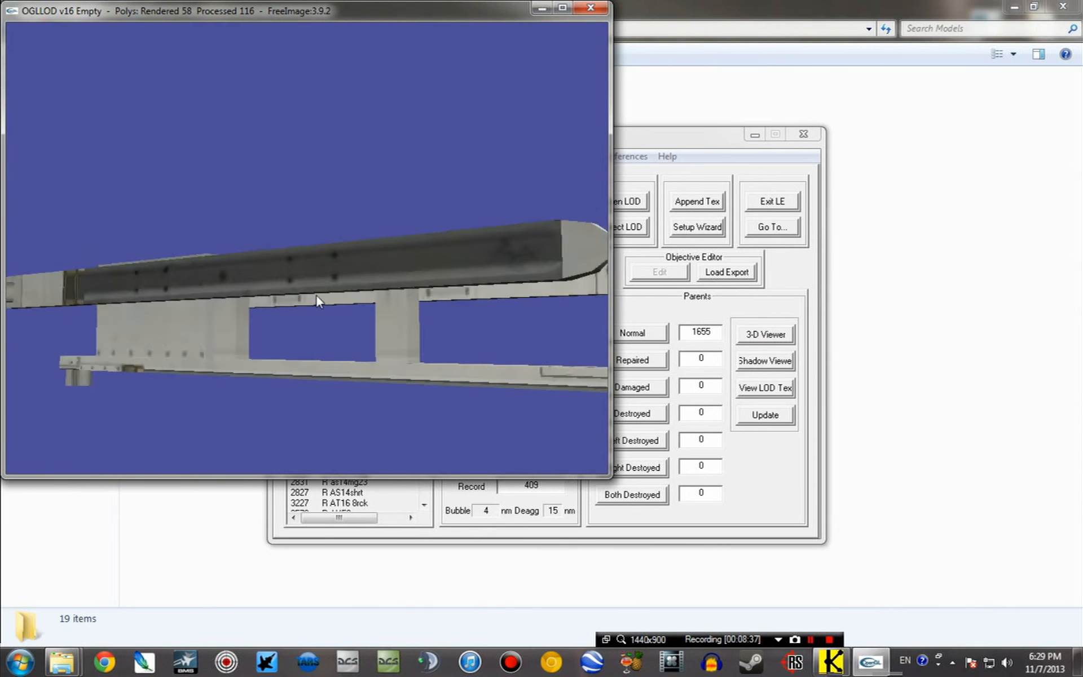
pyautogui.moveTo(317, 302); pyautogui.dragTo(351, 290)
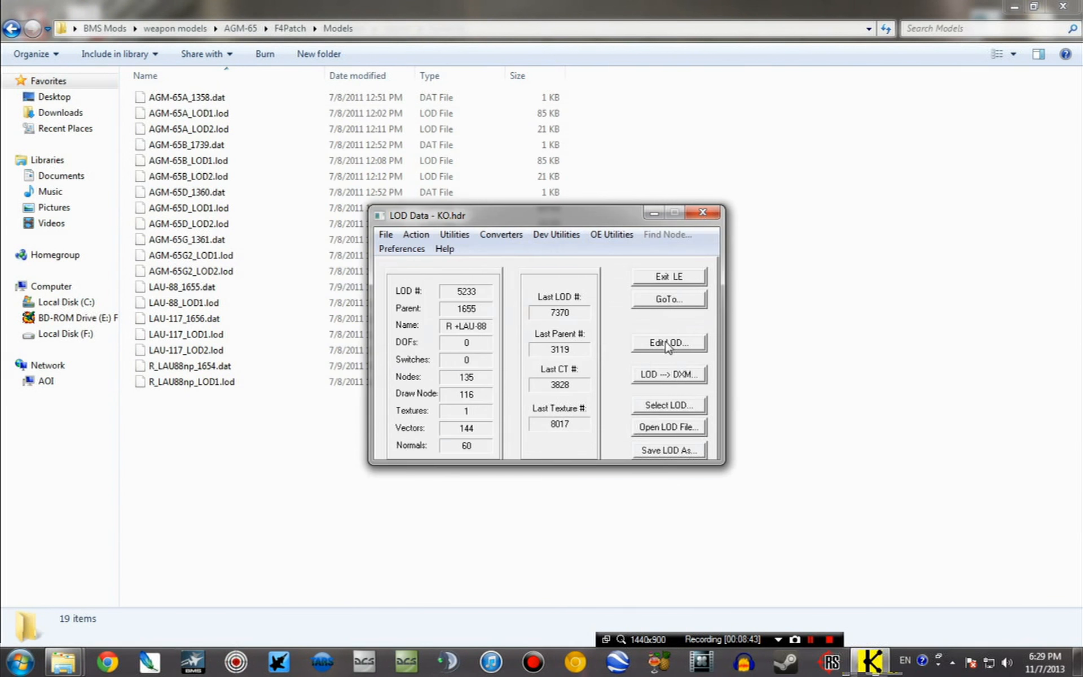
# Step: Replace the LAU-88 model with LAU-88_LOD1.lod and preview the result in 3D
pyautogui.click(668, 342)
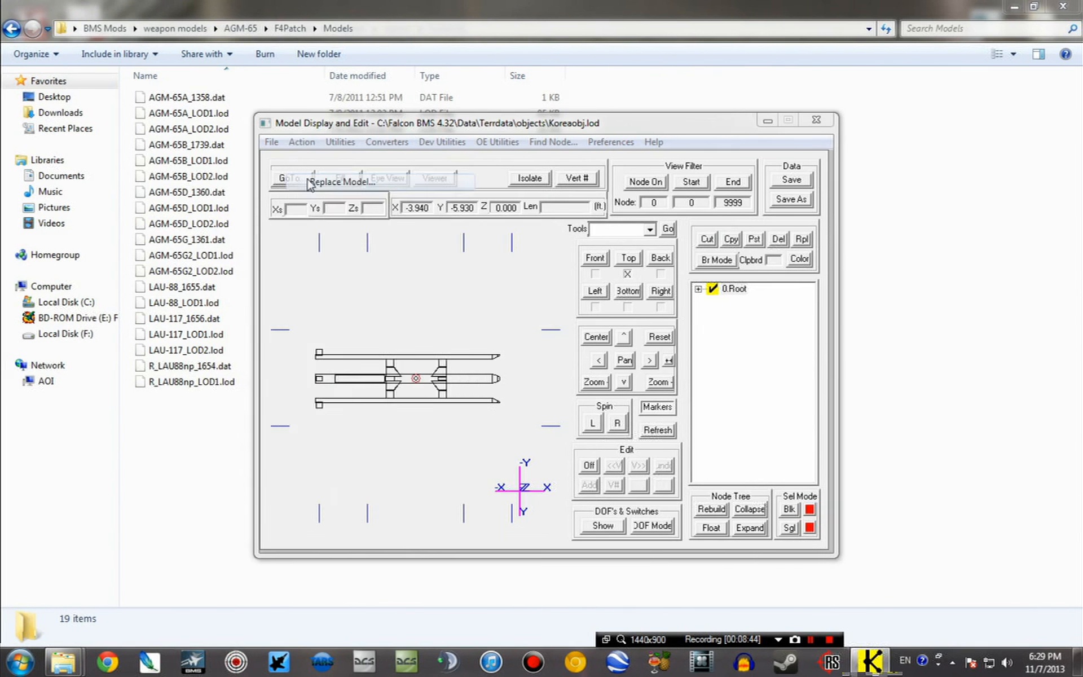
pyautogui.click(339, 181)
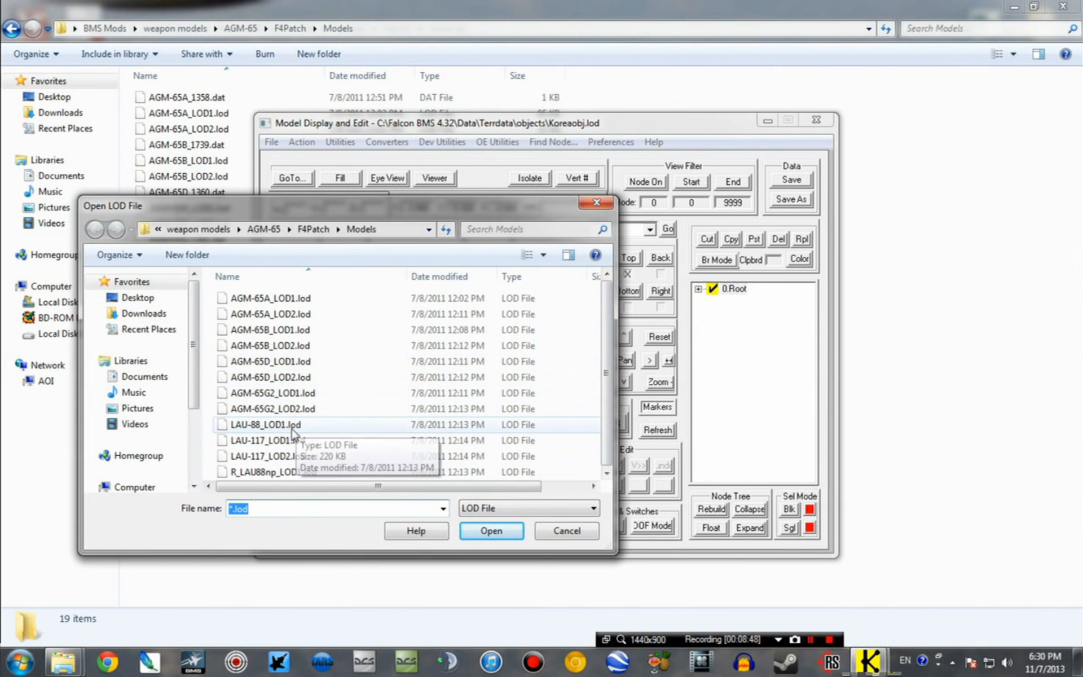
pyautogui.click(266, 425)
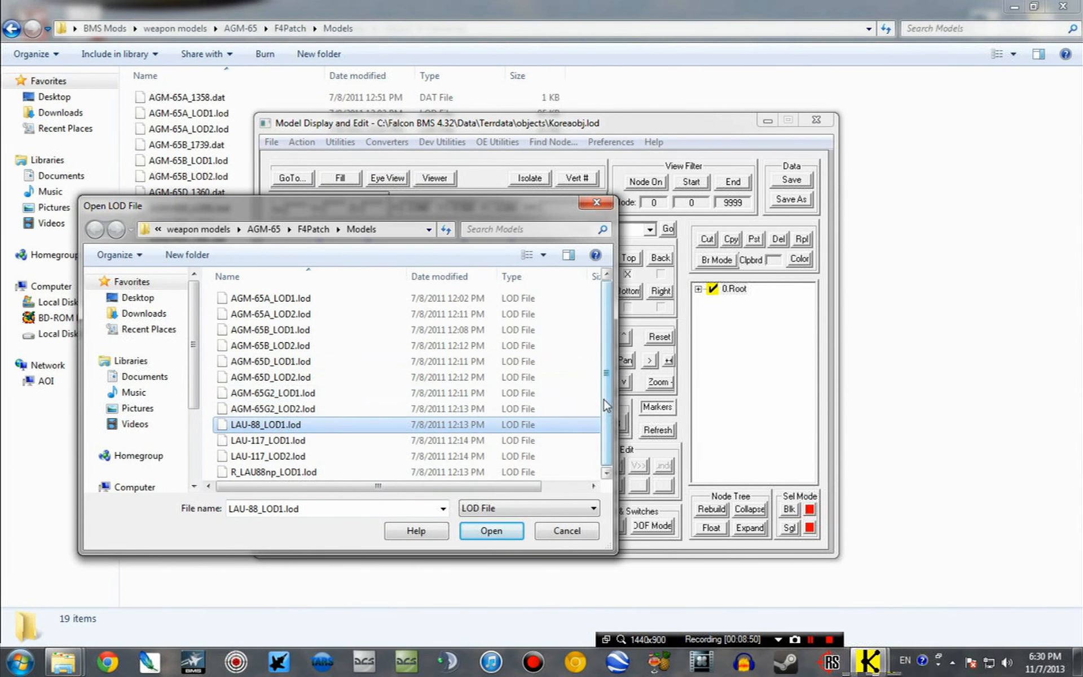
pyautogui.moveTo(319, 476)
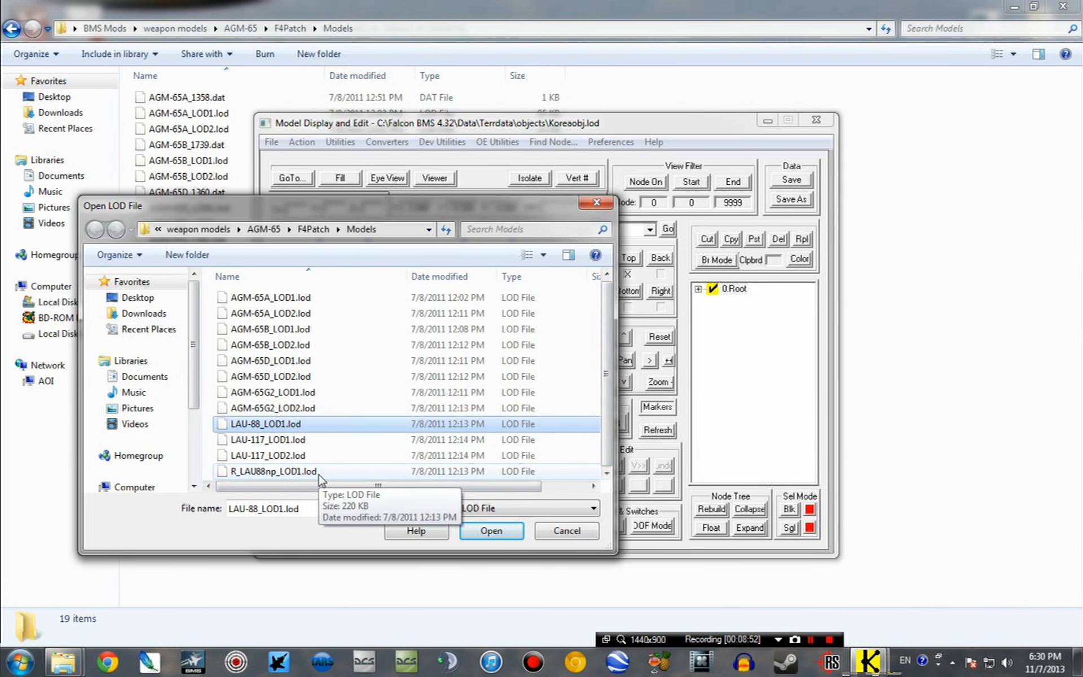
pyautogui.click(490, 530)
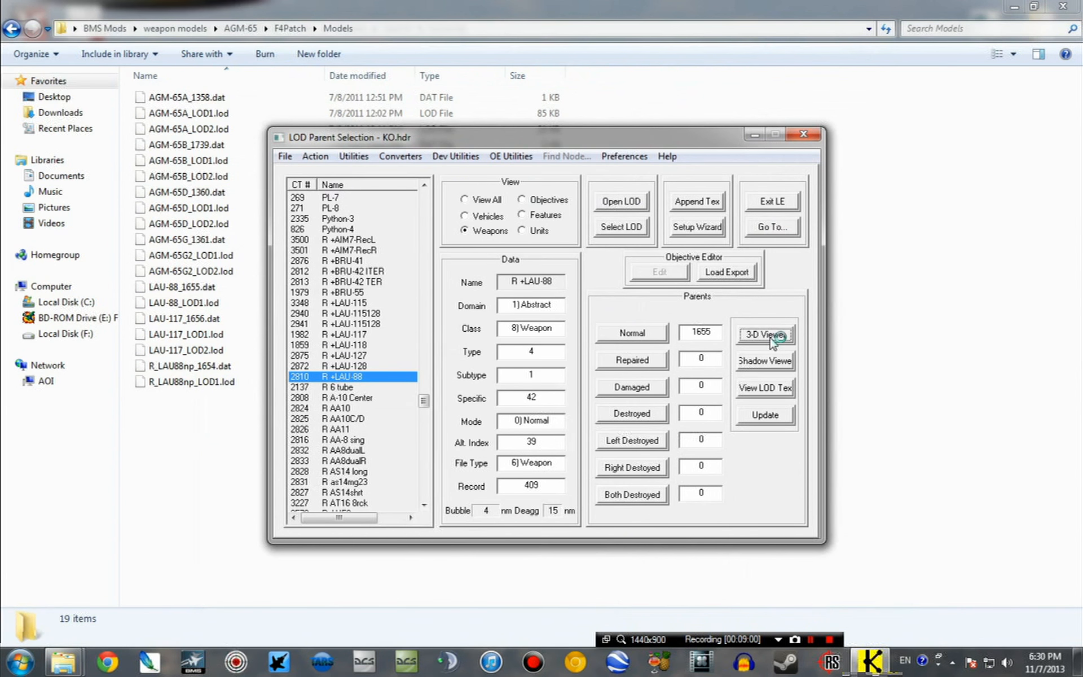
pyautogui.click(764, 335)
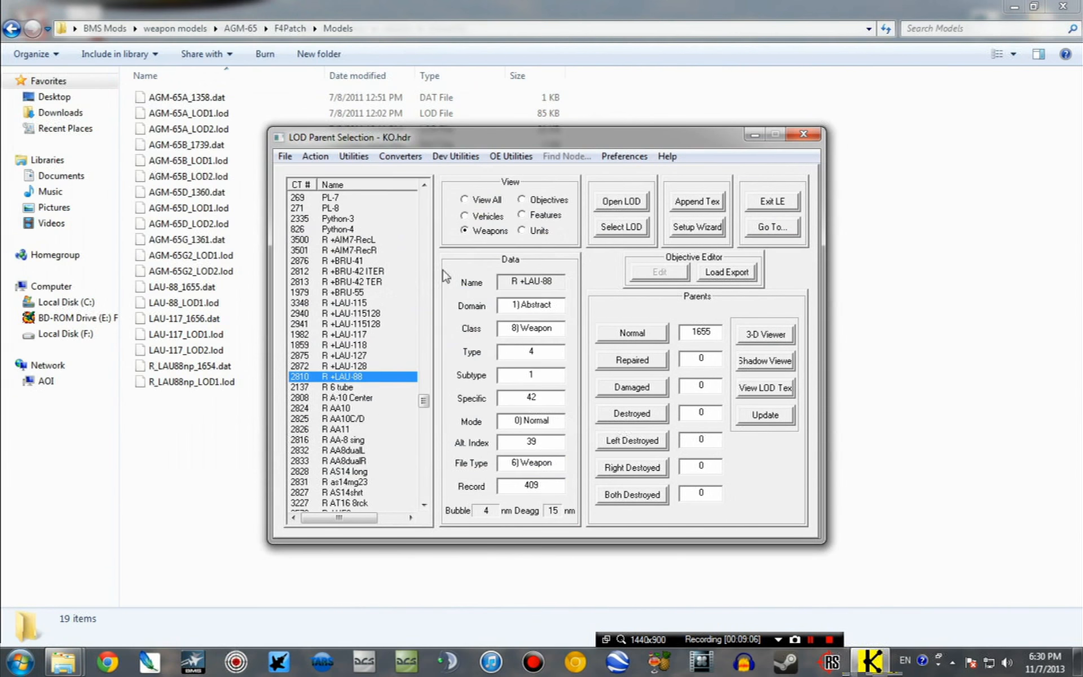
# Step: Select the R -LAU88R np parent record and preview its current model in 3D
pyautogui.click(191, 382)
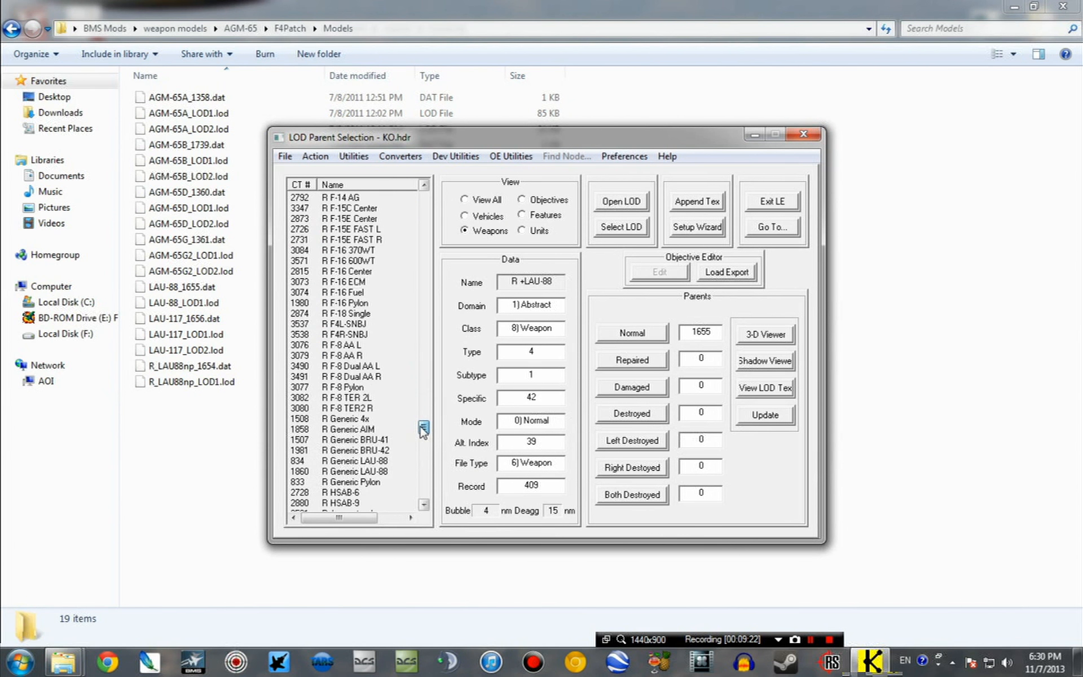
pyautogui.scroll(-3)
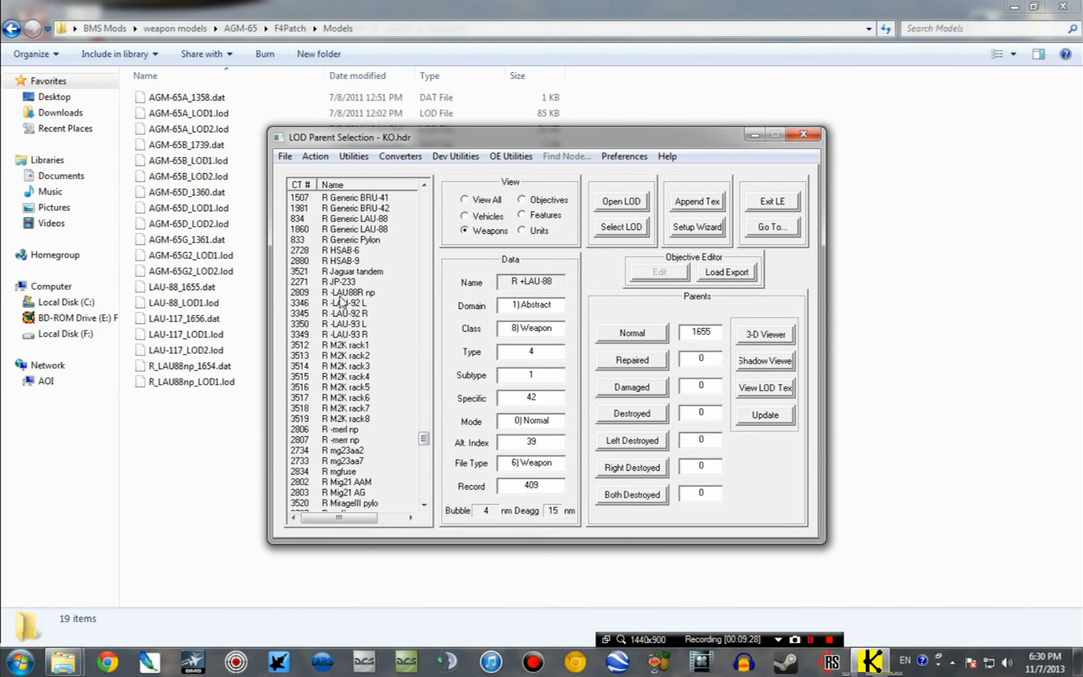
pyautogui.moveTo(366, 304)
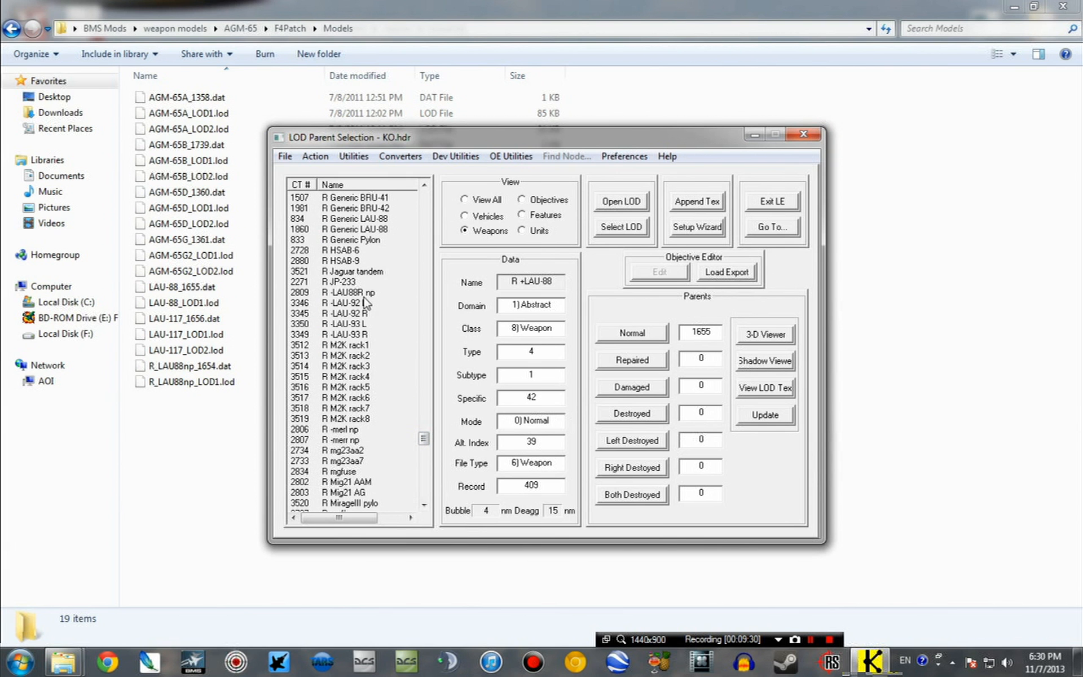
pyautogui.click(352, 292)
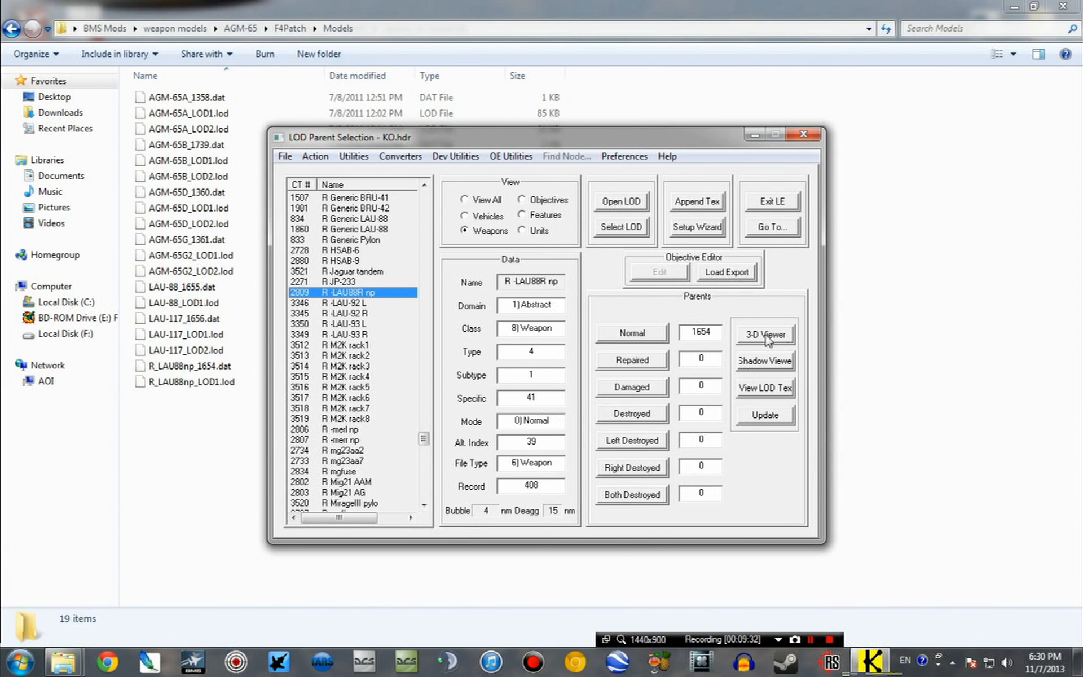
pyautogui.click(763, 333)
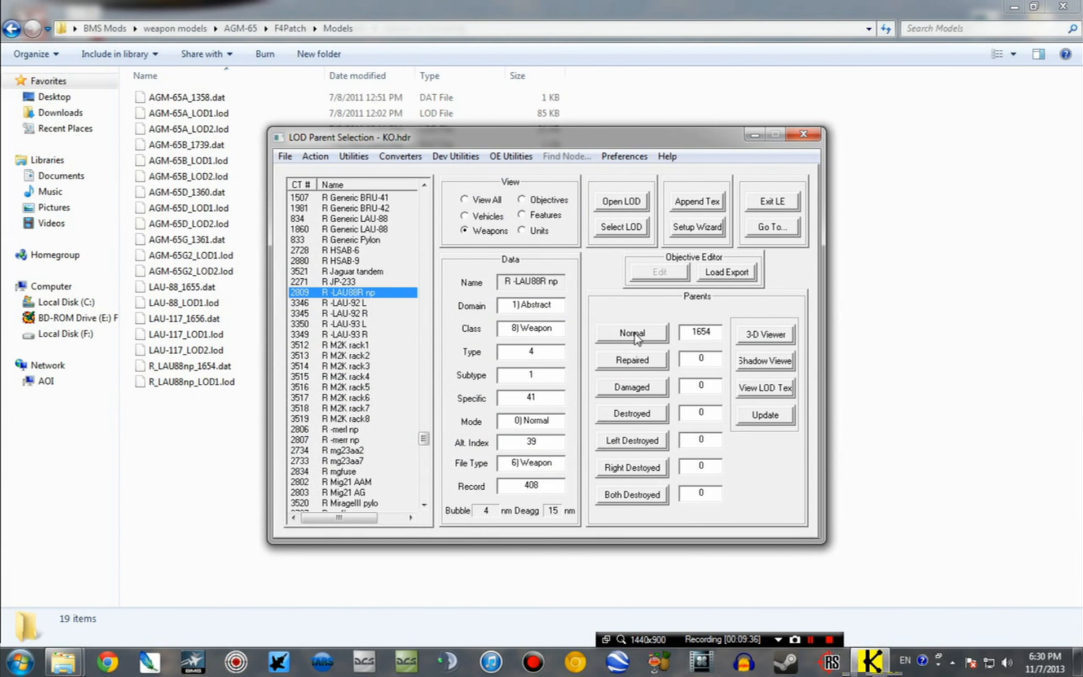
# Step: Replace the Normal model with R_LAU88np_LOD1.lod and close the 3D preview
pyautogui.click(630, 332)
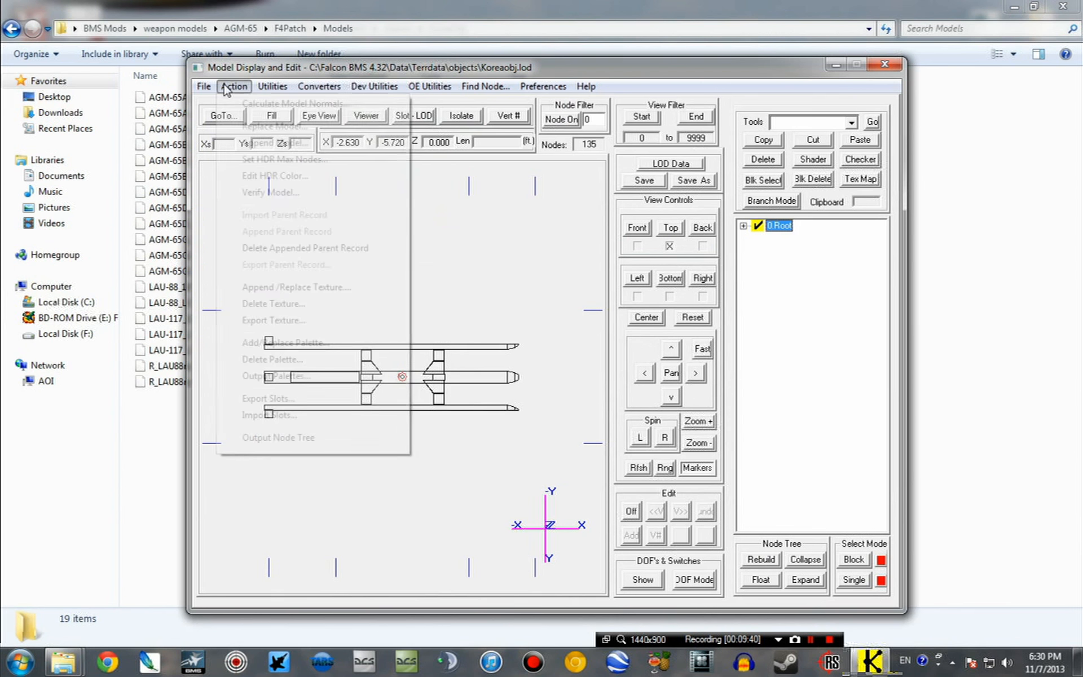
pyautogui.click(274, 126)
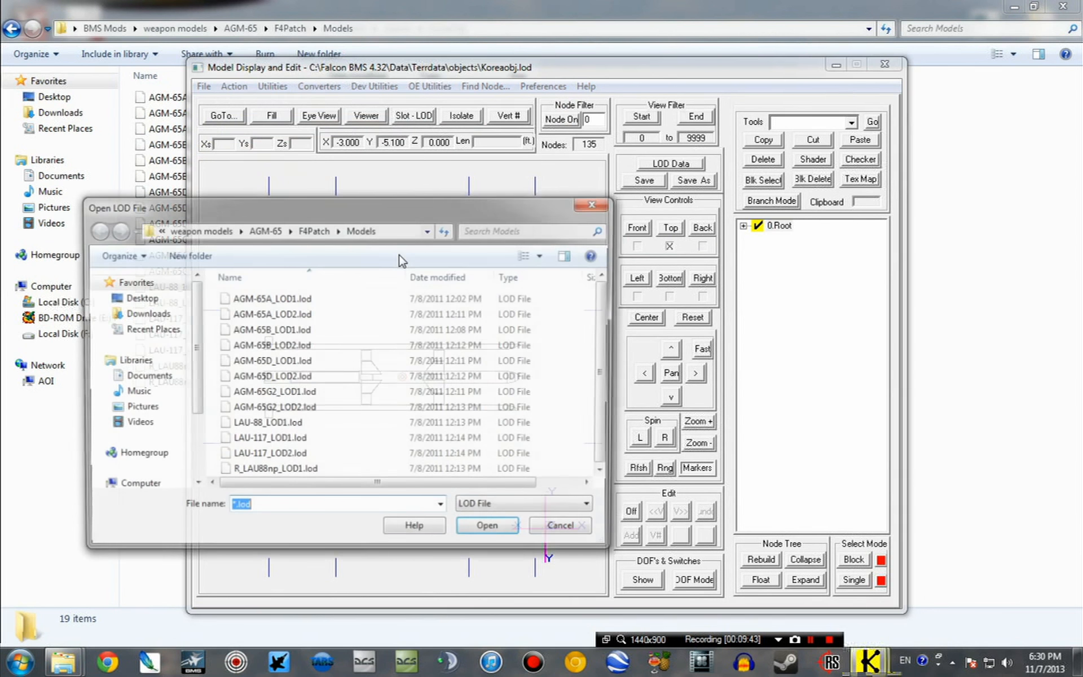
pyautogui.click(273, 471)
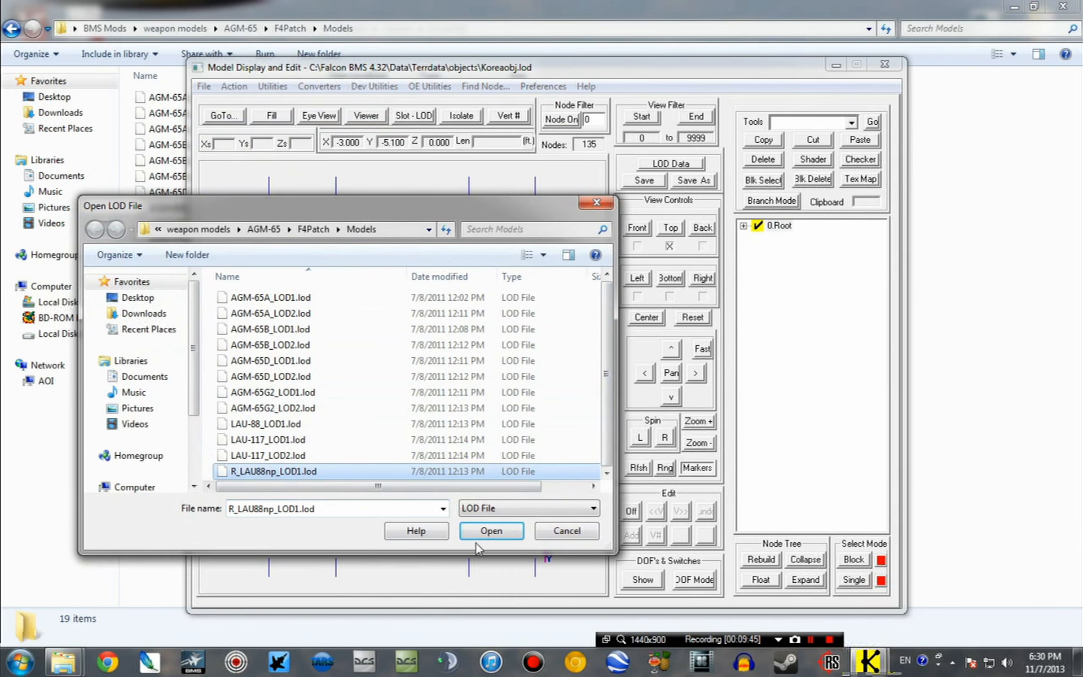
pyautogui.click(401, 249)
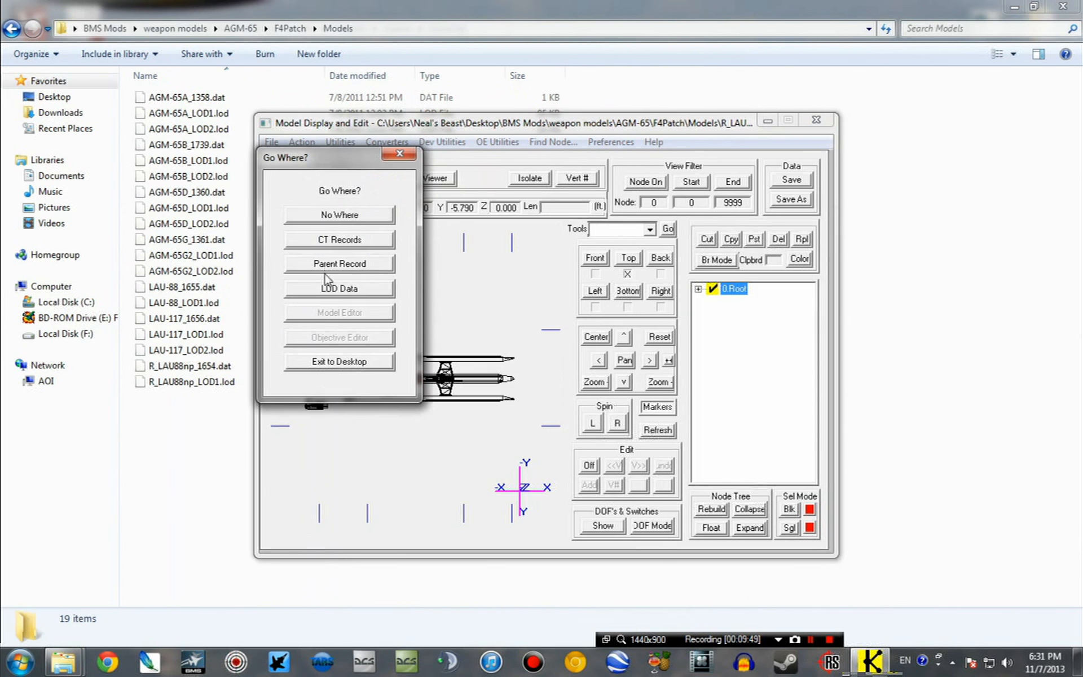
pyautogui.moveTo(320, 244)
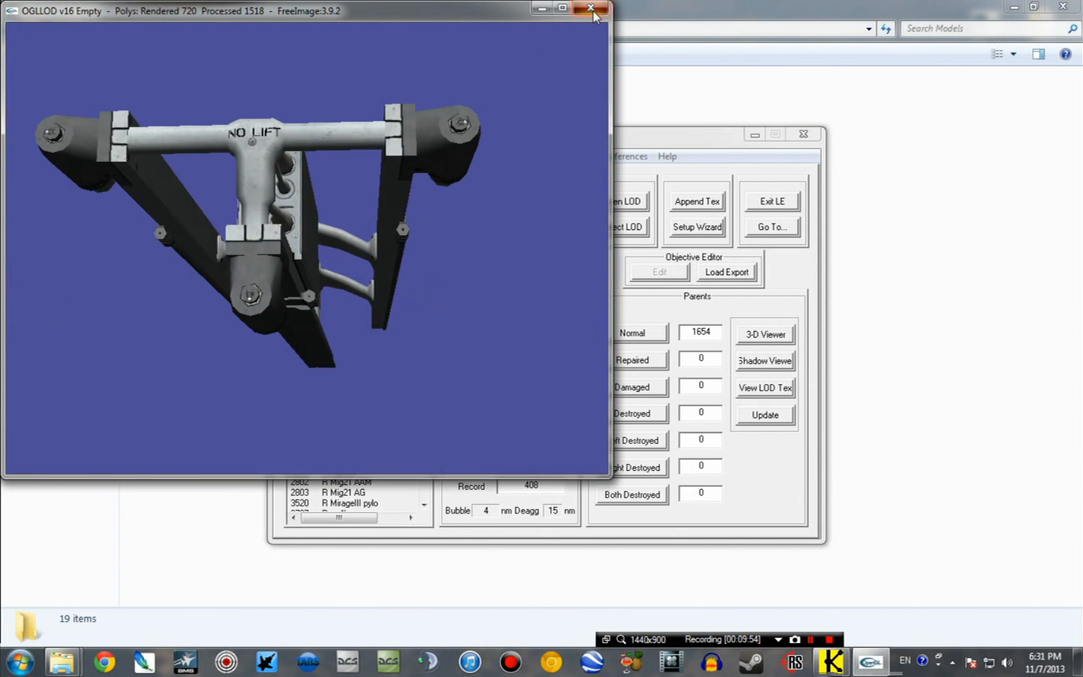
pyautogui.click(591, 7)
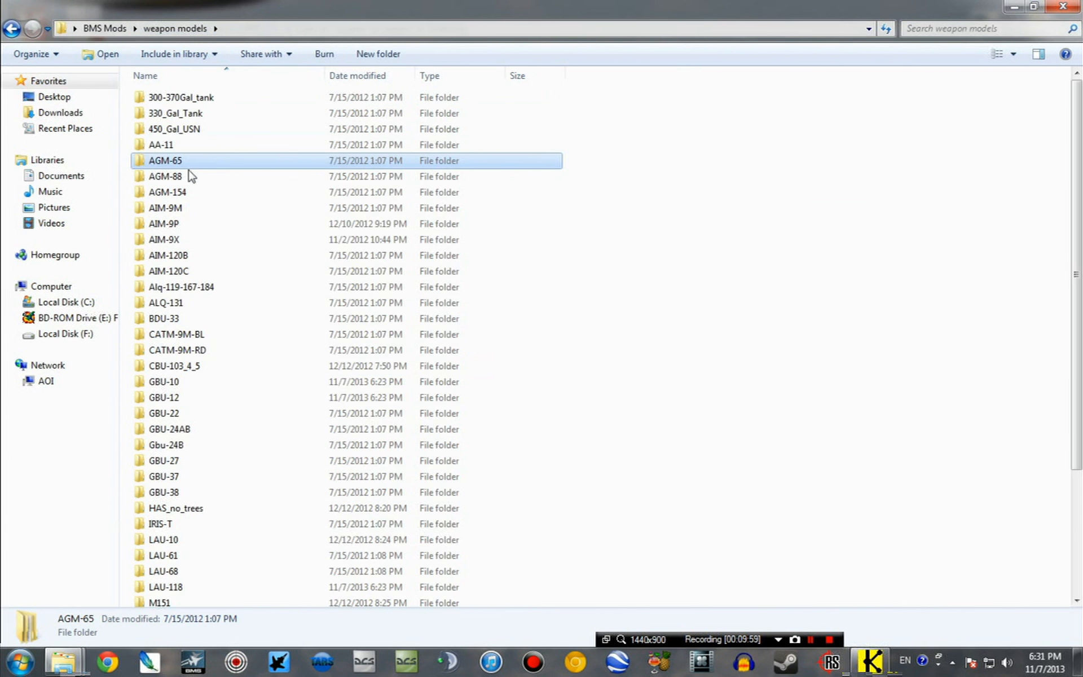
# Step: Review the AGM-88 folder's AGM-88 and LAU-118 .lod and .dds files, then return to LOD Editor
pyautogui.doubleClick(164, 176)
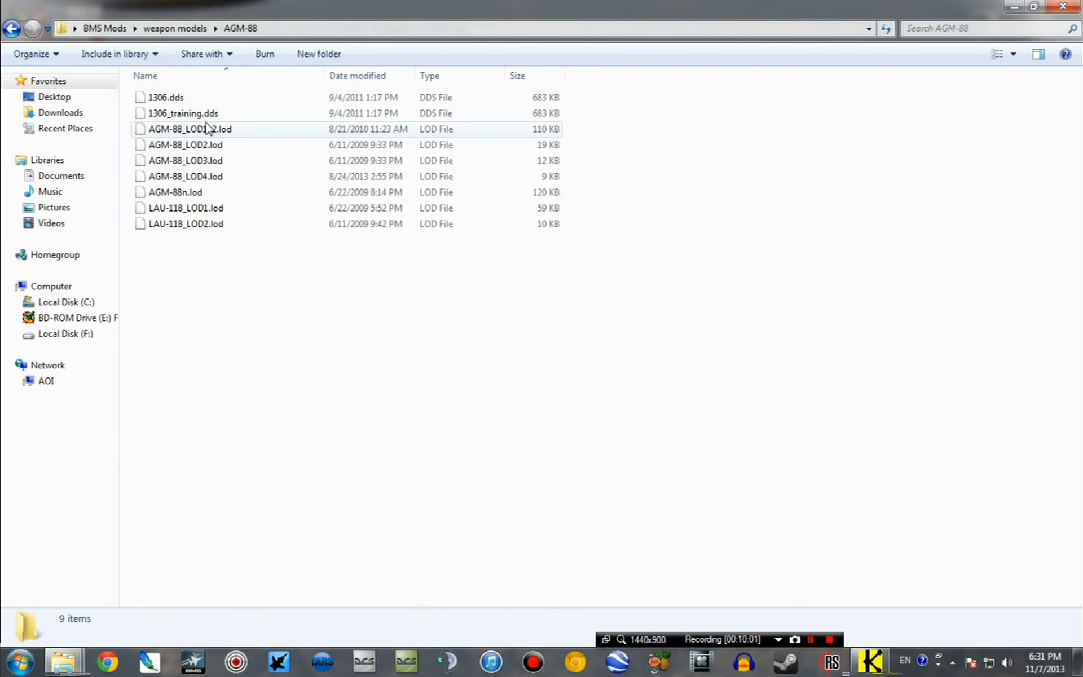
pyautogui.click(166, 97)
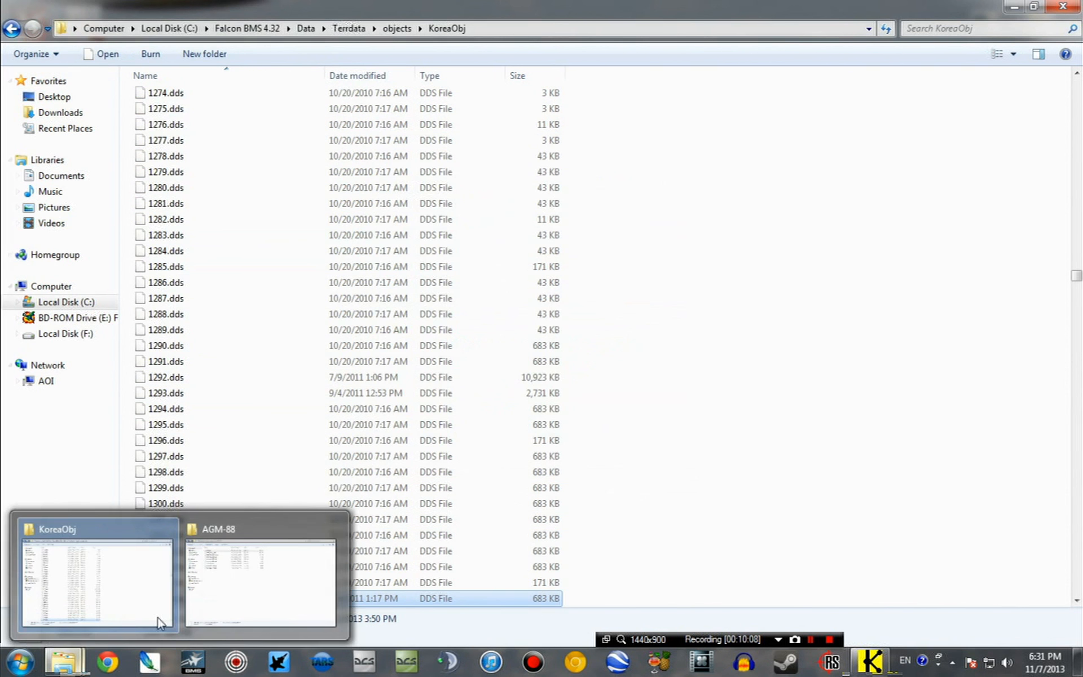
pyautogui.click(260, 580)
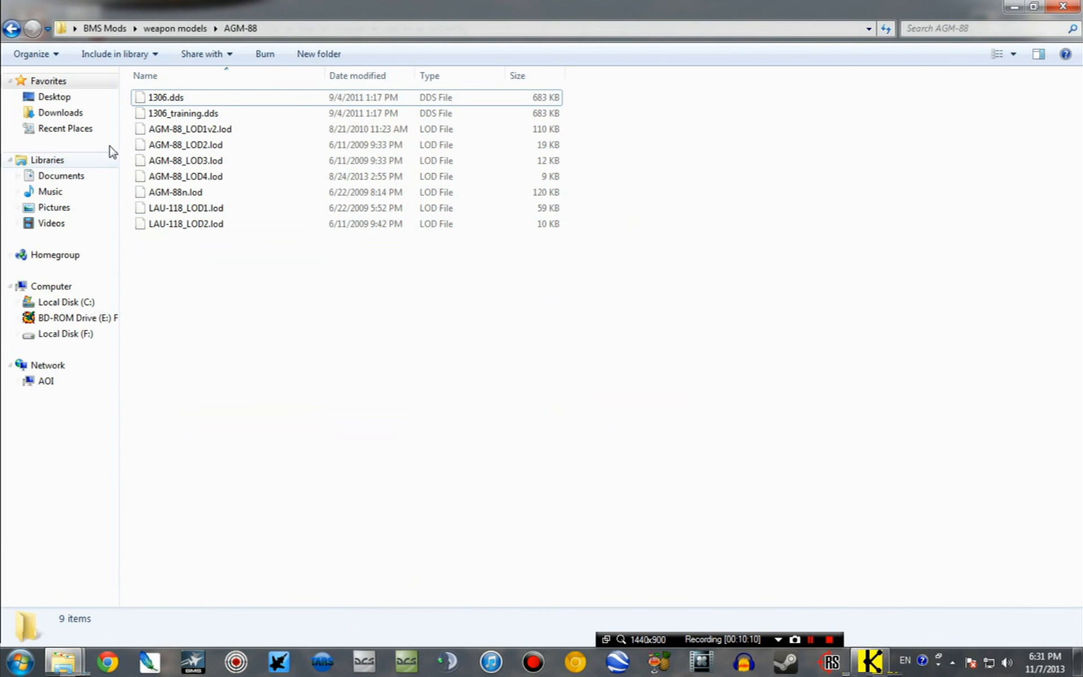
pyautogui.moveTo(190, 129)
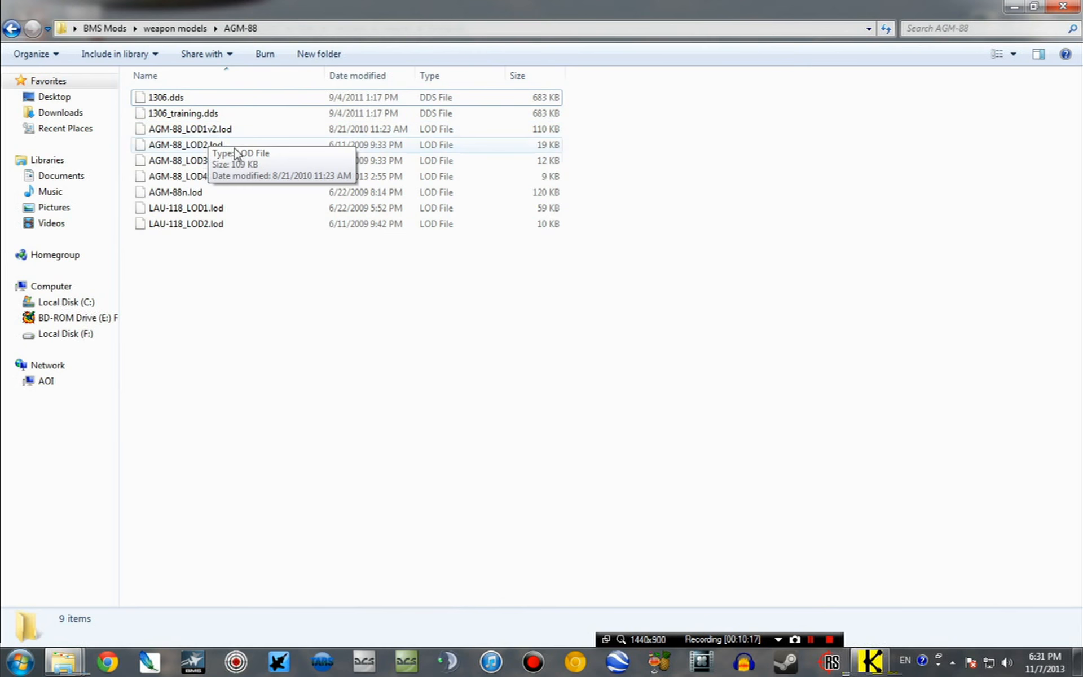
pyautogui.moveTo(223, 163)
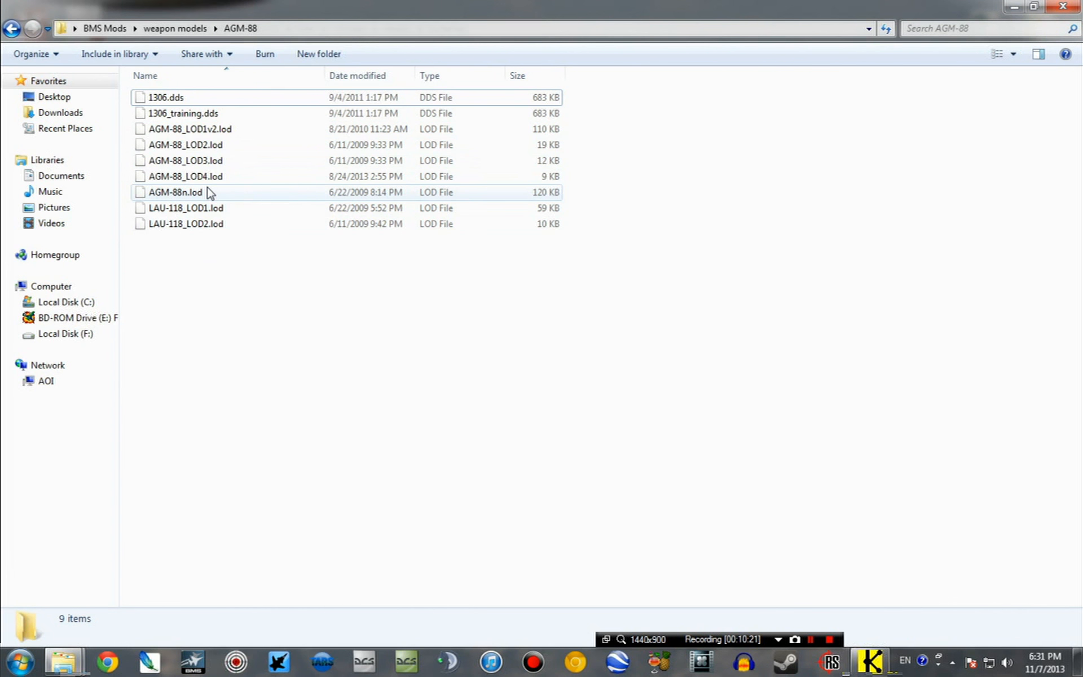
pyautogui.click(175, 192)
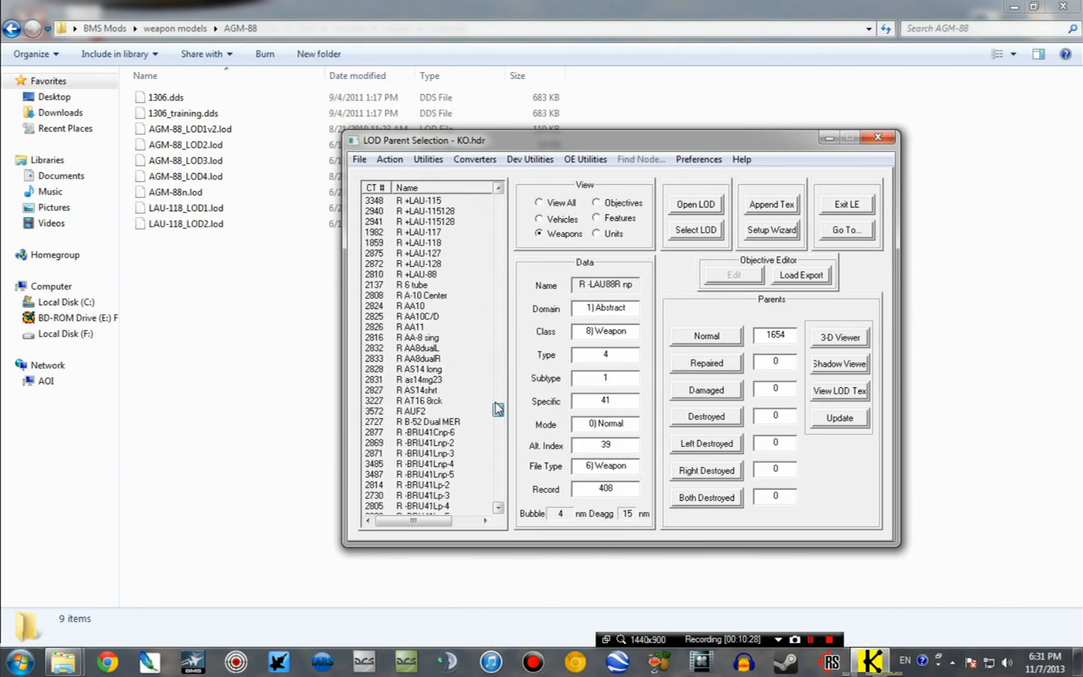
# Step: Replace the R +LAU-118 Normal LOD with LAU-118_LOD1.lod, accepting the length warning
pyautogui.click(496, 440)
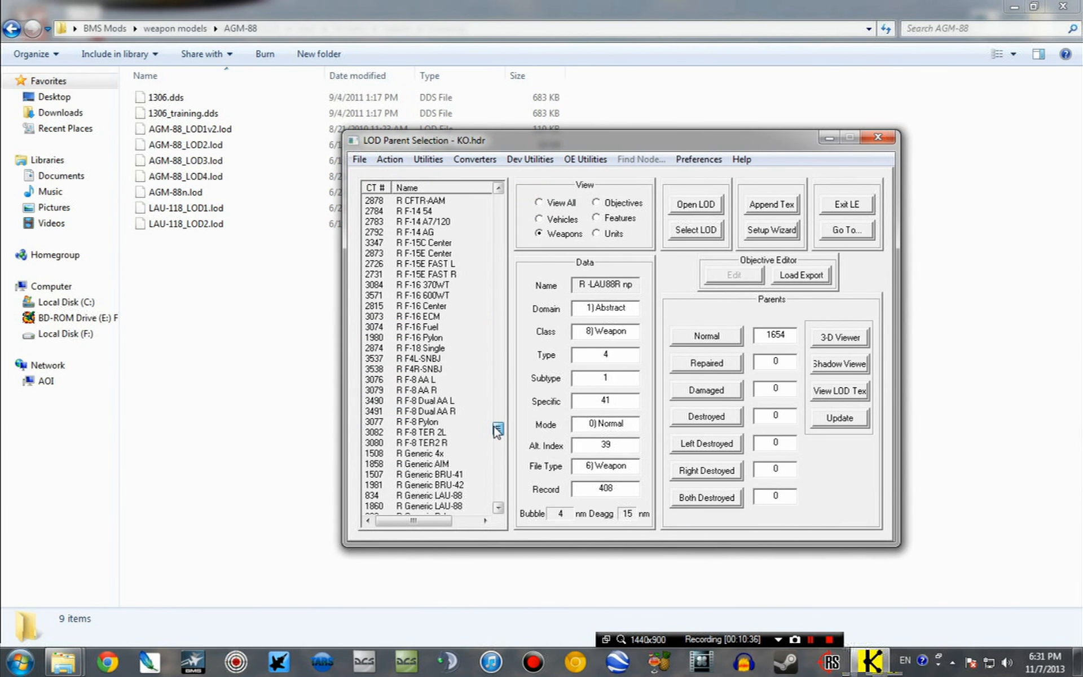
pyautogui.click(496, 430)
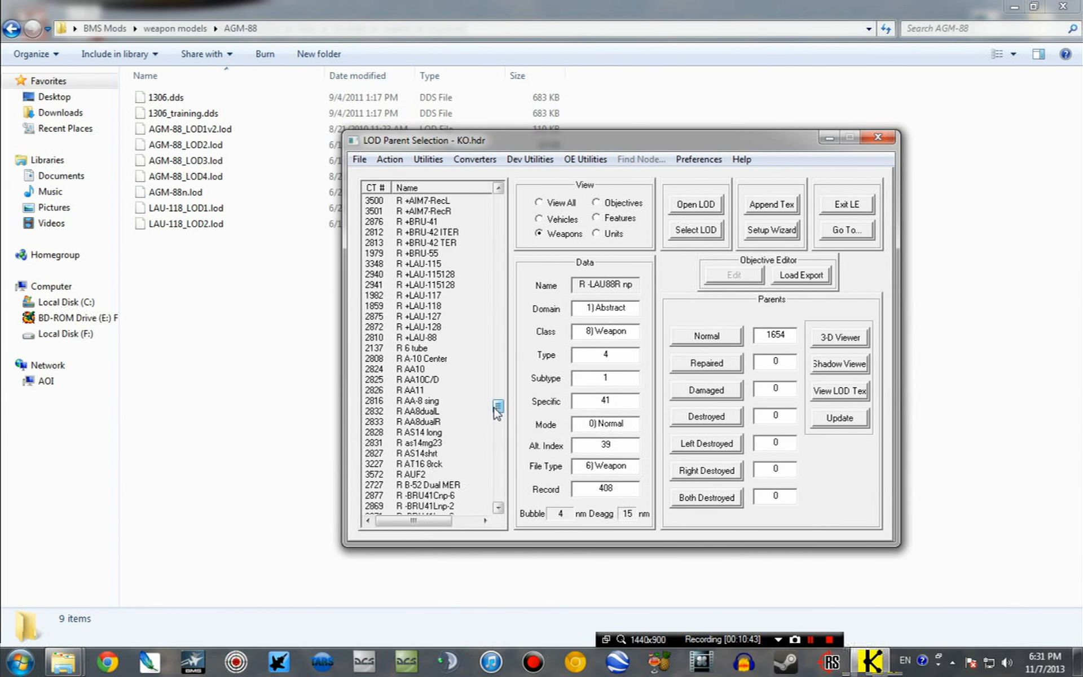
pyautogui.click(425, 305)
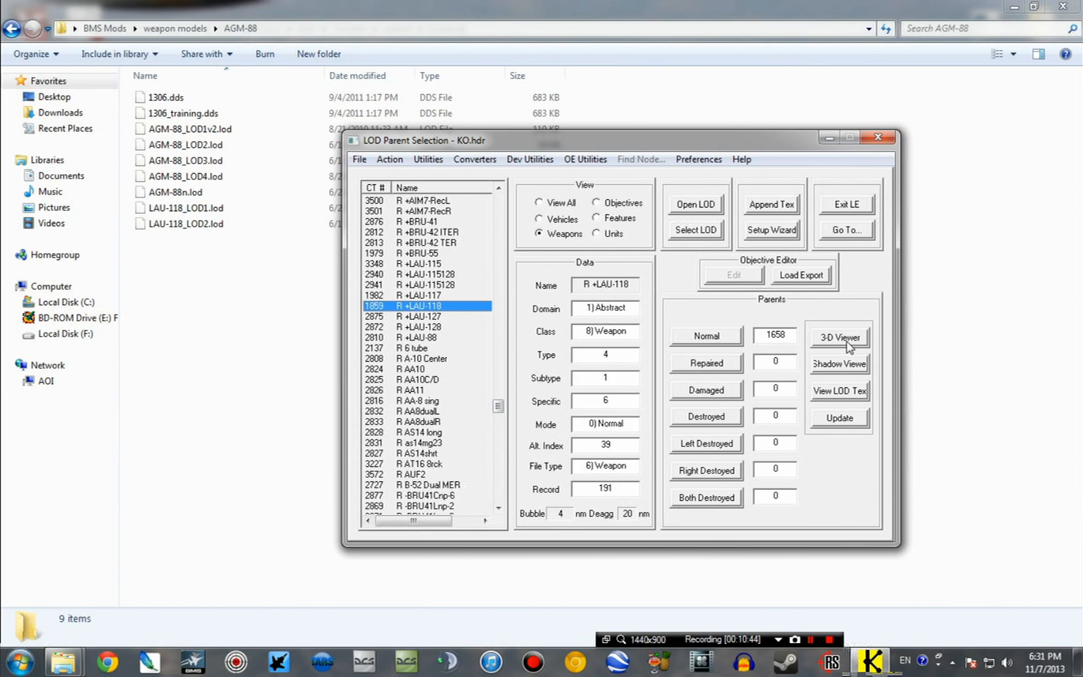
pyautogui.click(837, 338)
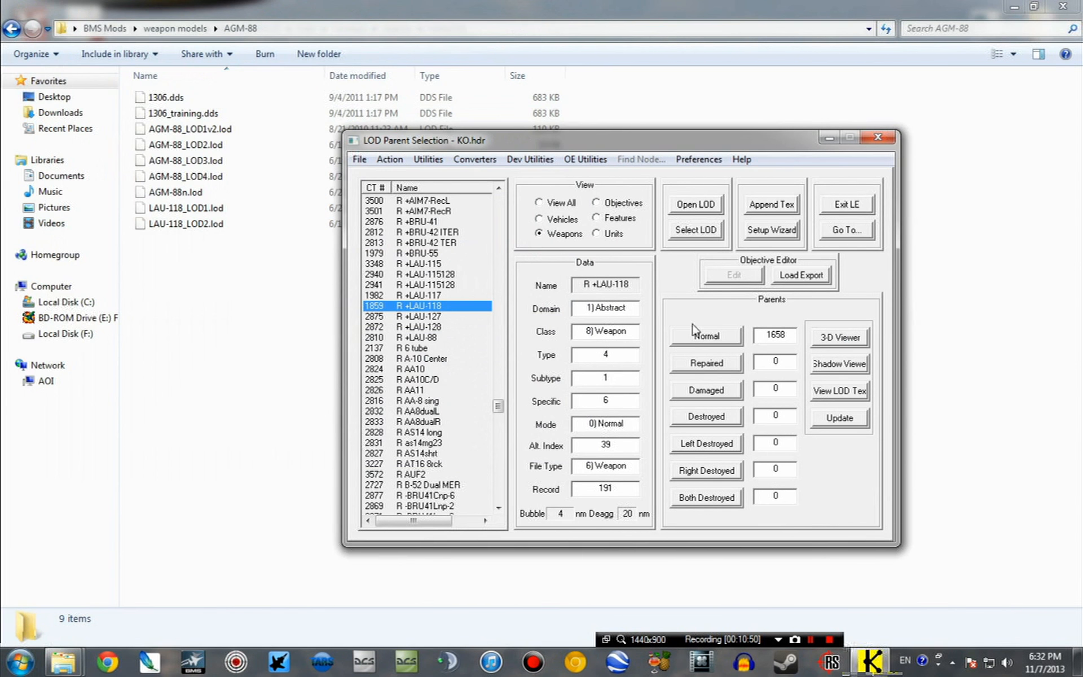
pyautogui.click(695, 230)
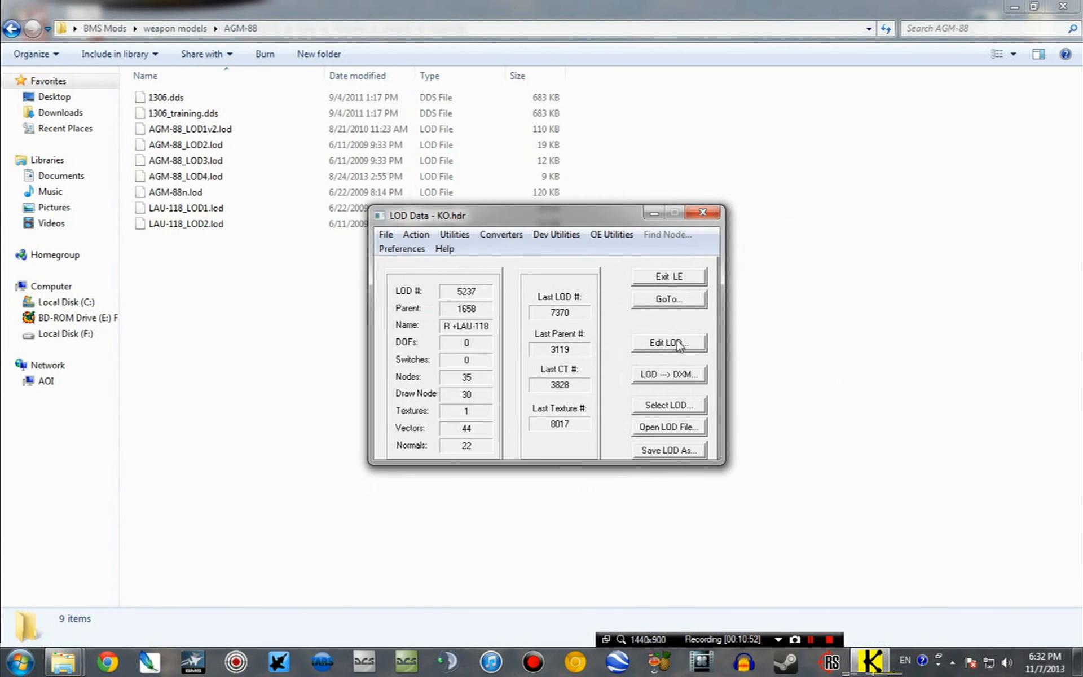
pyautogui.click(668, 344)
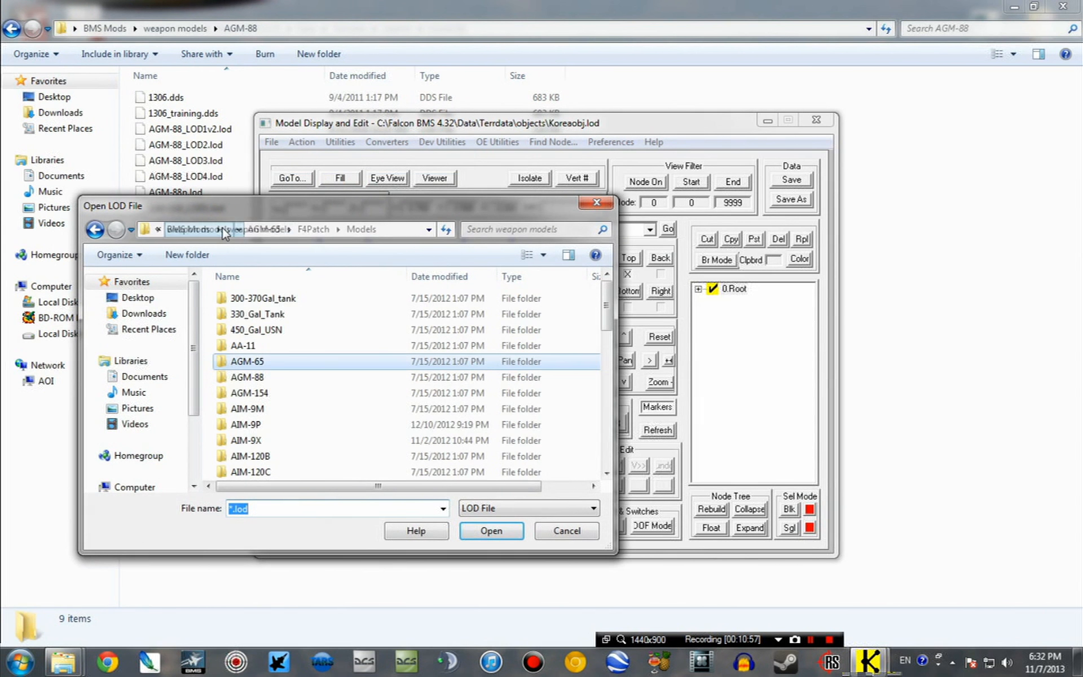
pyautogui.doubleClick(246, 377)
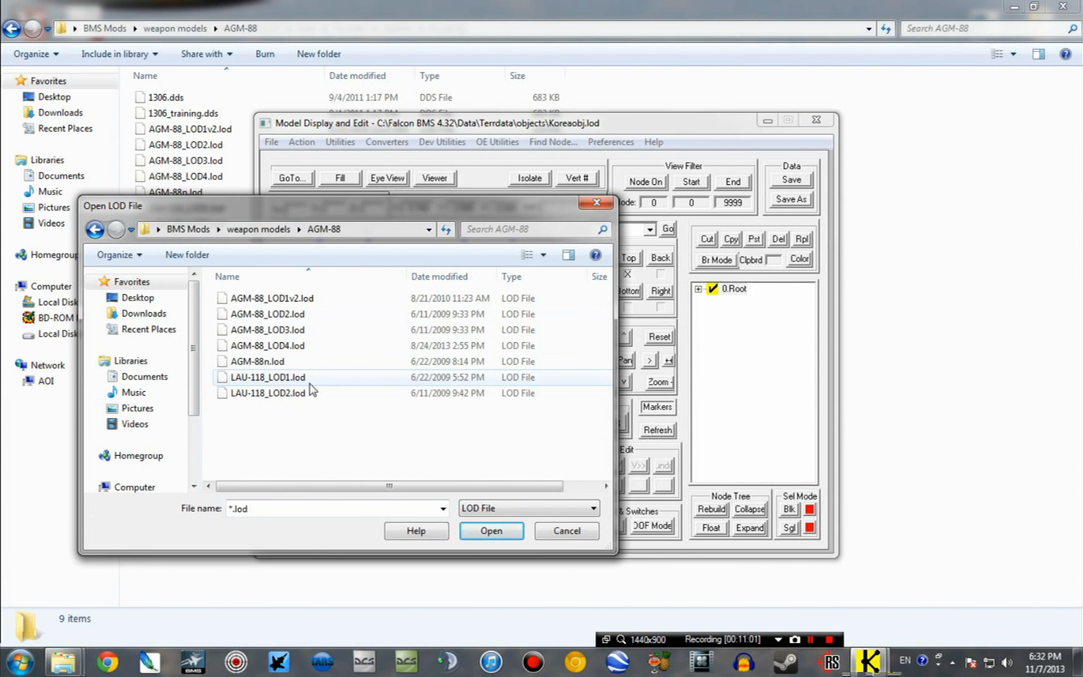
pyautogui.click(490, 530)
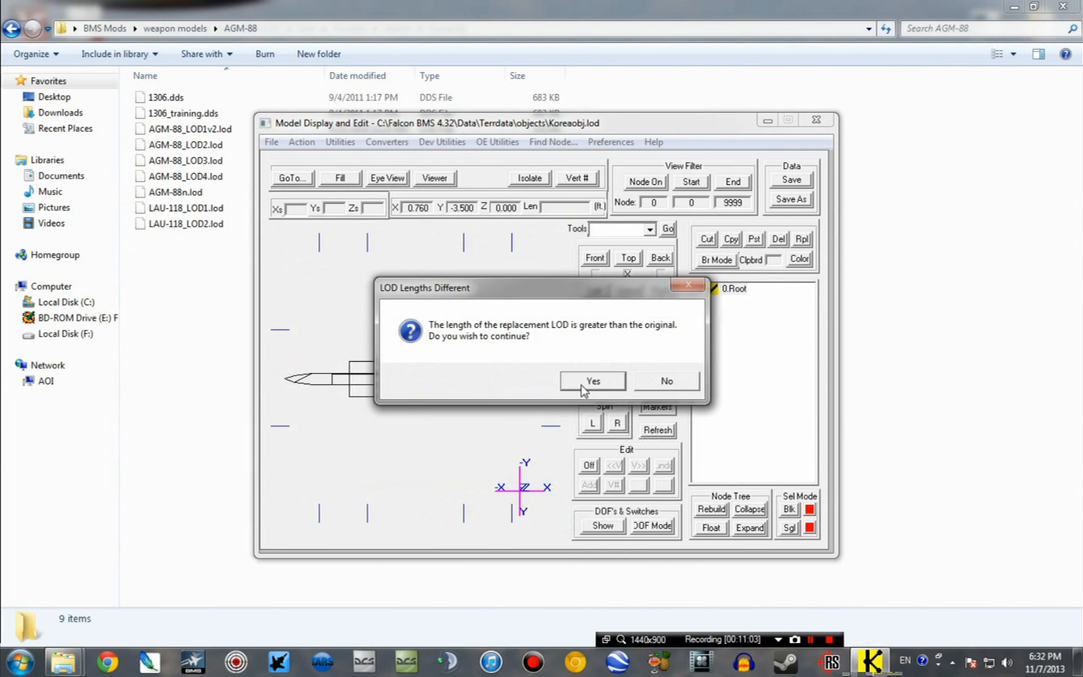
pyautogui.click(591, 381)
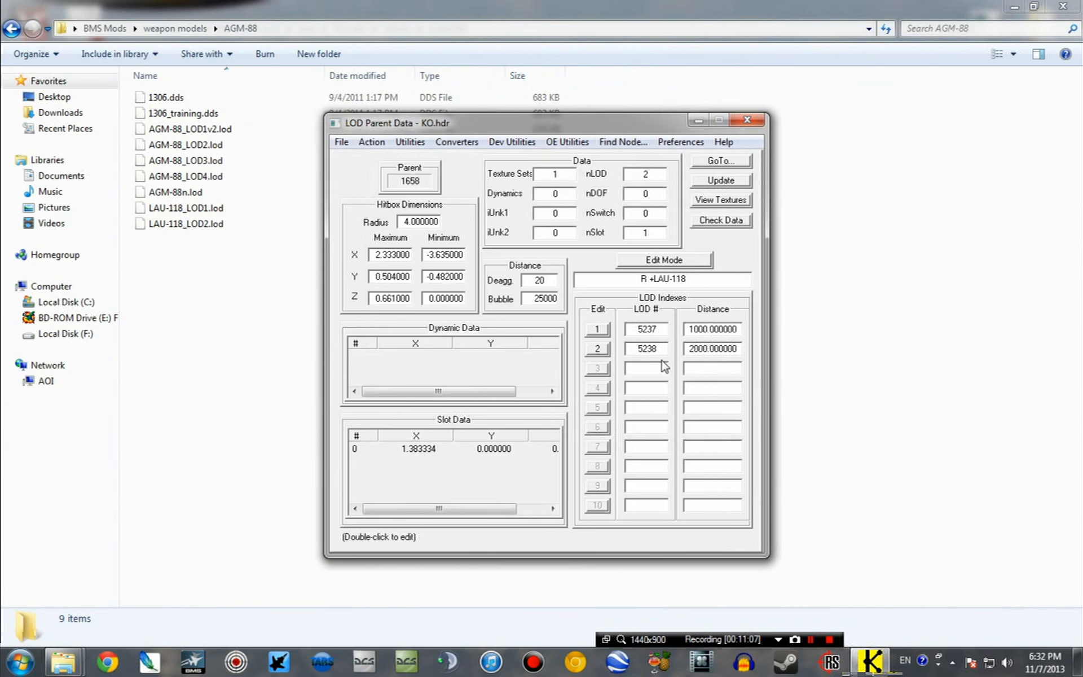
# Step: Replace the second LOD with LAU-118_LOD2.lod and check the rail in 3D
pyautogui.click(233, 86)
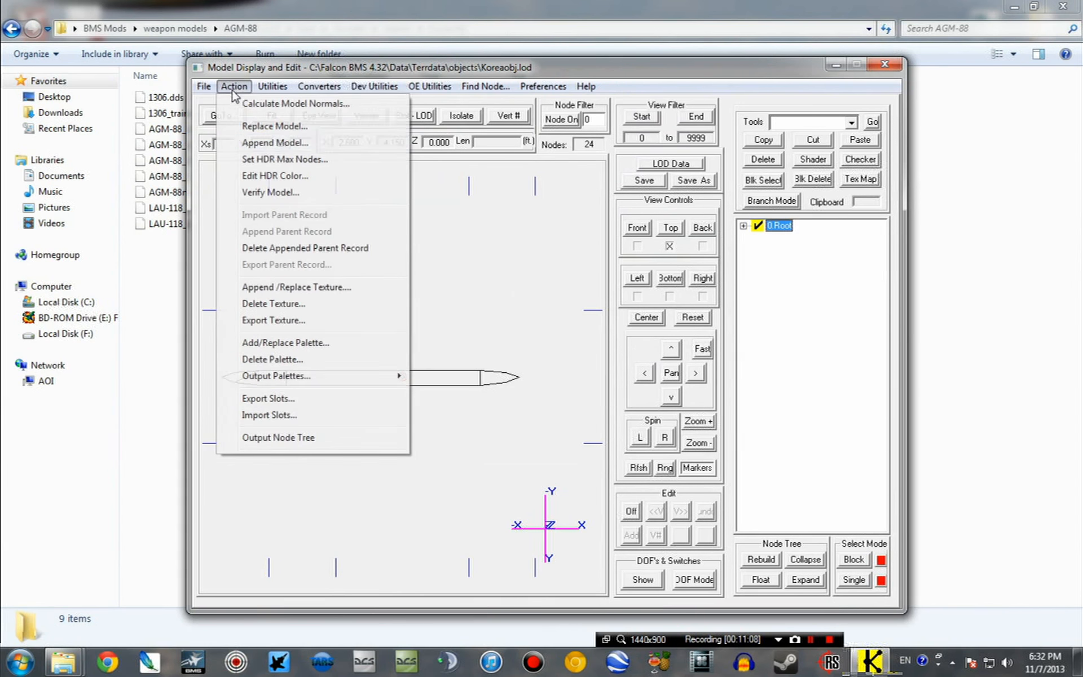
pyautogui.click(273, 126)
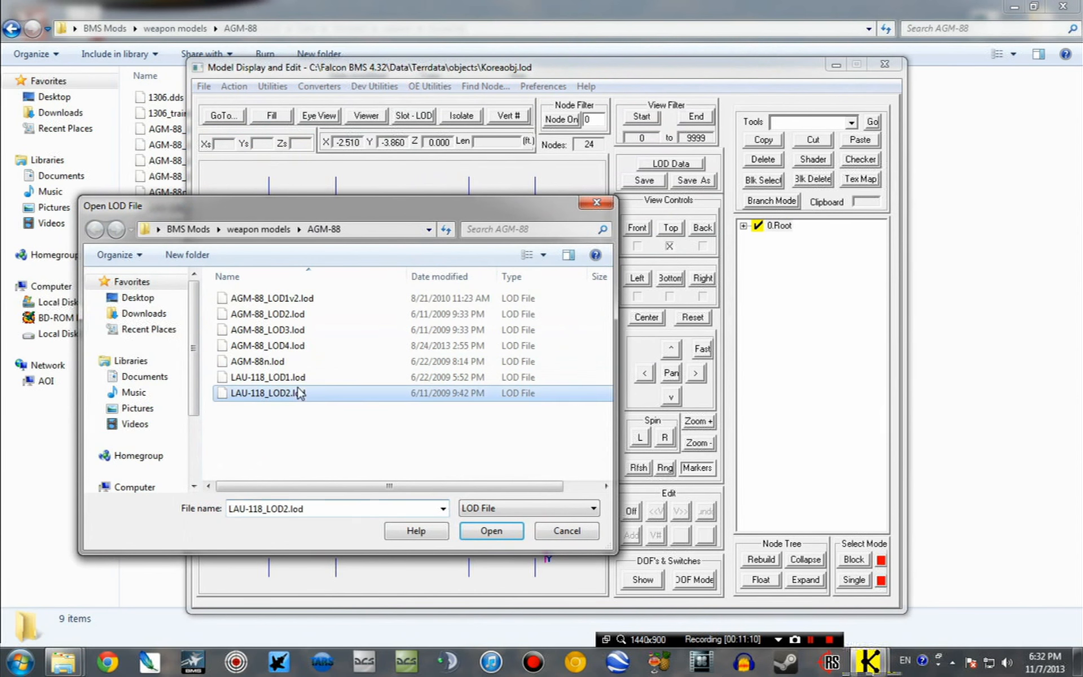
pyautogui.click(490, 530)
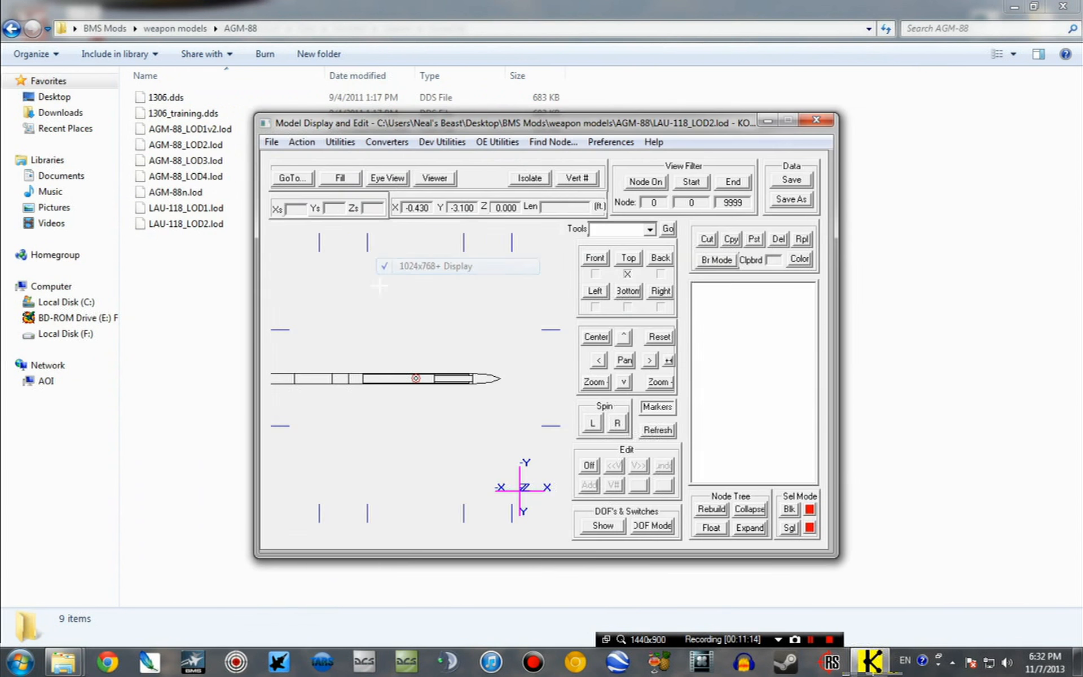
pyautogui.click(290, 178)
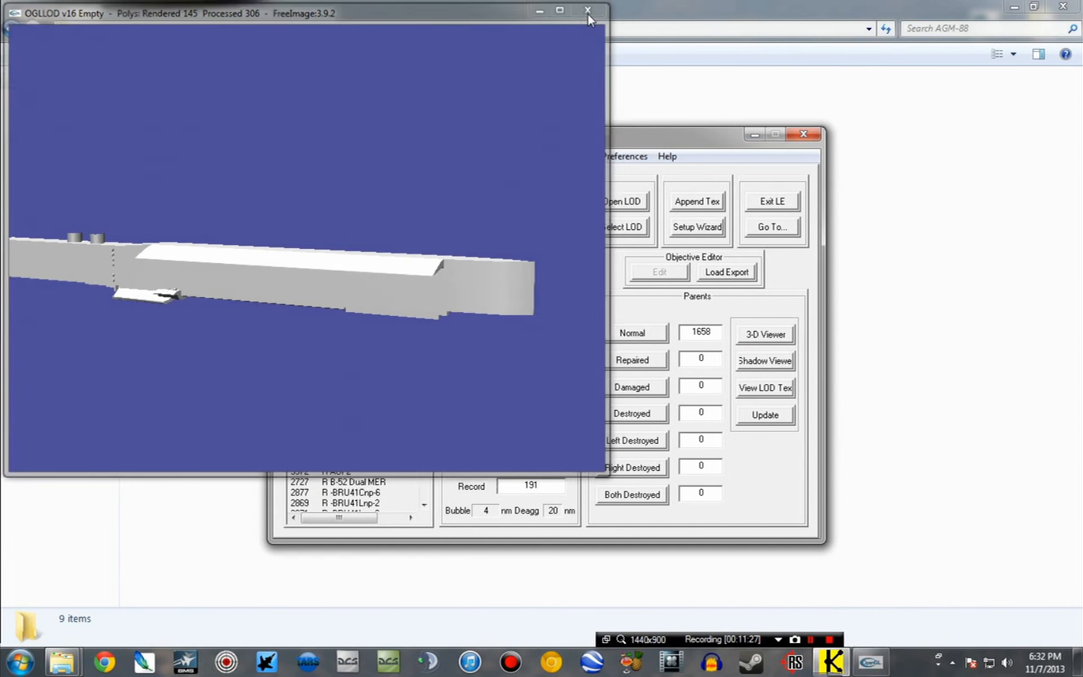
pyautogui.click(587, 12)
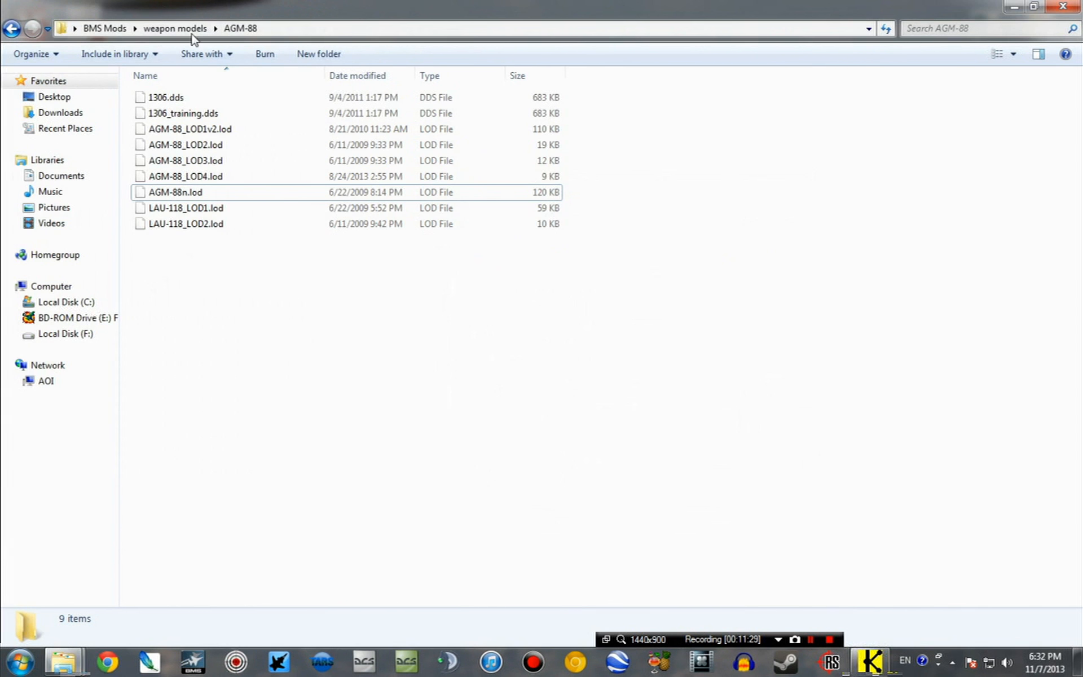
# Step: Copy the LAU-118 skin 3910.dds into KoreaObj and view the textured rail in 3D
pyautogui.click(175, 29)
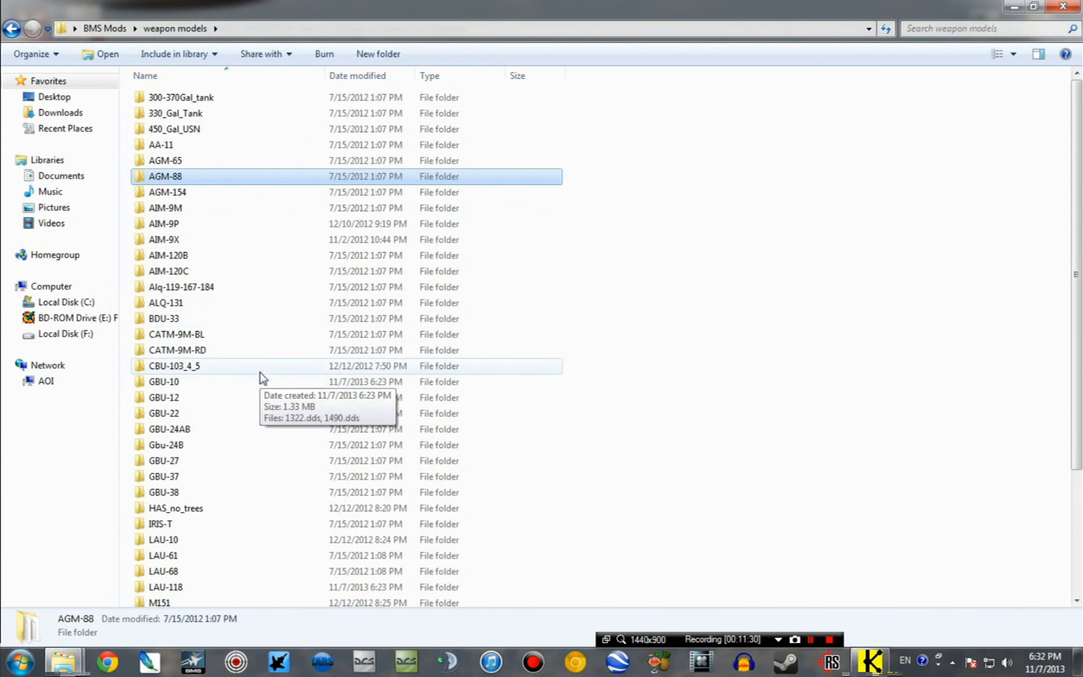
pyautogui.doubleClick(164, 586)
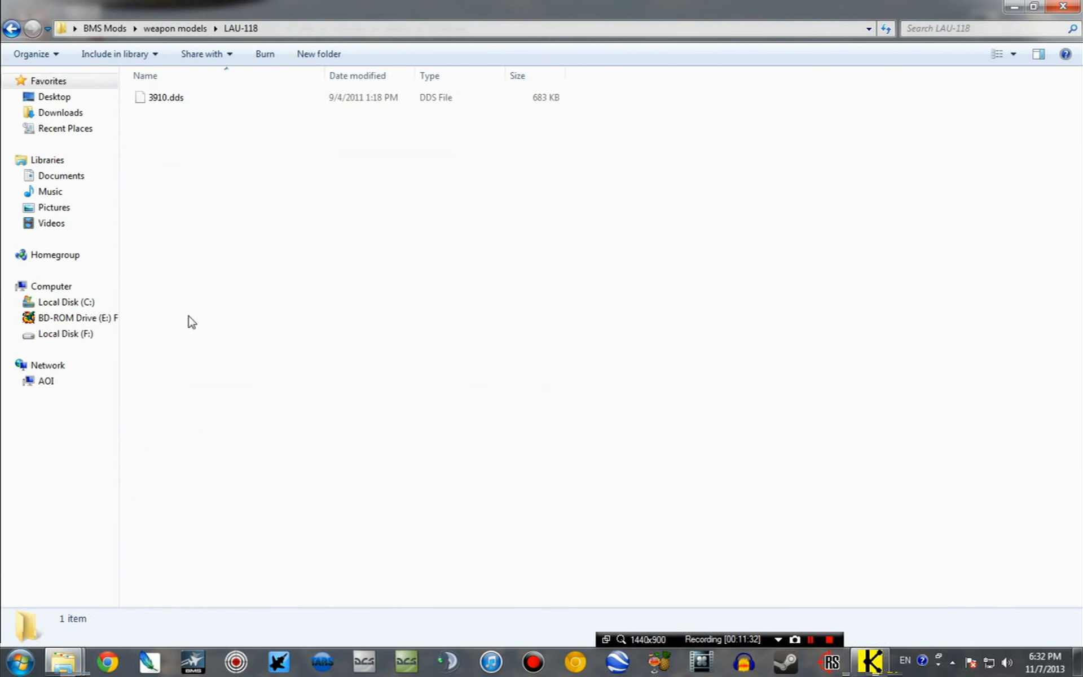
pyautogui.click(166, 97)
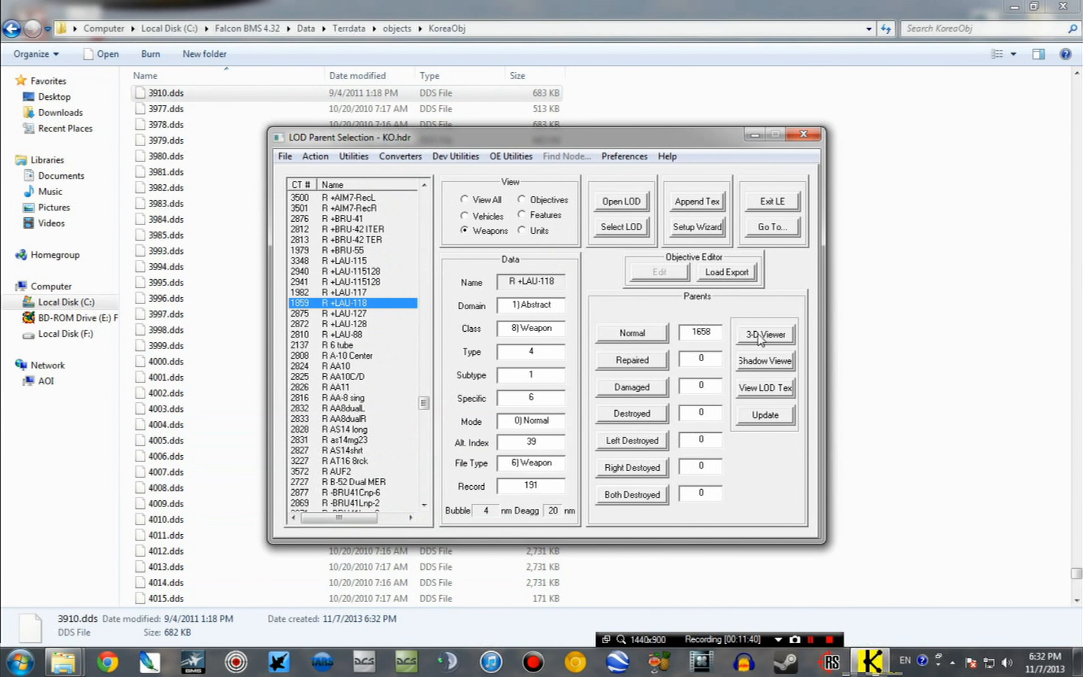
pyautogui.click(765, 334)
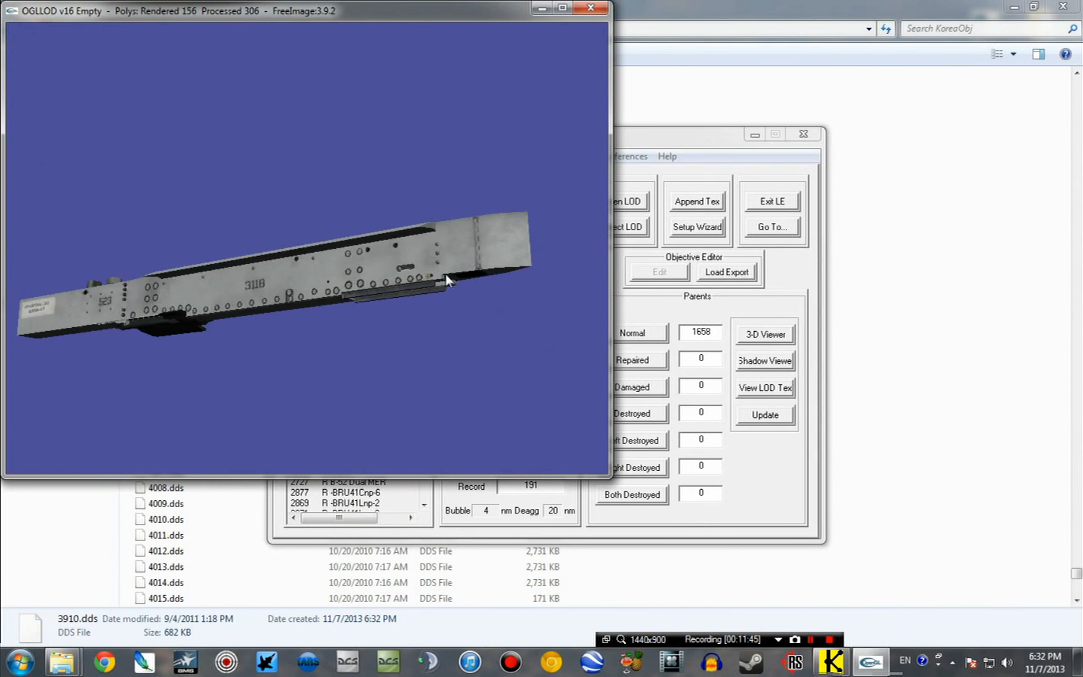
pyautogui.click(590, 7)
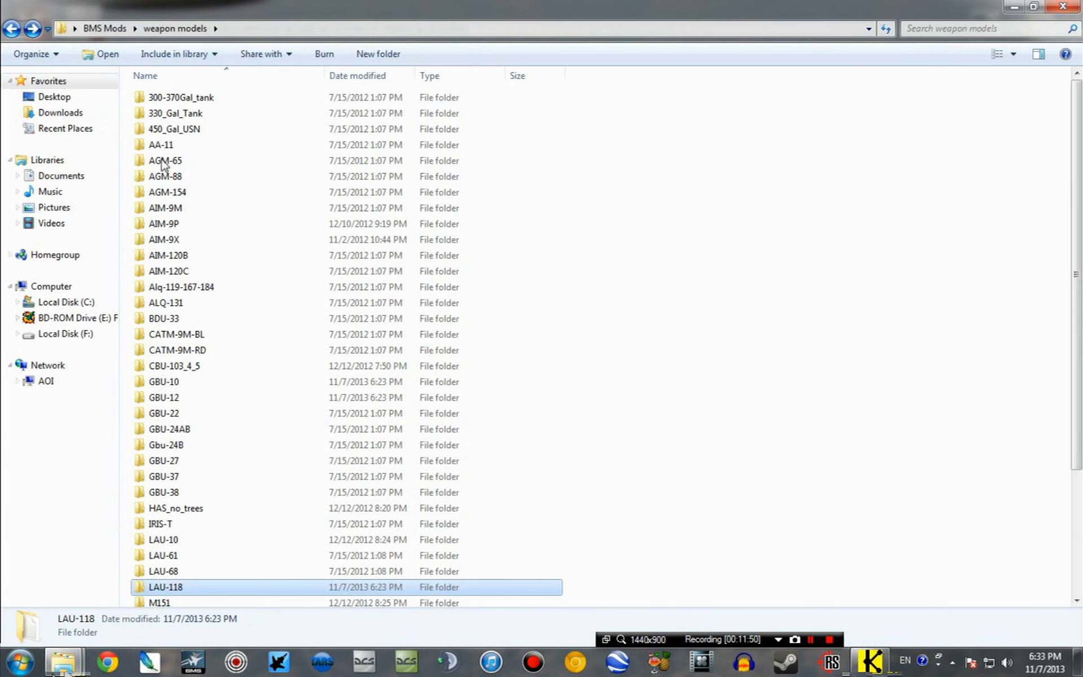
# Step: Open the AGM-88 parent record and load AGM-88_LOD1v2 into the first LOD
pyautogui.doubleClick(164, 160)
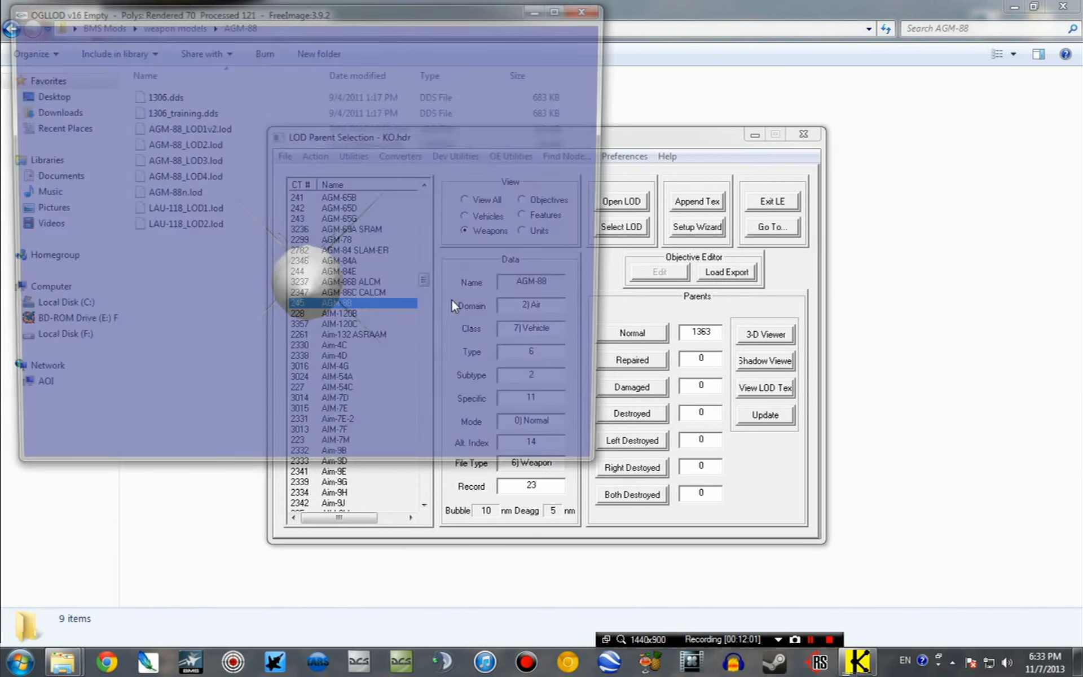
pyautogui.click(763, 334)
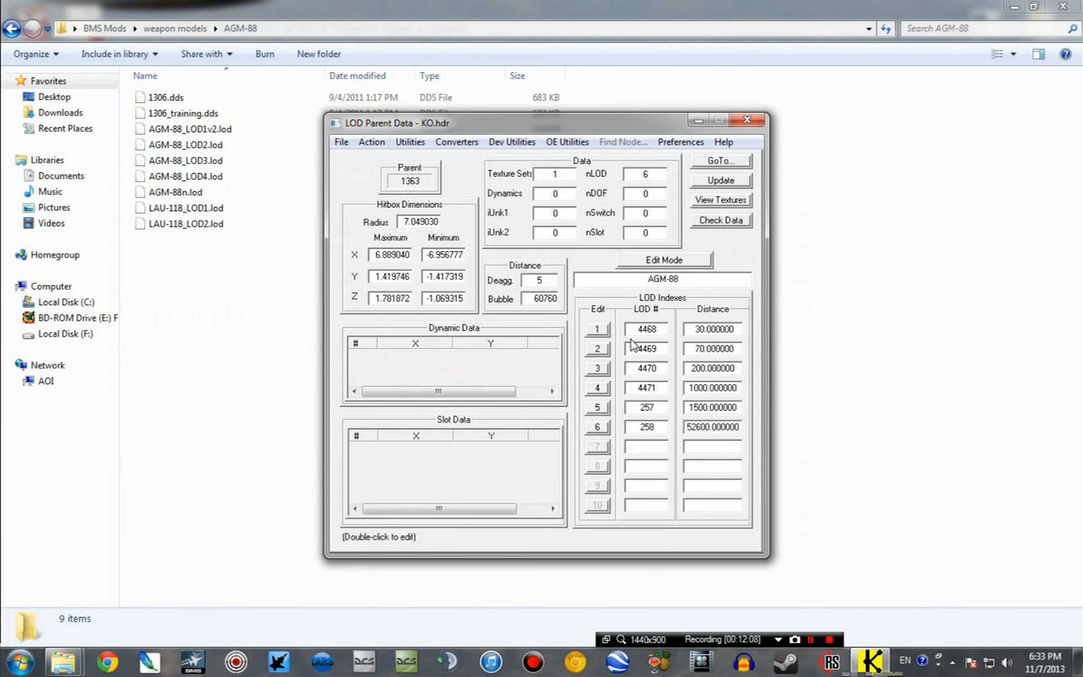
pyautogui.click(302, 142)
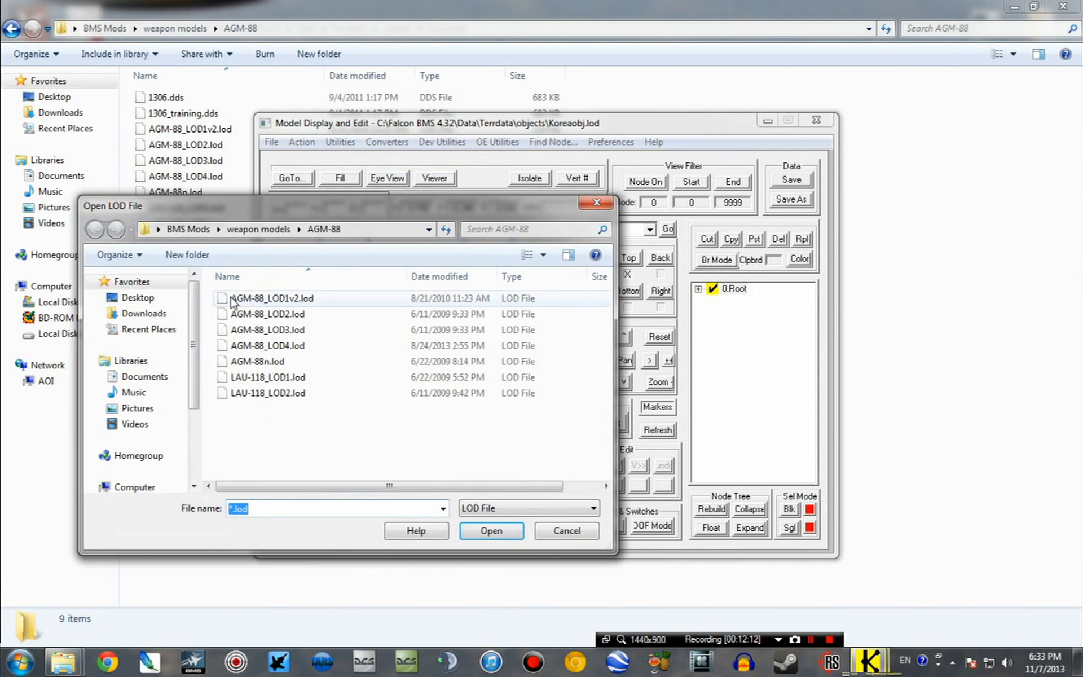
pyautogui.click(271, 298)
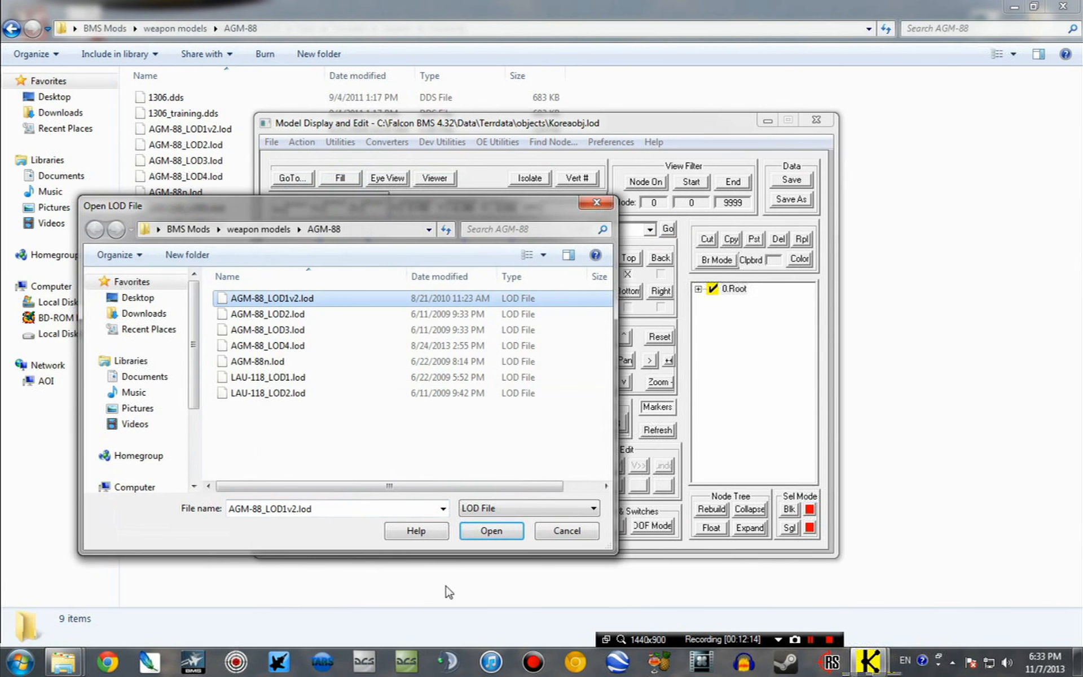
pyautogui.click(491, 531)
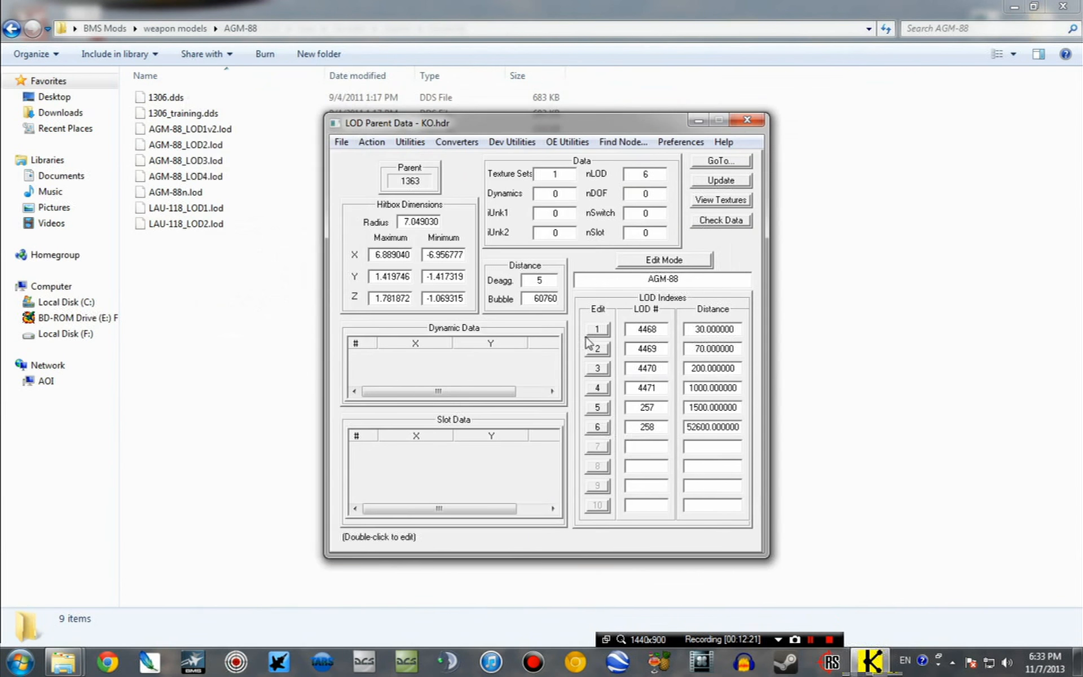
# Step: Replace the second AGM-88 LOD with AGM-88_LOD2, accepting the length prompt
pyautogui.click(233, 86)
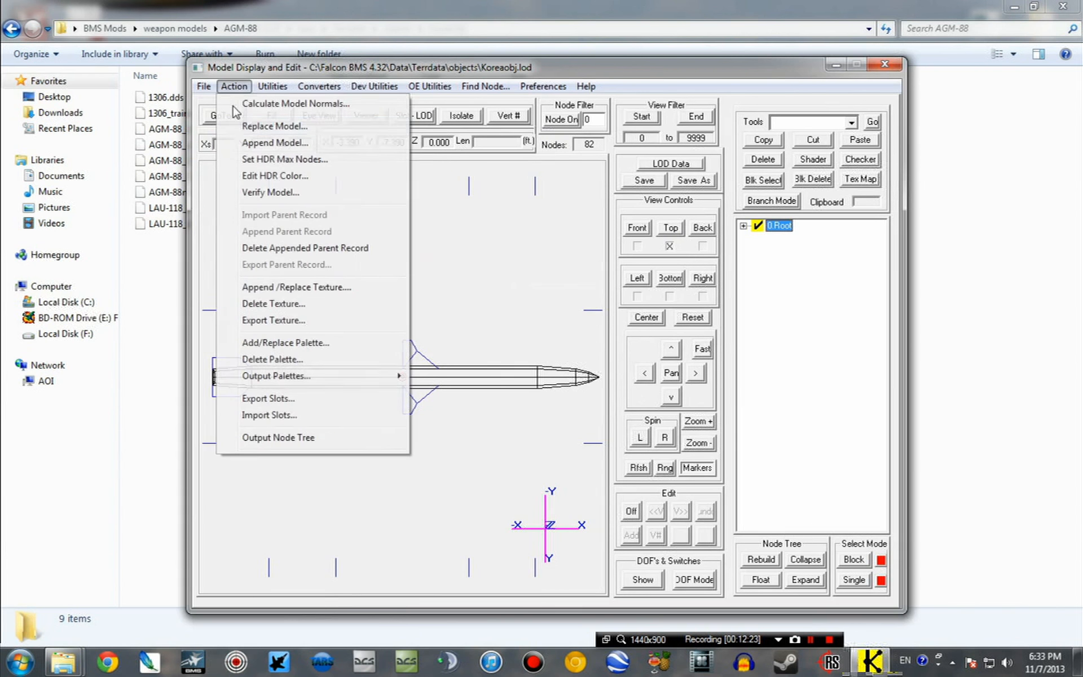
pyautogui.click(274, 126)
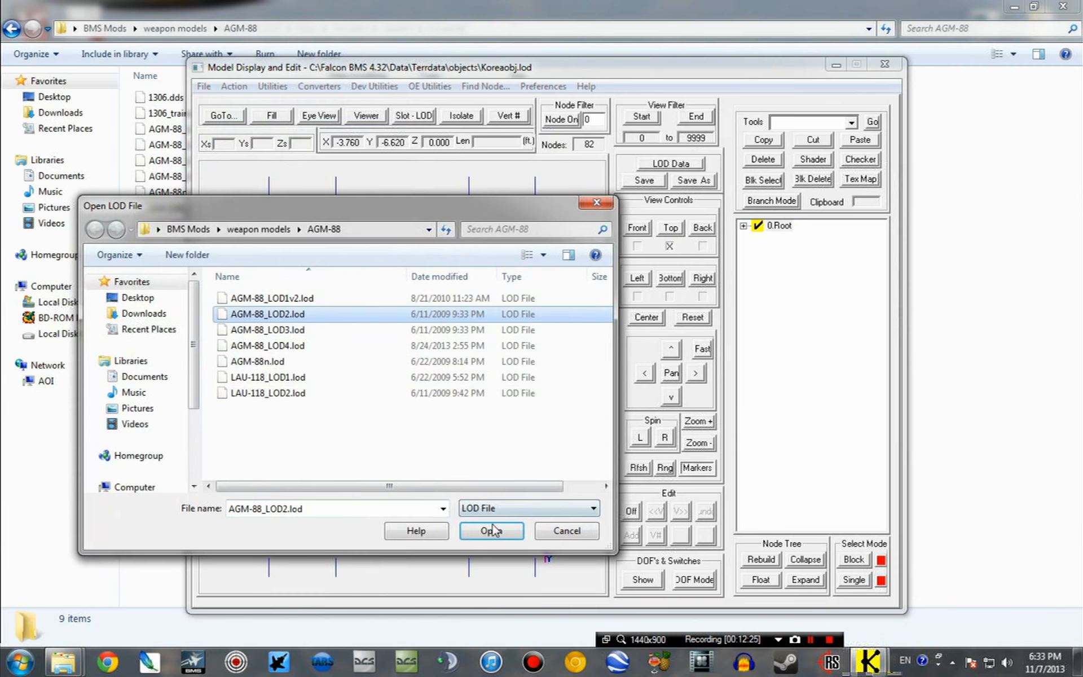
pyautogui.click(491, 530)
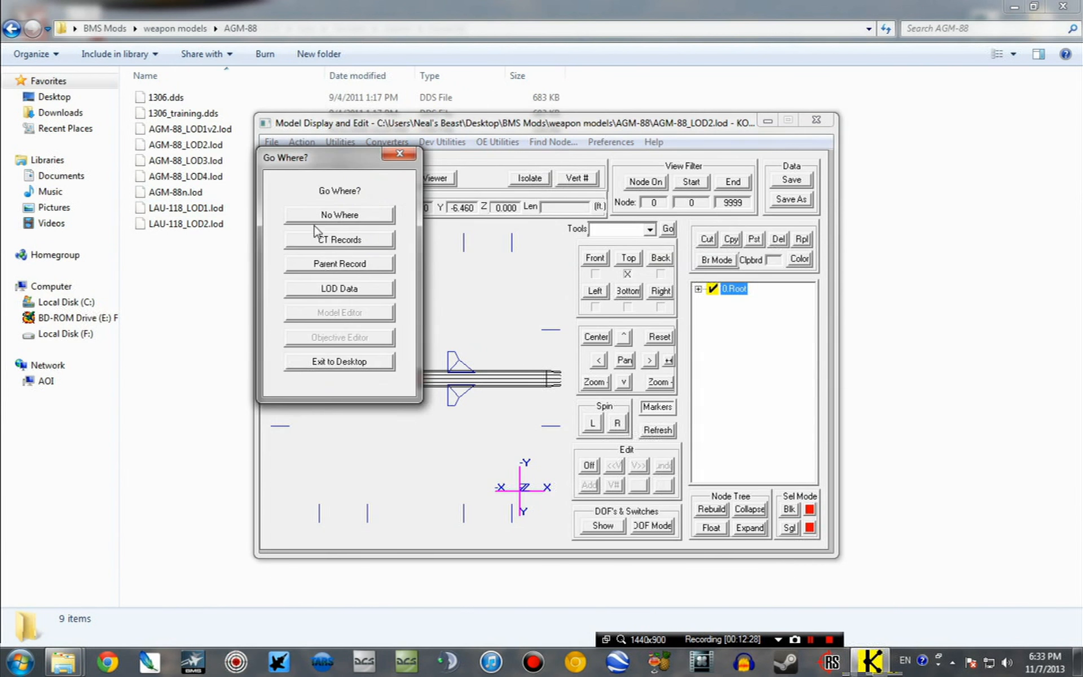
pyautogui.click(339, 214)
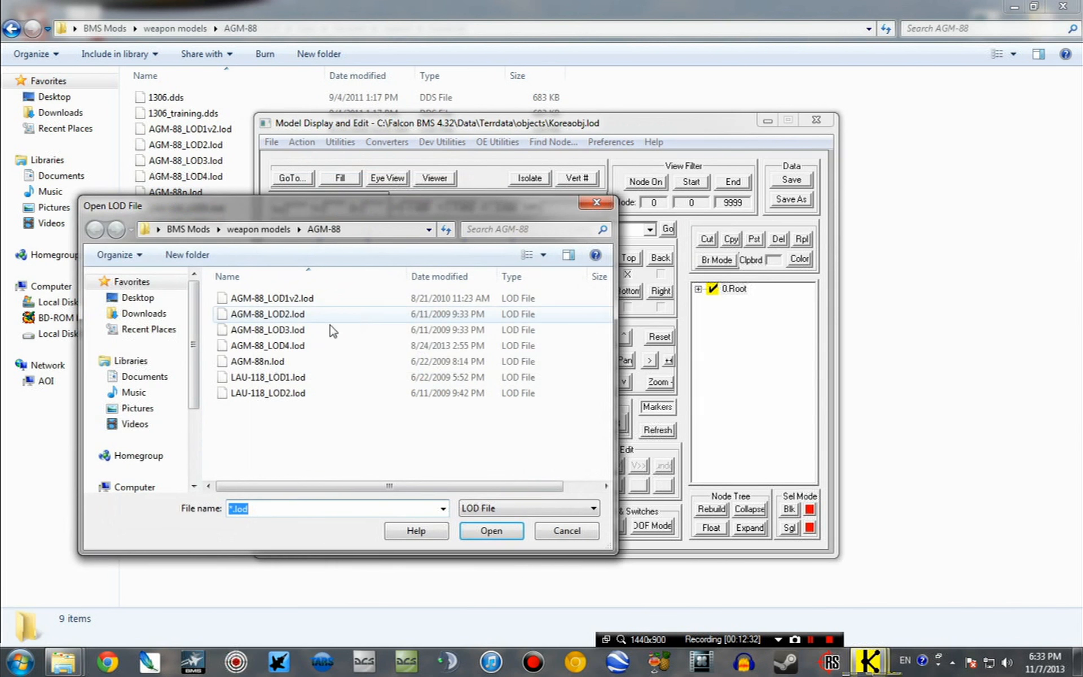
pyautogui.click(490, 531)
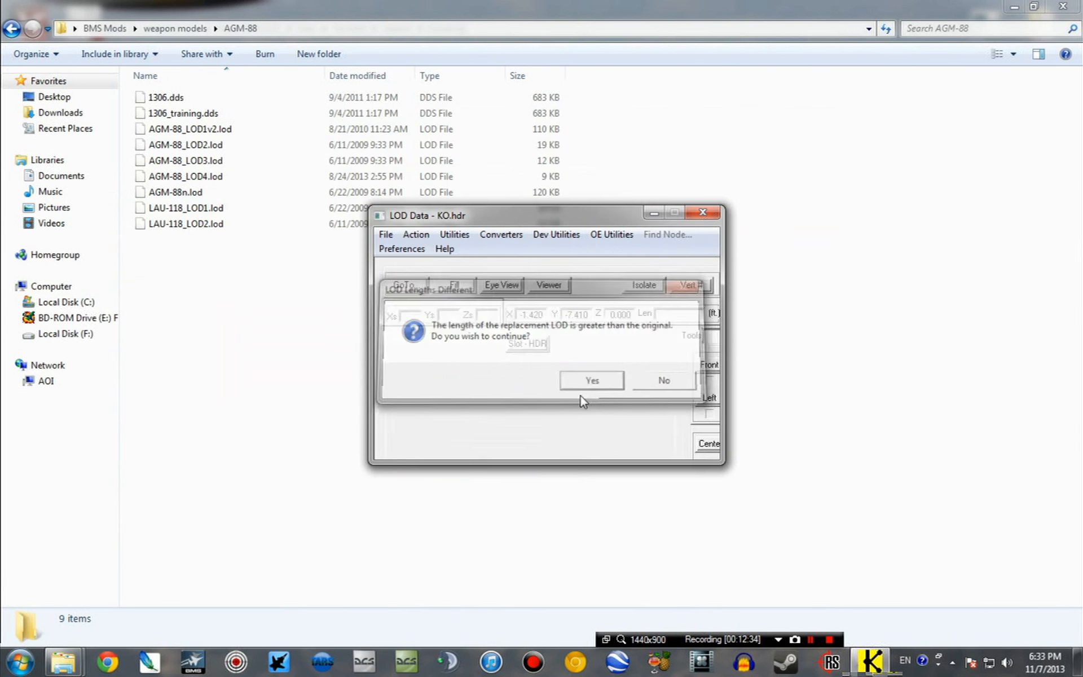
pyautogui.click(591, 381)
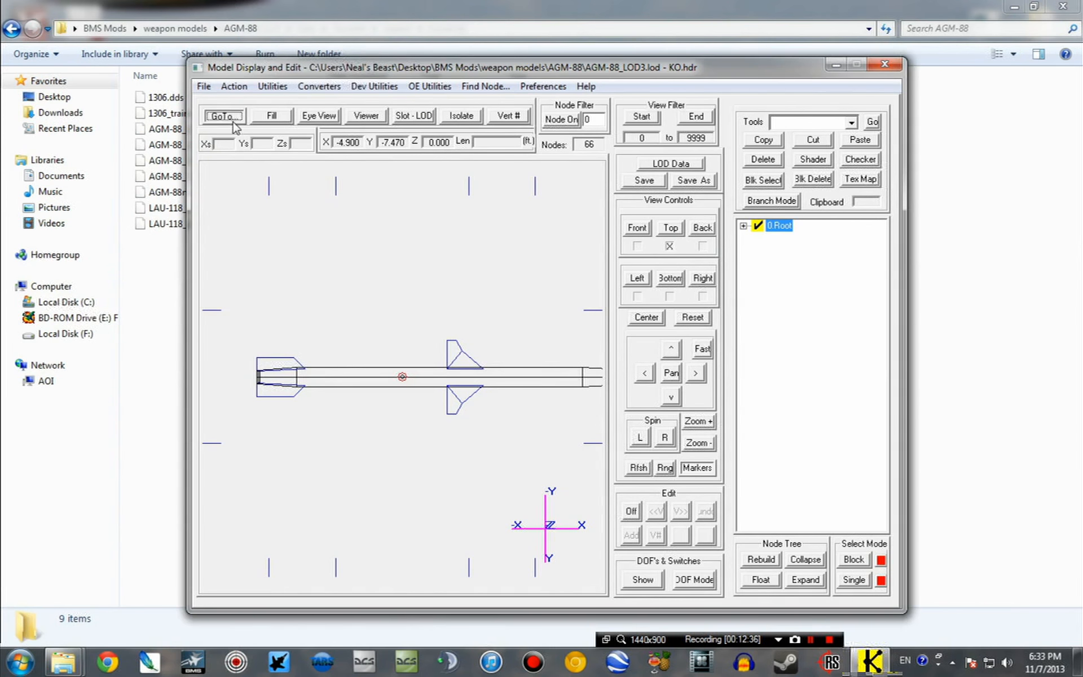
# Step: Load AGM-88_LOD4.lod as the replacement model for the next slot
pyautogui.click(668, 163)
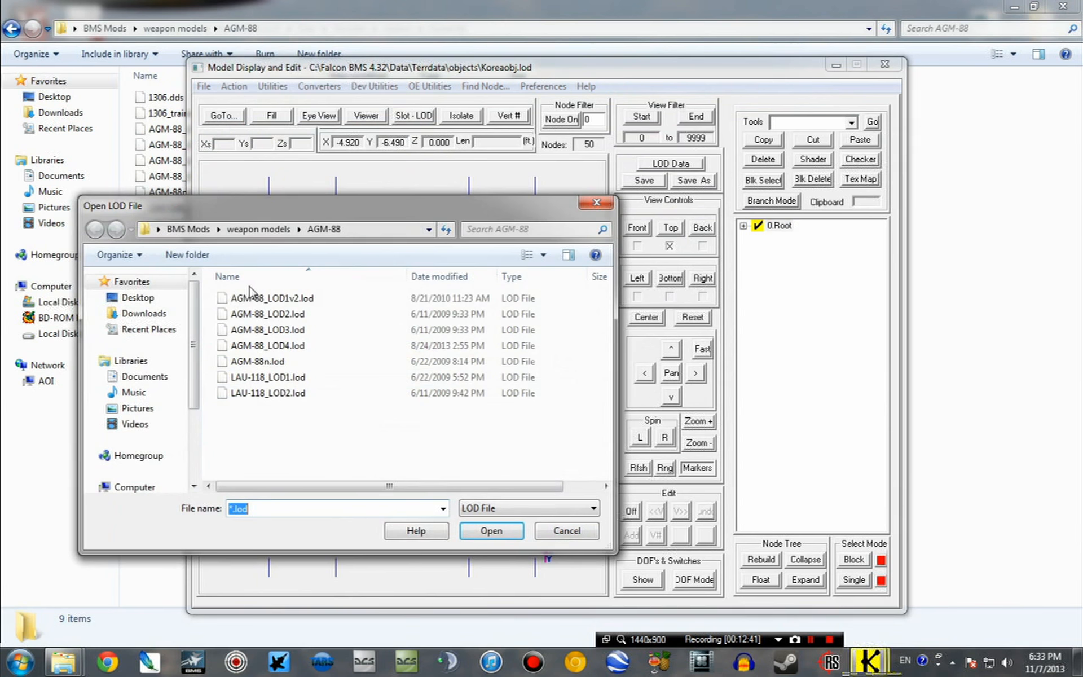
pyautogui.click(267, 345)
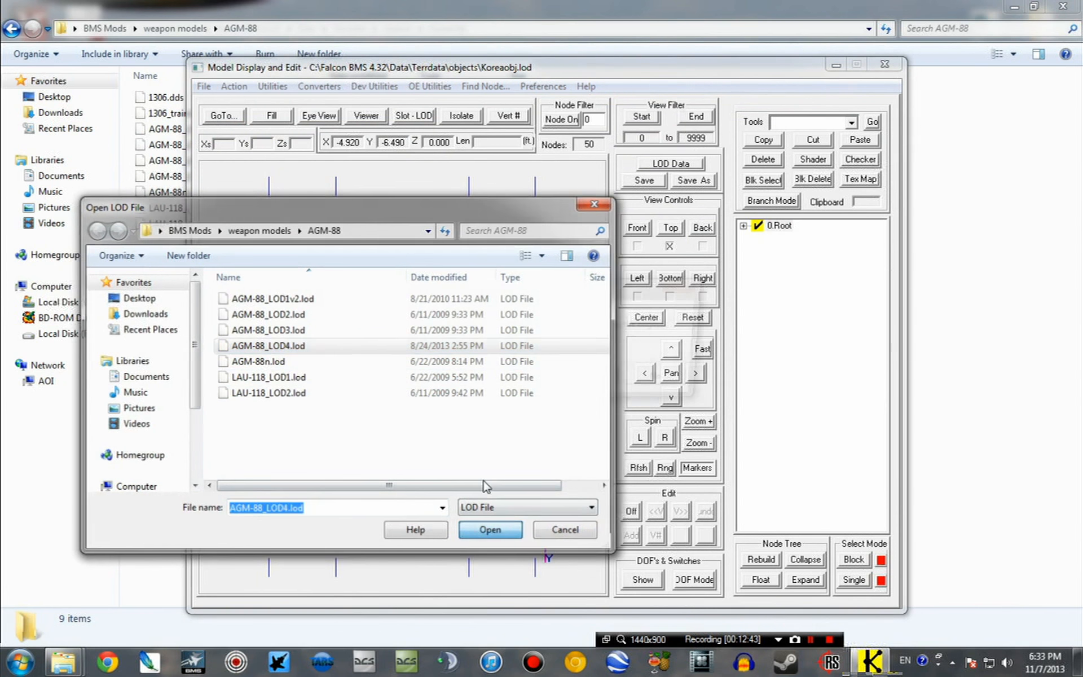
pyautogui.click(490, 529)
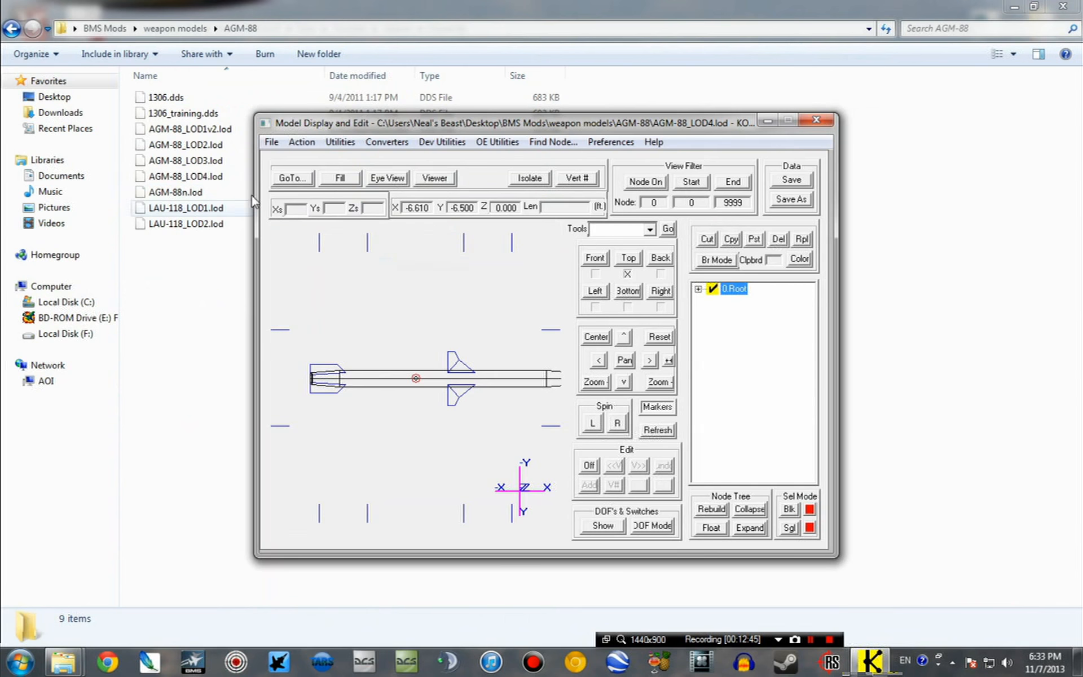
pyautogui.click(291, 177)
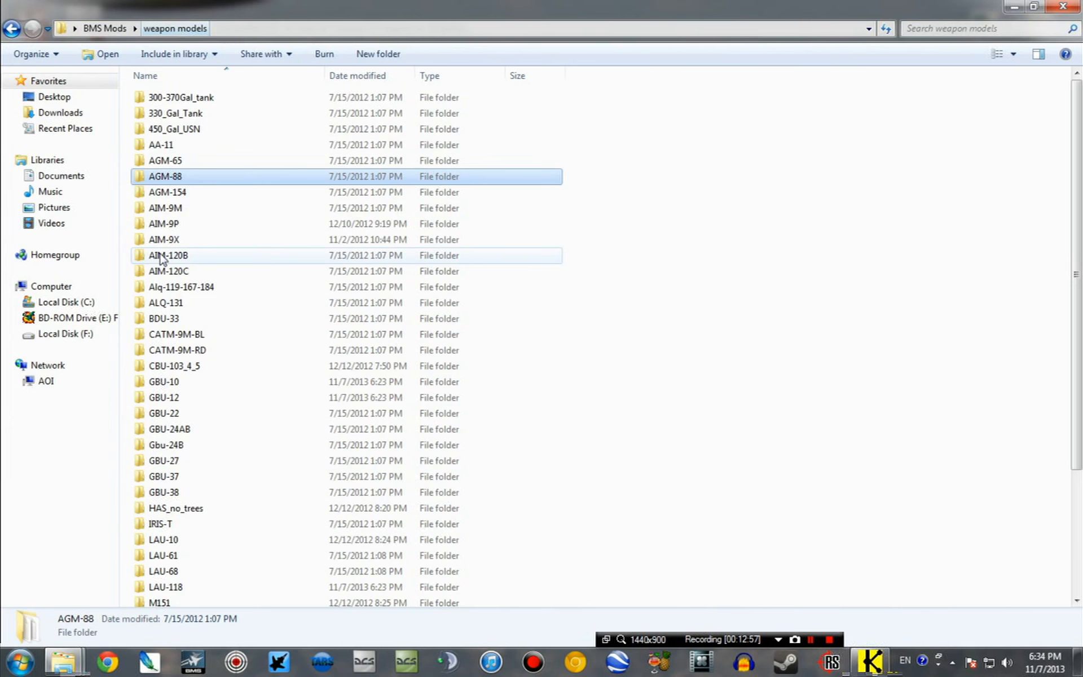
# Step: Open the R generic AIM - LAU-129 folder and inspect 3902.dds and the Parent_record file
pyautogui.scroll(-3)
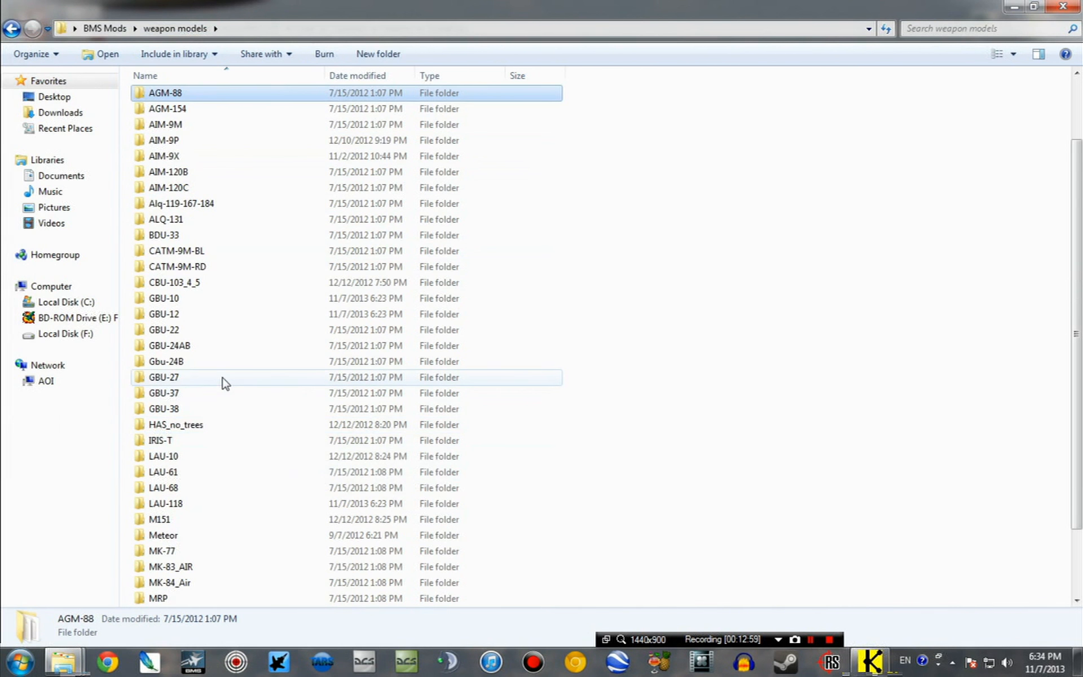
pyautogui.scroll(-3)
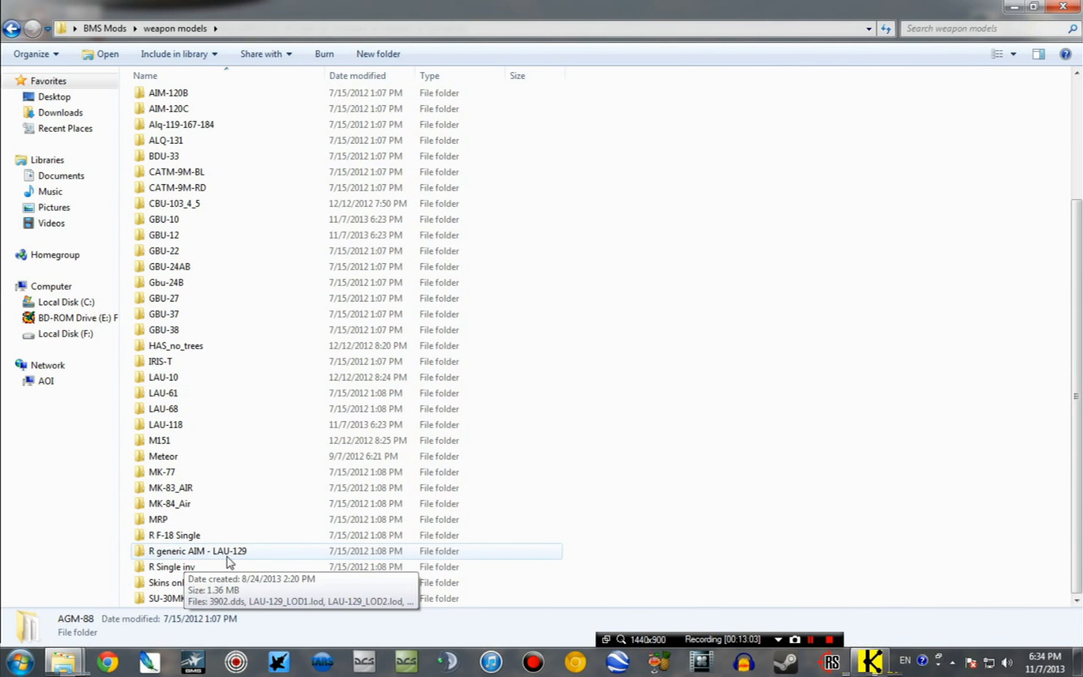
pyautogui.doubleClick(197, 551)
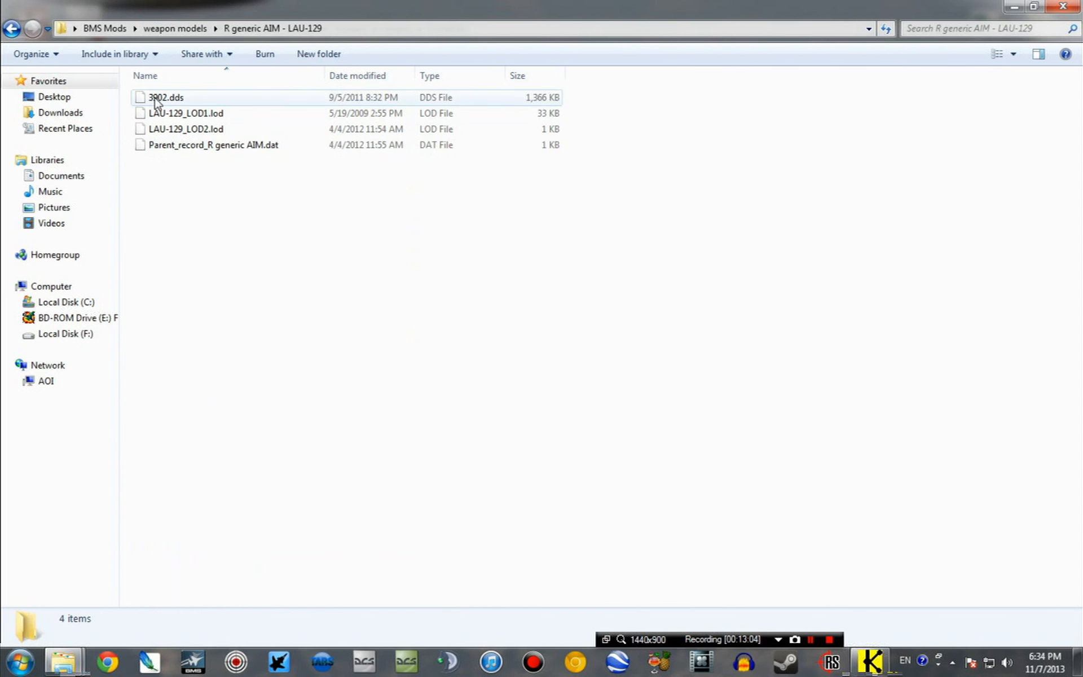
pyautogui.click(166, 97)
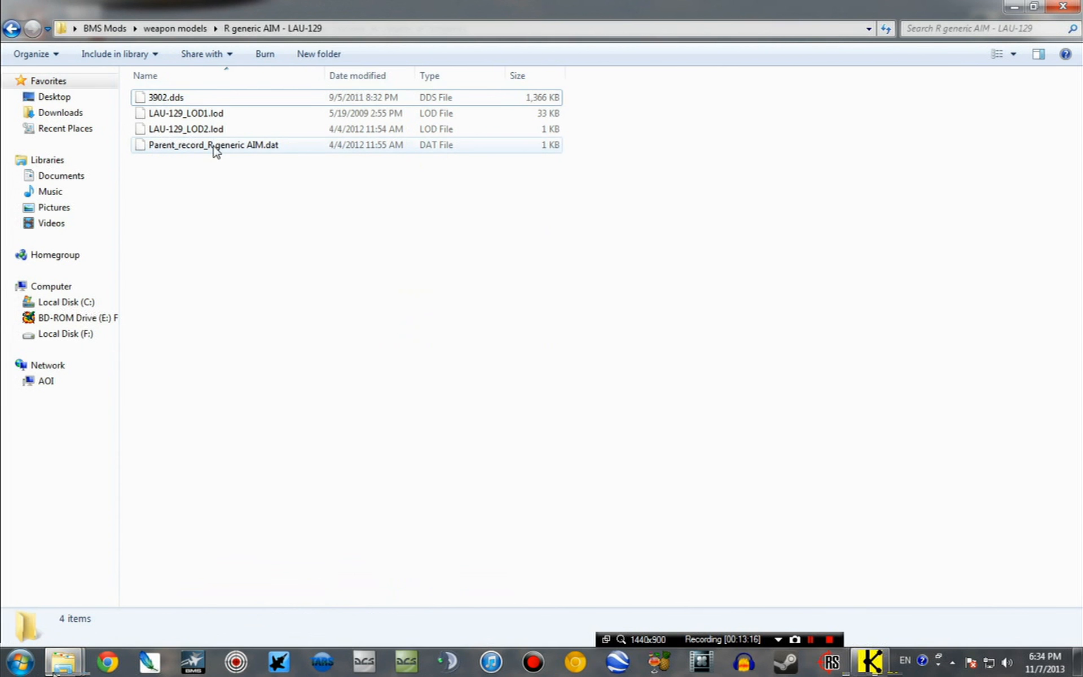
pyautogui.click(293, 231)
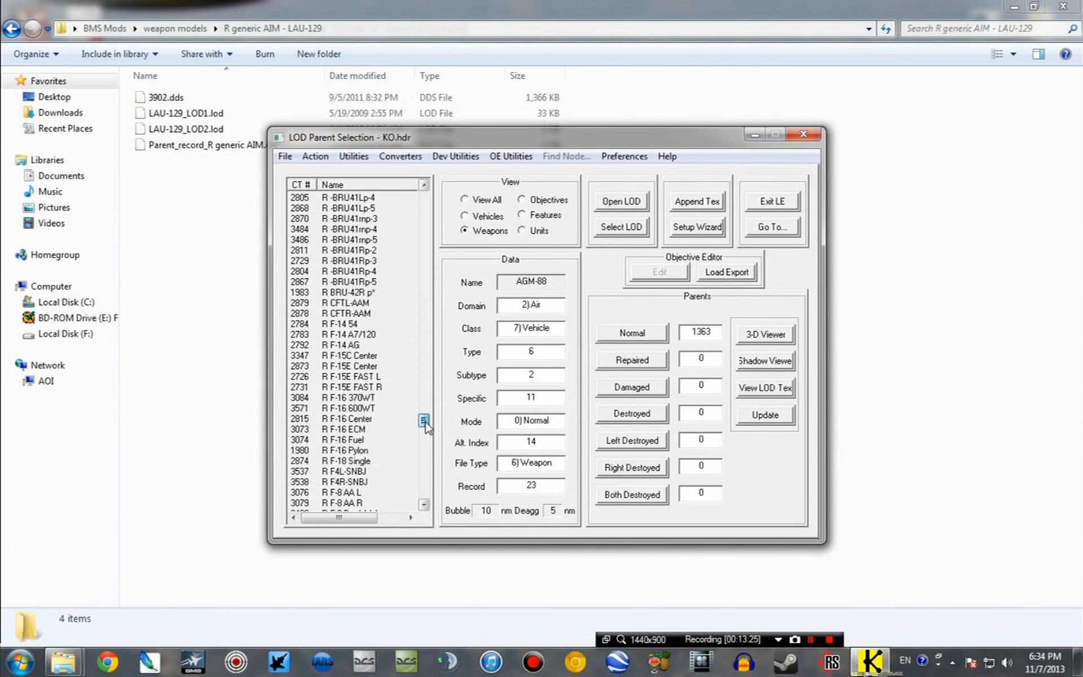
# Step: Replace the R Generic AIM rail's models with the LAU-129 LOD files, including LAU-129_LOD2.lod
pyautogui.scroll(-3)
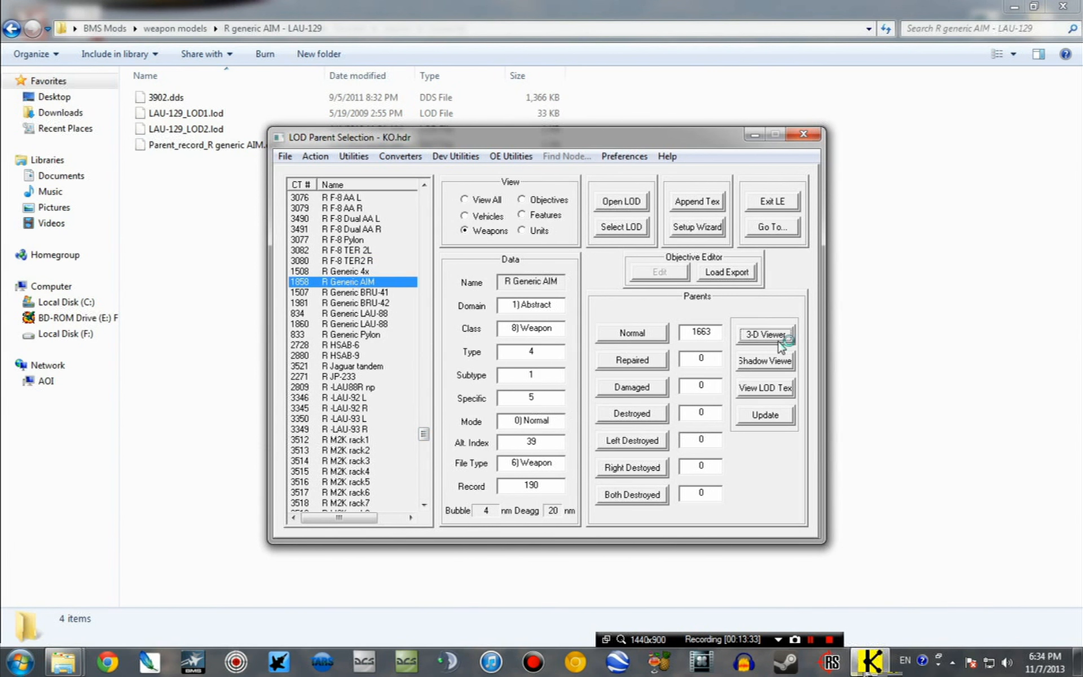
pyautogui.click(764, 335)
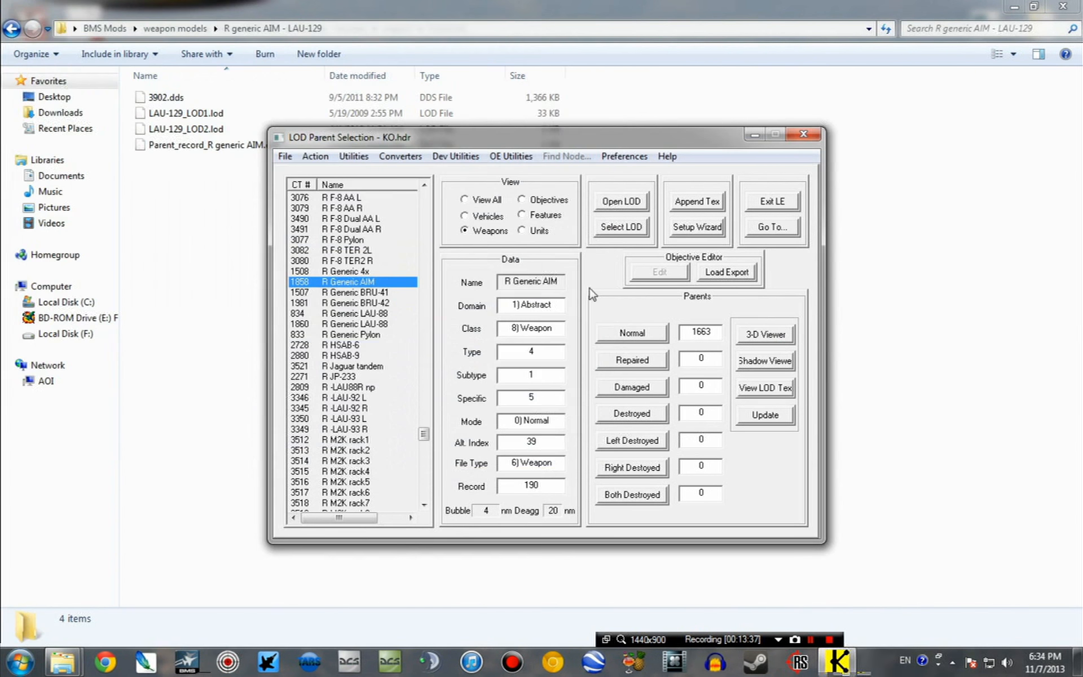
pyautogui.click(618, 200)
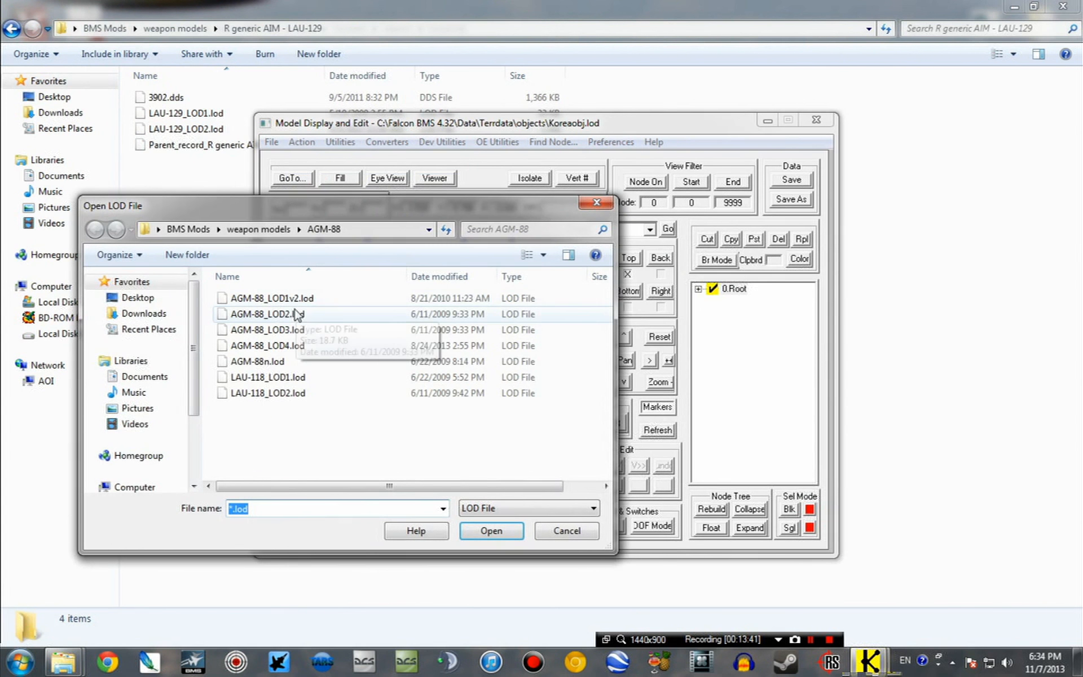
pyautogui.click(96, 229)
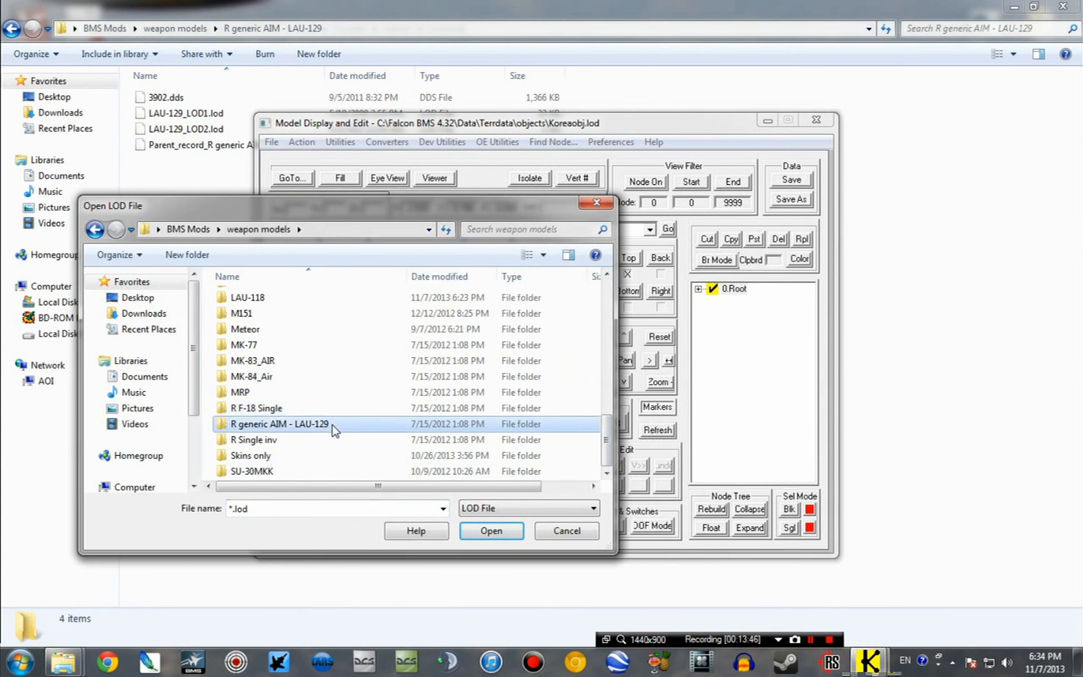
pyautogui.click(491, 531)
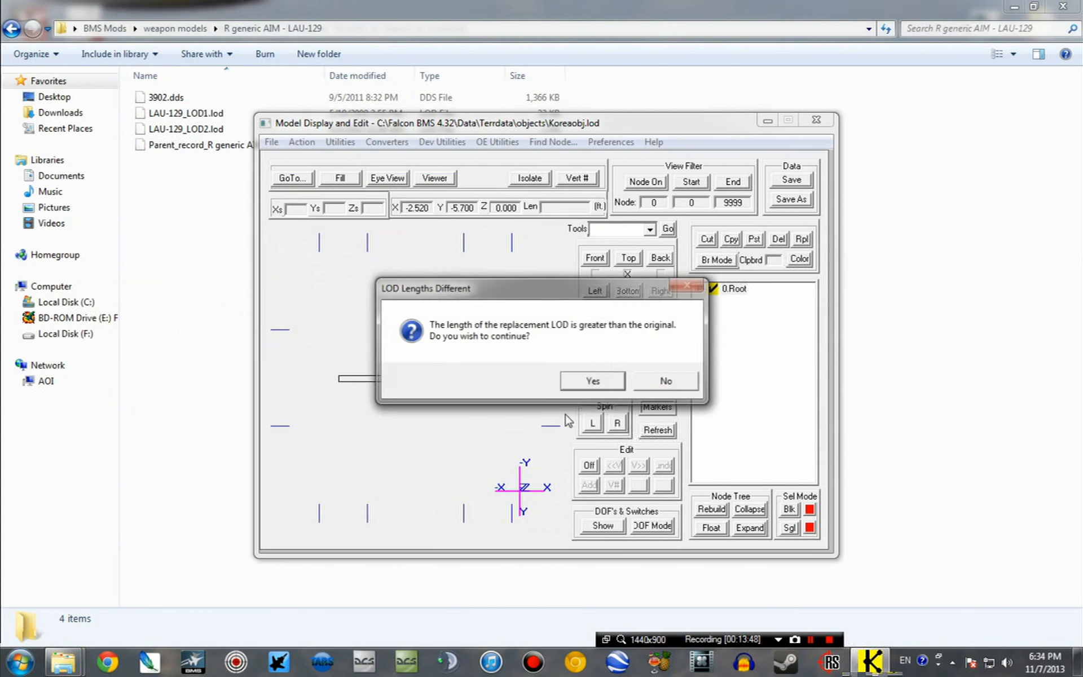
pyautogui.click(591, 381)
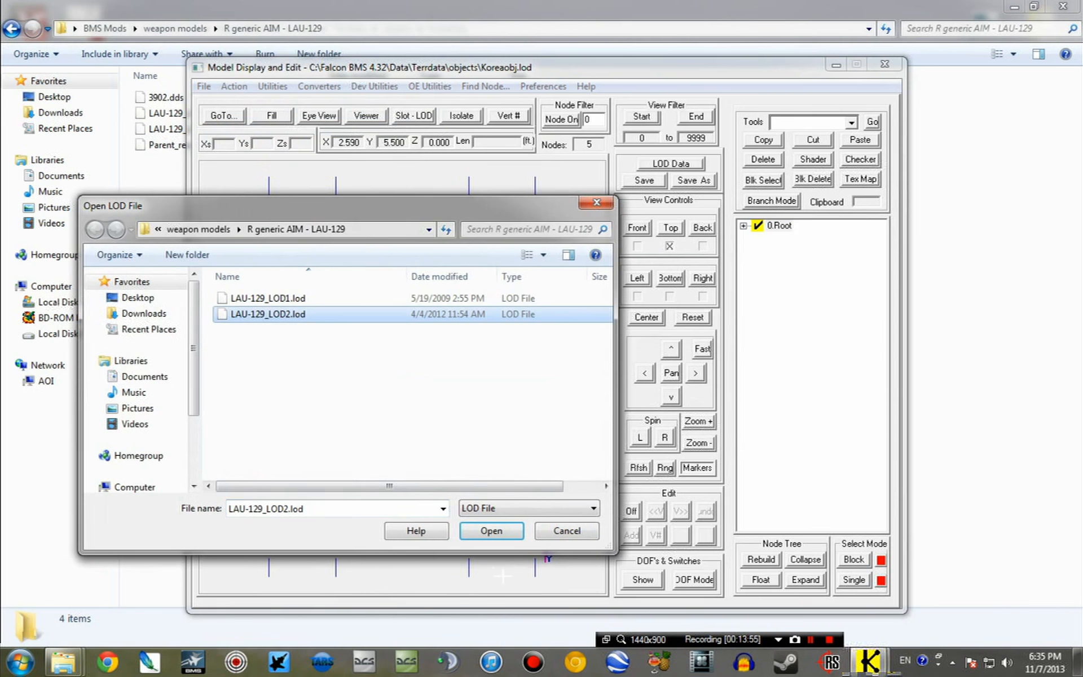
pyautogui.click(491, 530)
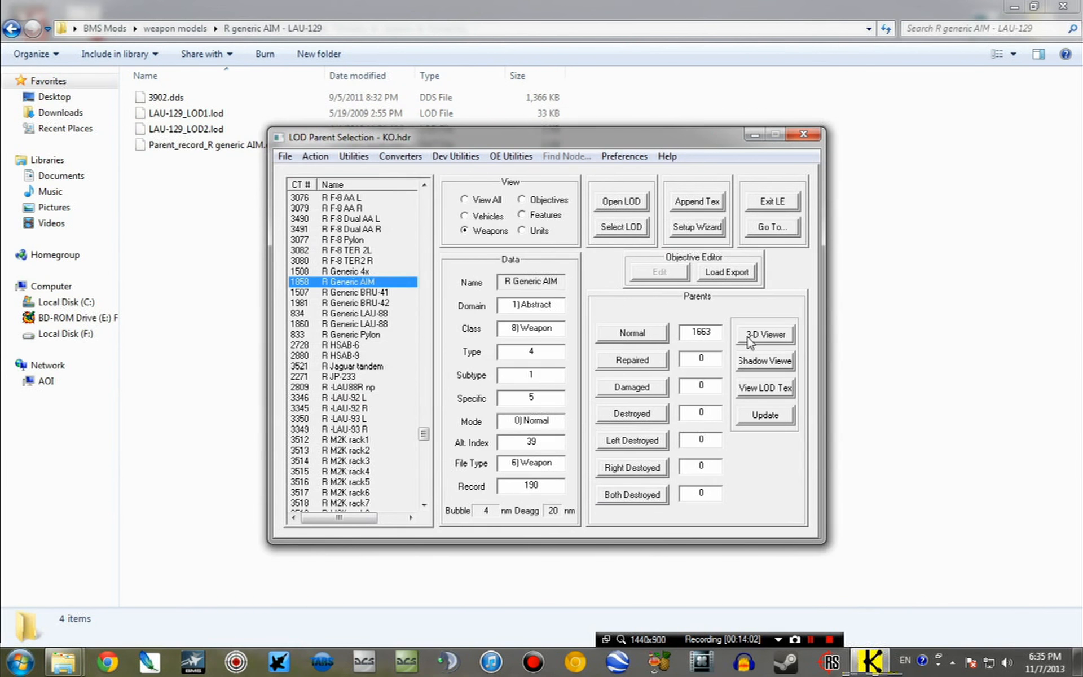
# Step: Preview the textured LAU-129 rail in 3D, orbiting to inspect it
pyautogui.click(764, 334)
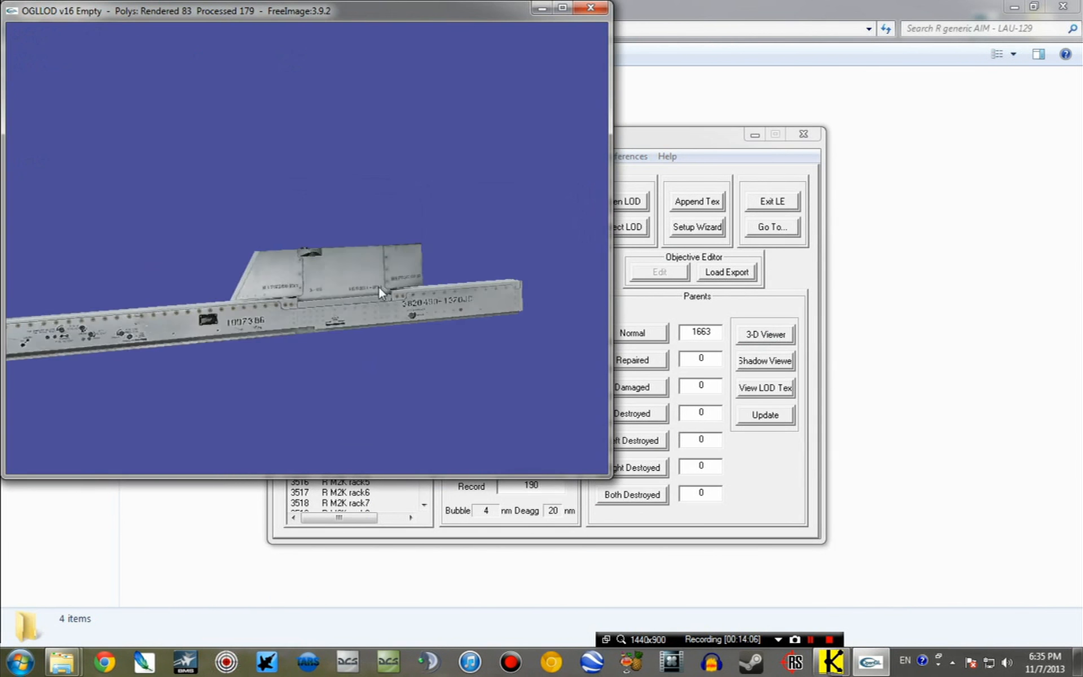
pyautogui.moveTo(380, 290); pyautogui.dragTo(301, 280)
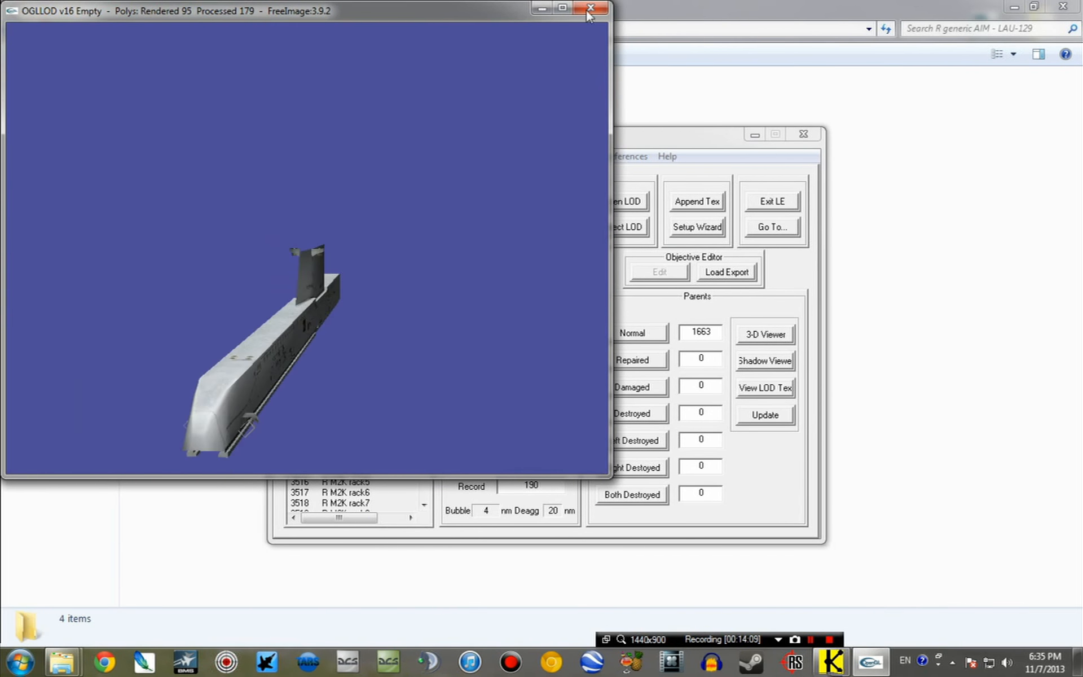
pyautogui.click(590, 8)
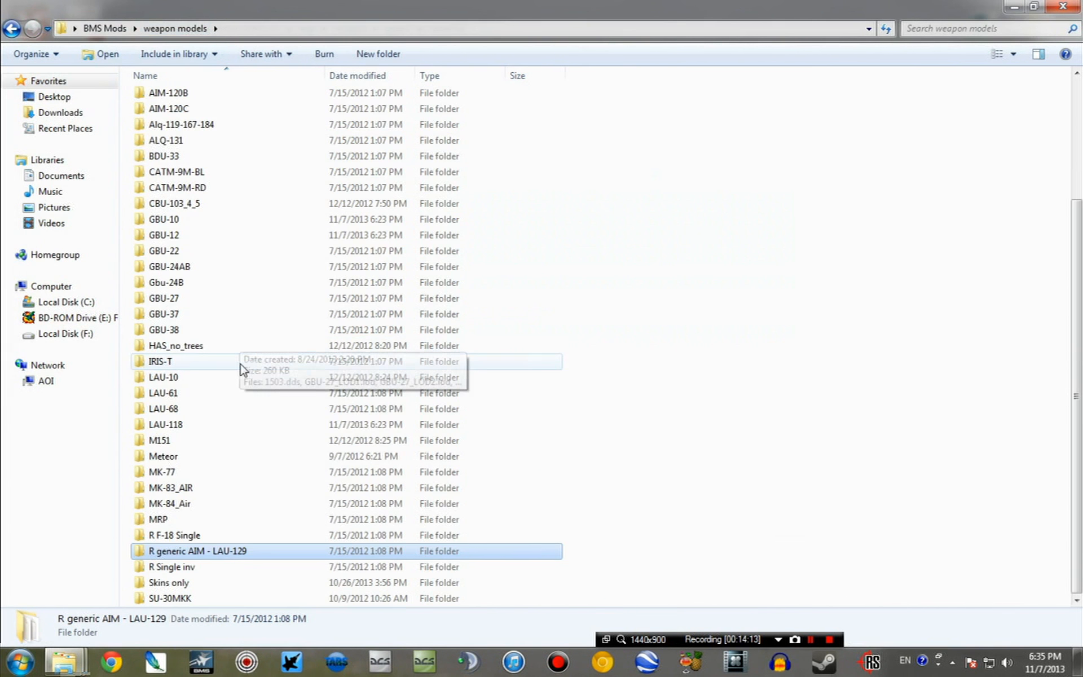
pyautogui.moveTo(345, 440)
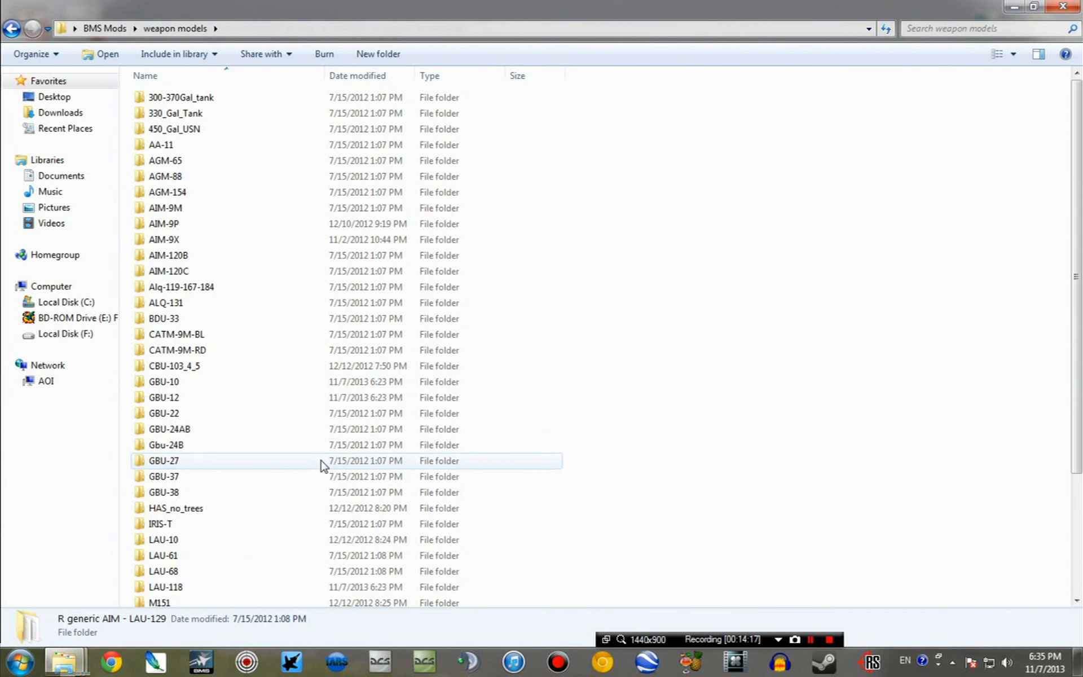
pyautogui.moveTo(301, 325)
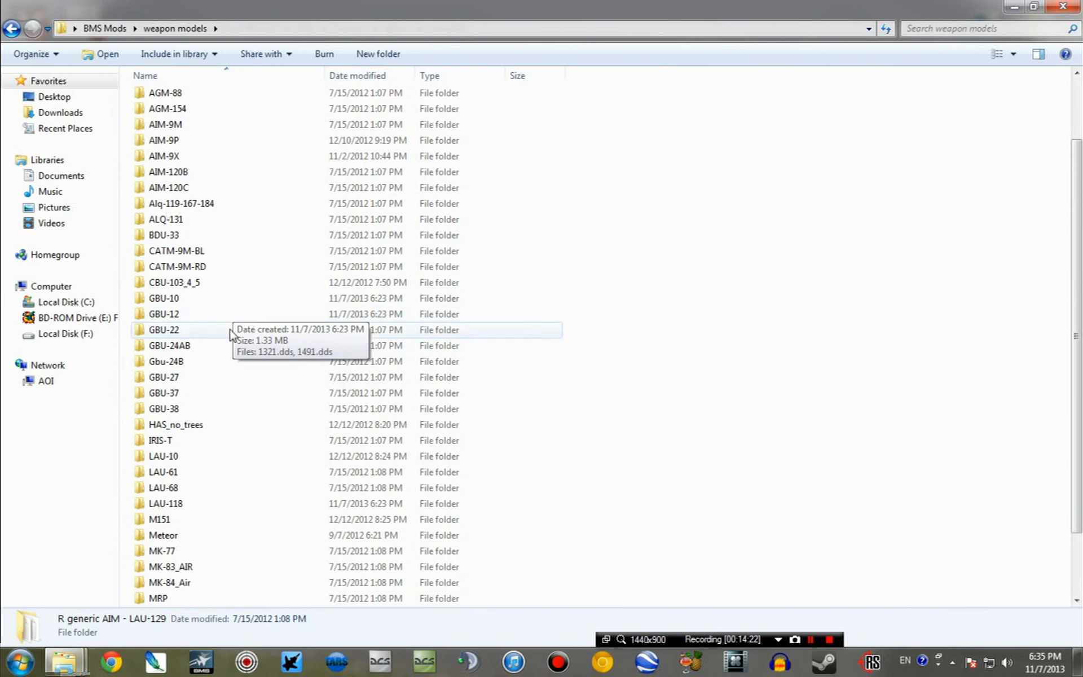
pyautogui.moveTo(214, 409)
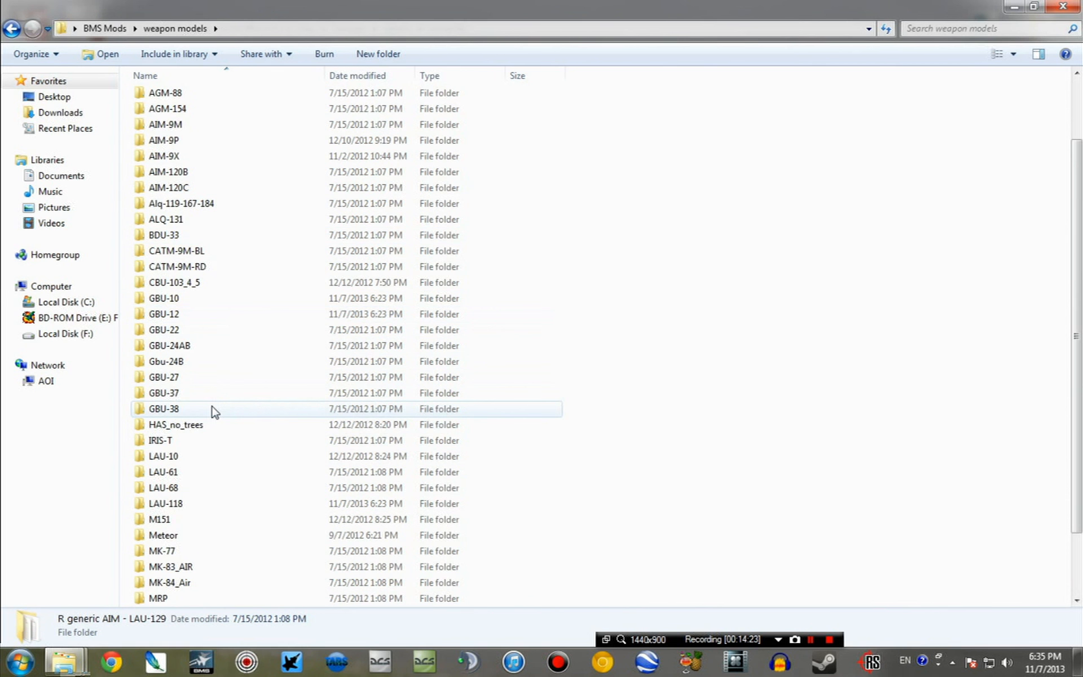
# Step: Peek inside the Skins only folder, then go back to weapon models
pyautogui.scroll(-3)
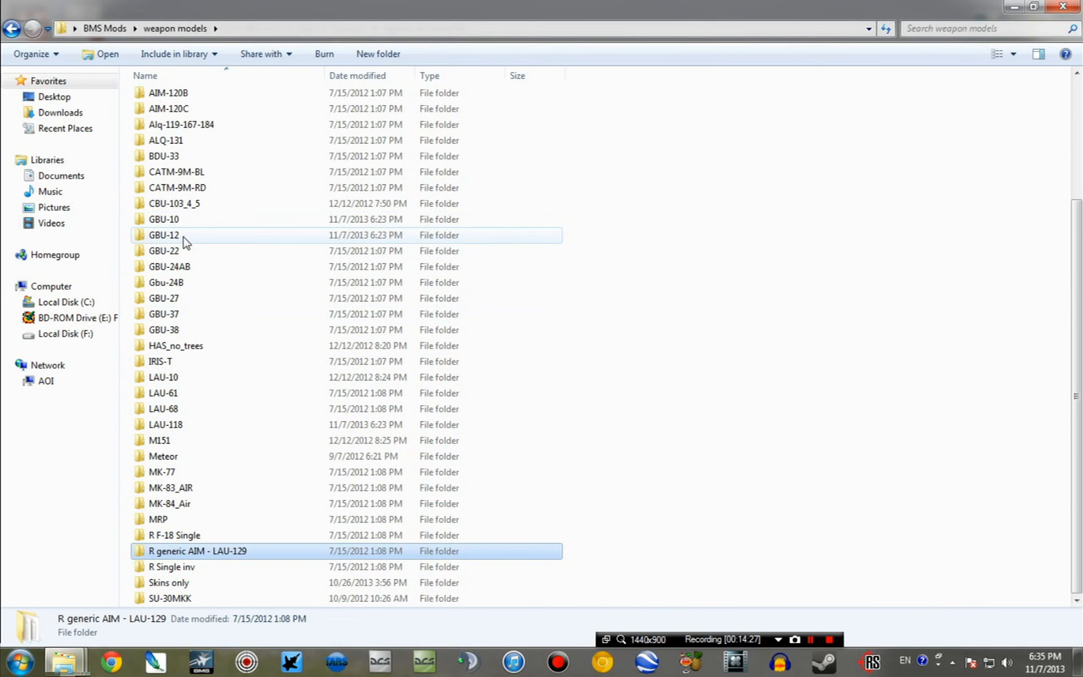
pyautogui.doubleClick(169, 582)
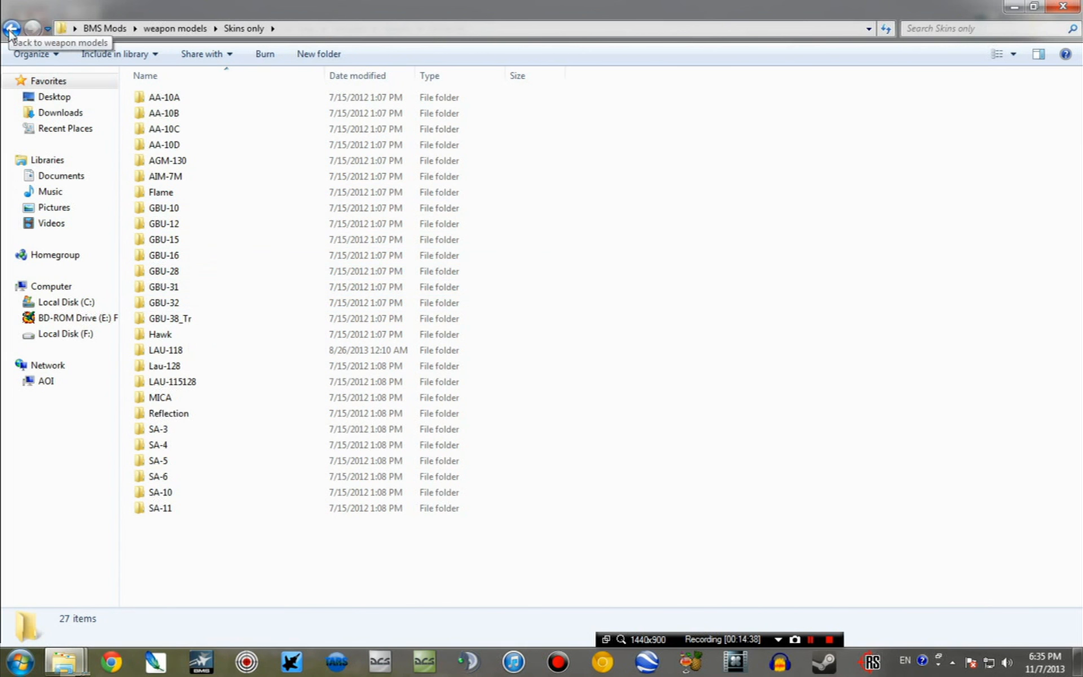
pyautogui.click(11, 28)
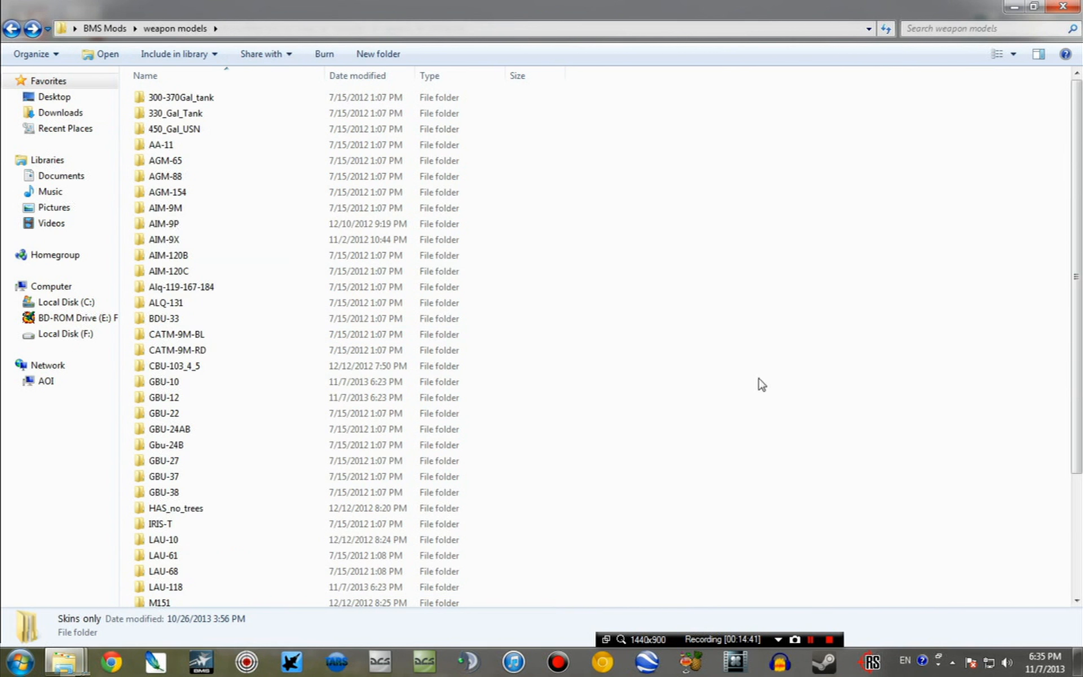
pyautogui.moveTo(702, 445)
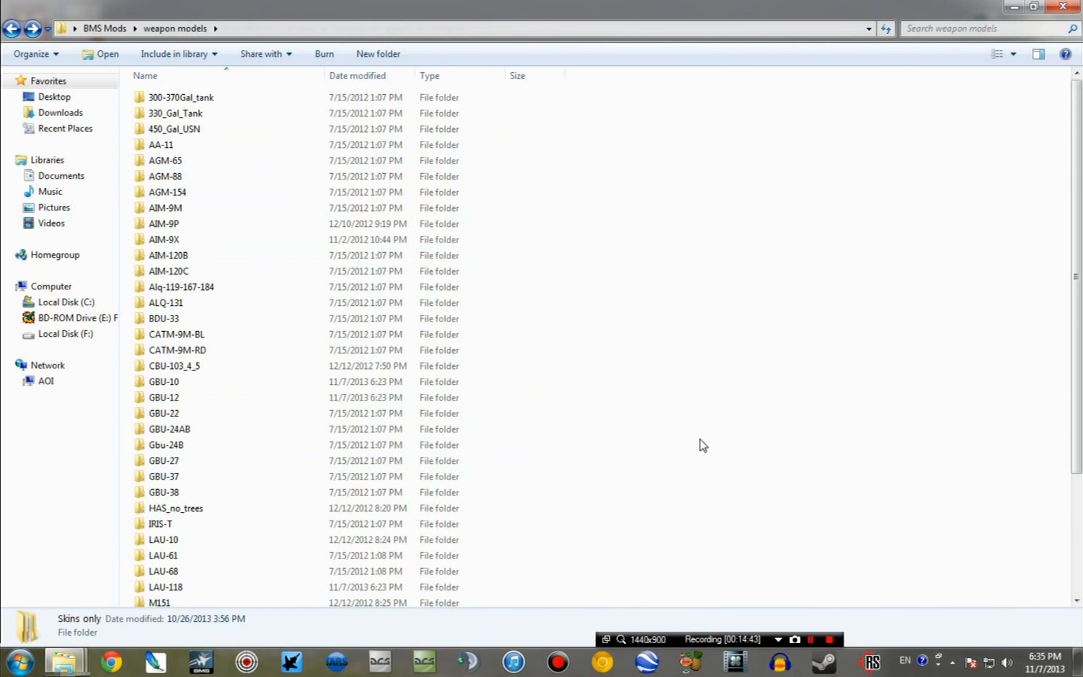
pyautogui.moveTo(815, 333)
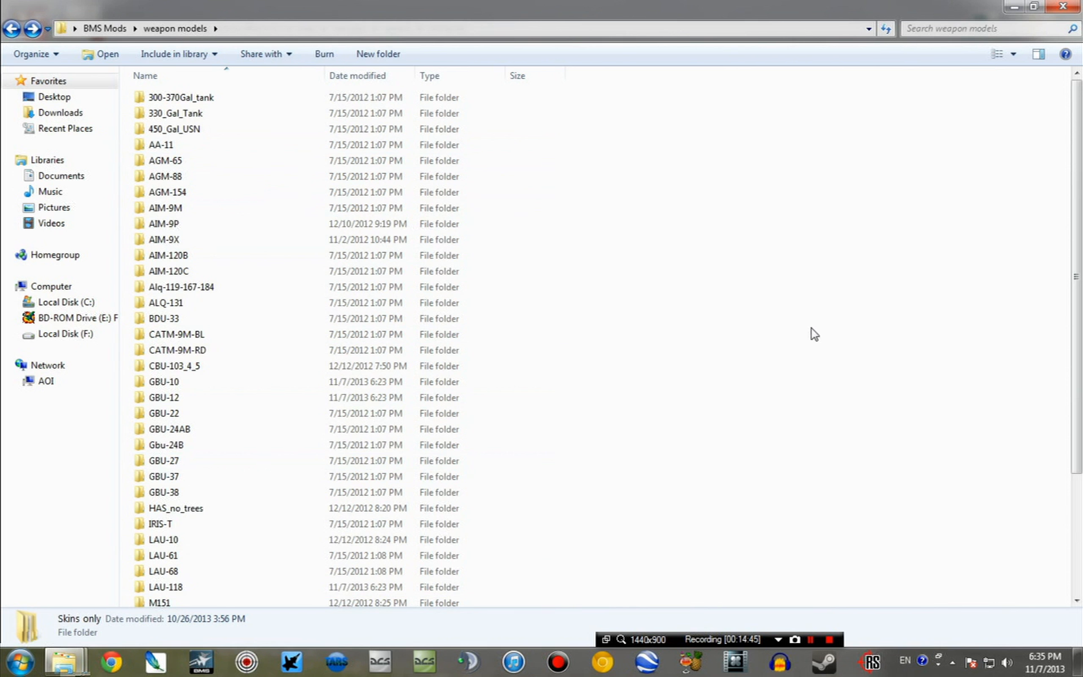